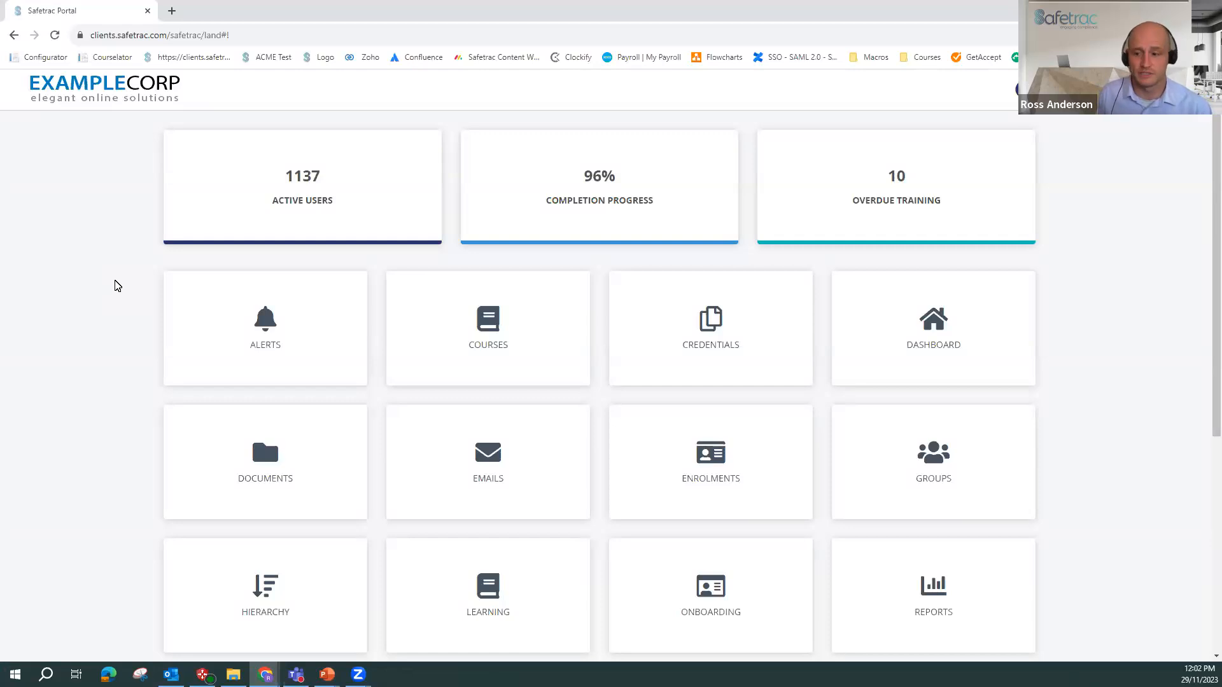
- Go to the Tags tile's Tag Manager and show the Categories list with feature and tag counts
scroll(down, 3)
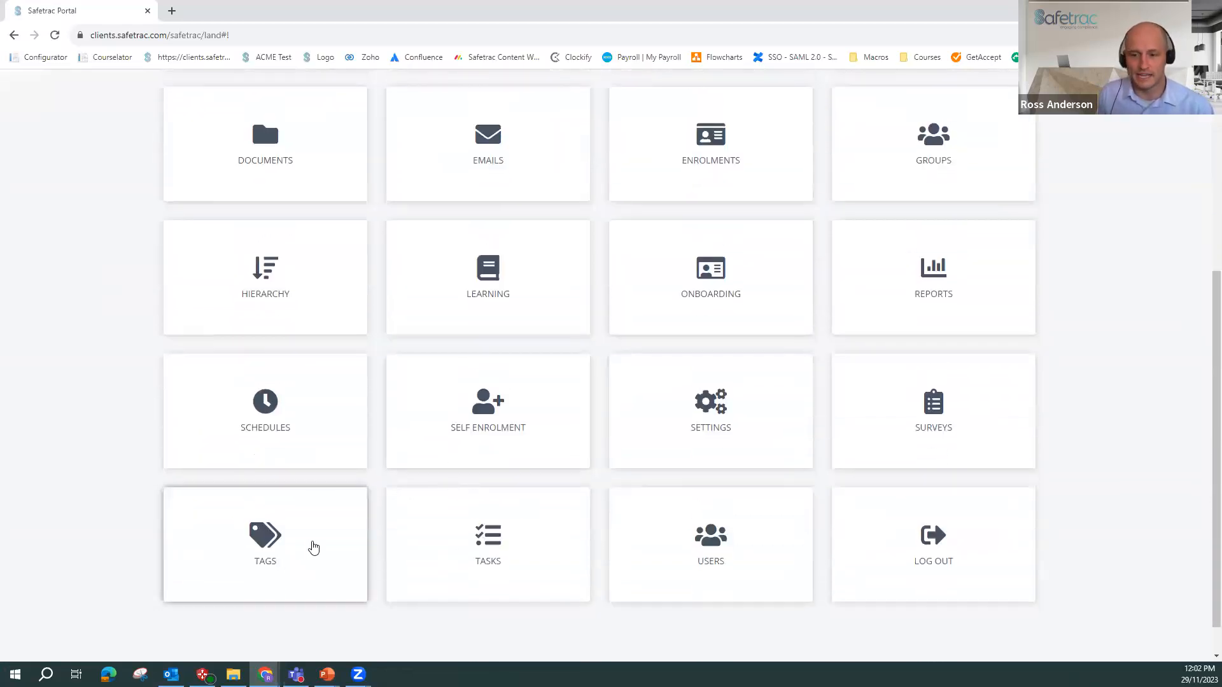
click(264, 544)
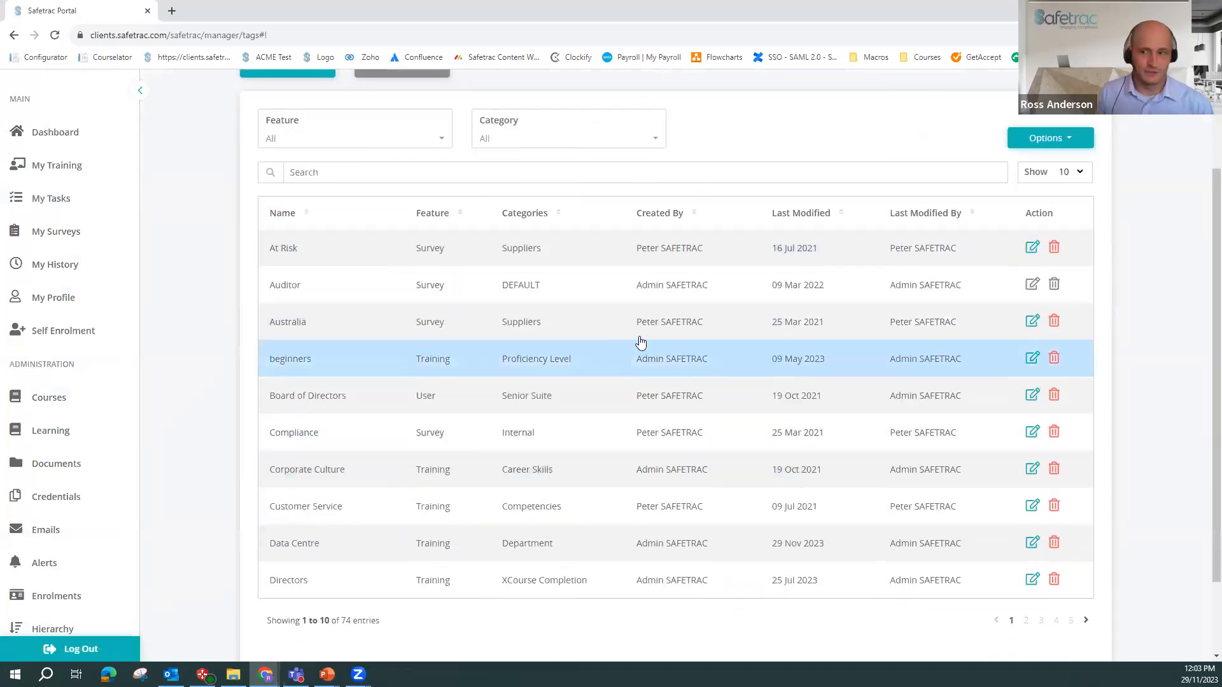
scroll(up, 3)
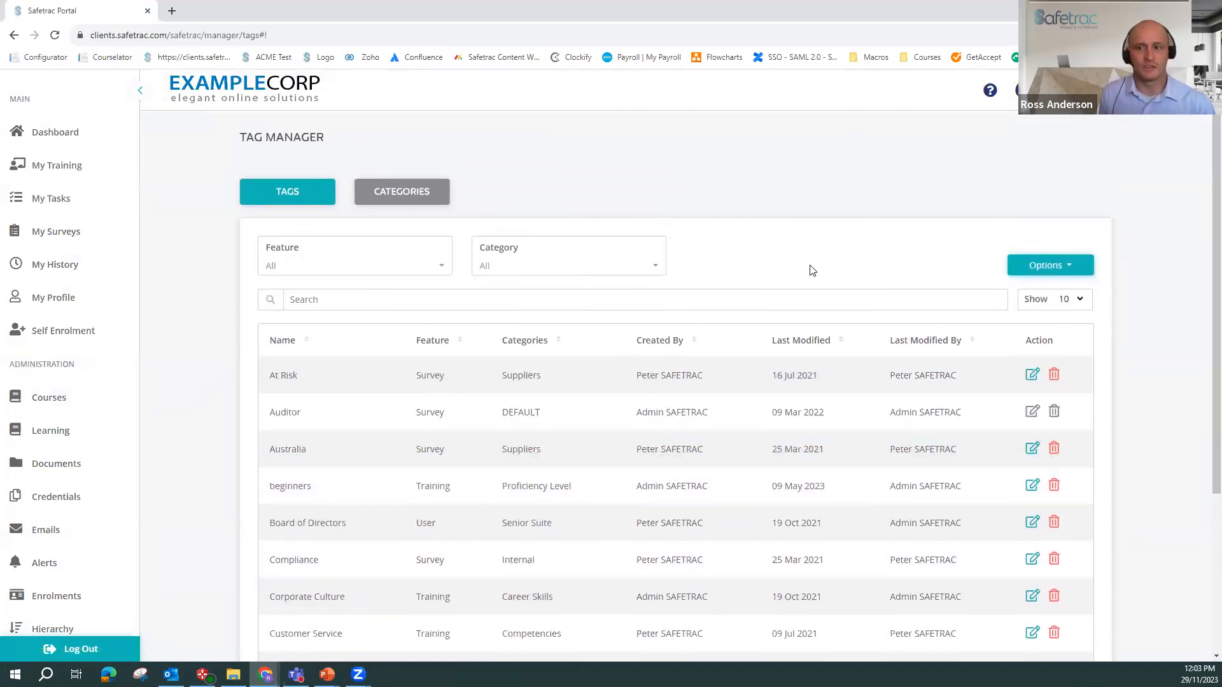
mouse_move(634, 193)
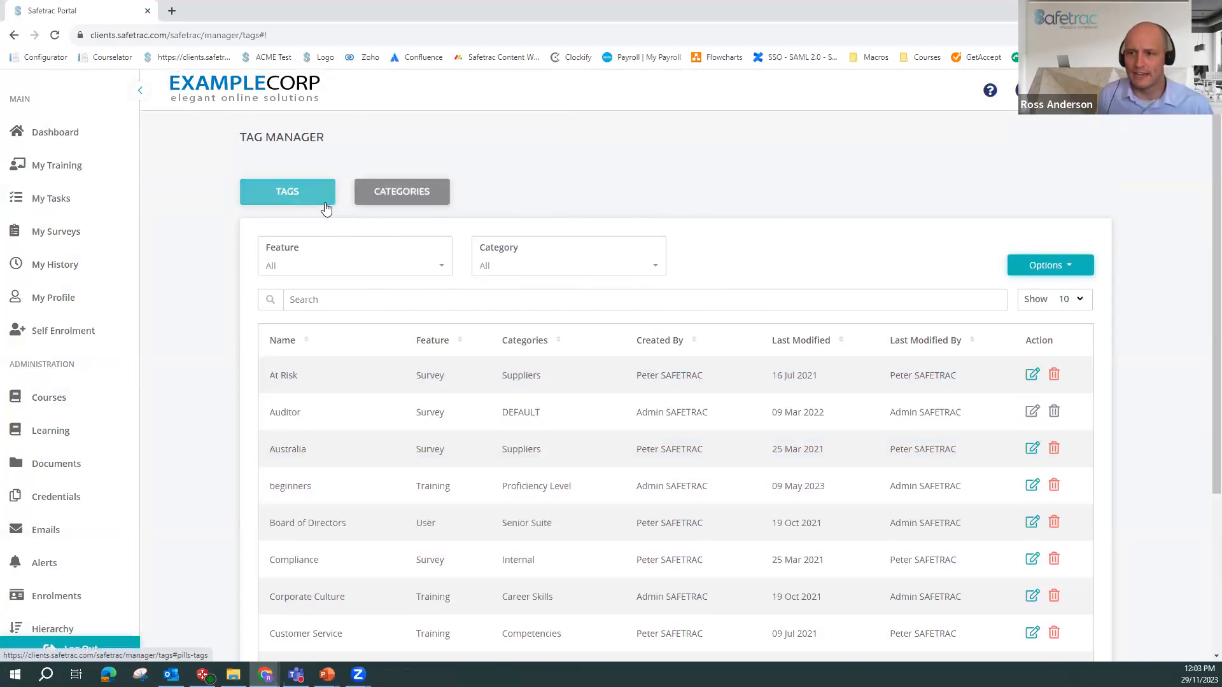
click(401, 192)
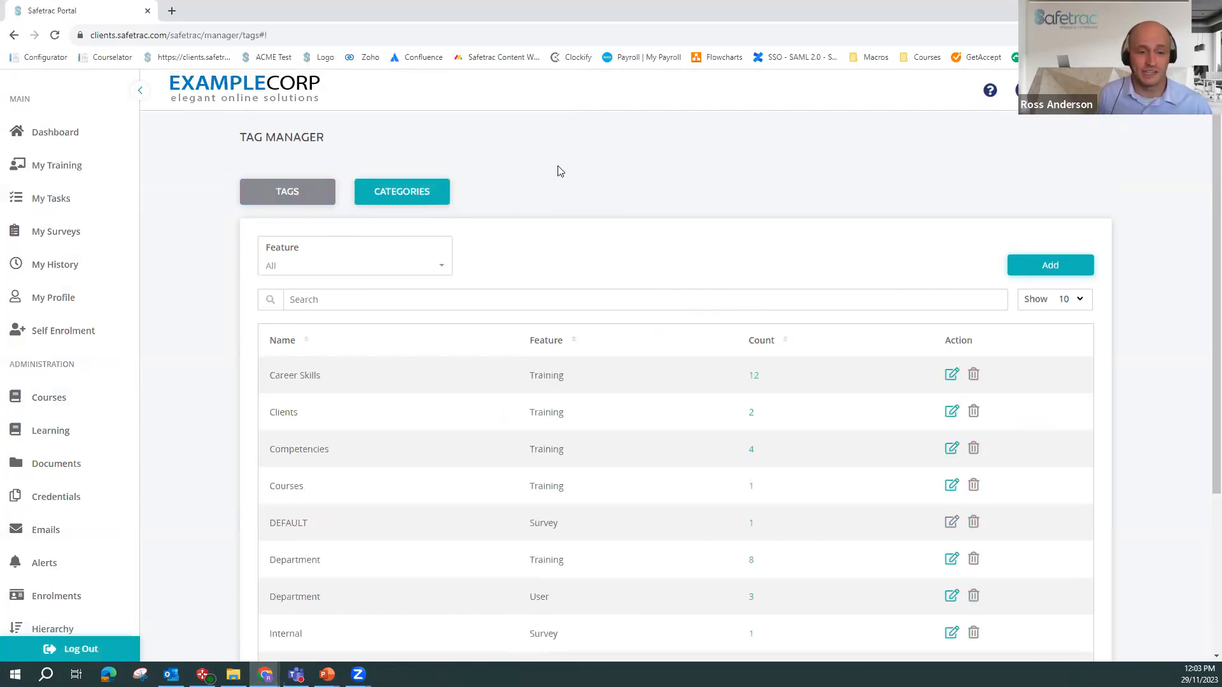
mouse_move(700, 183)
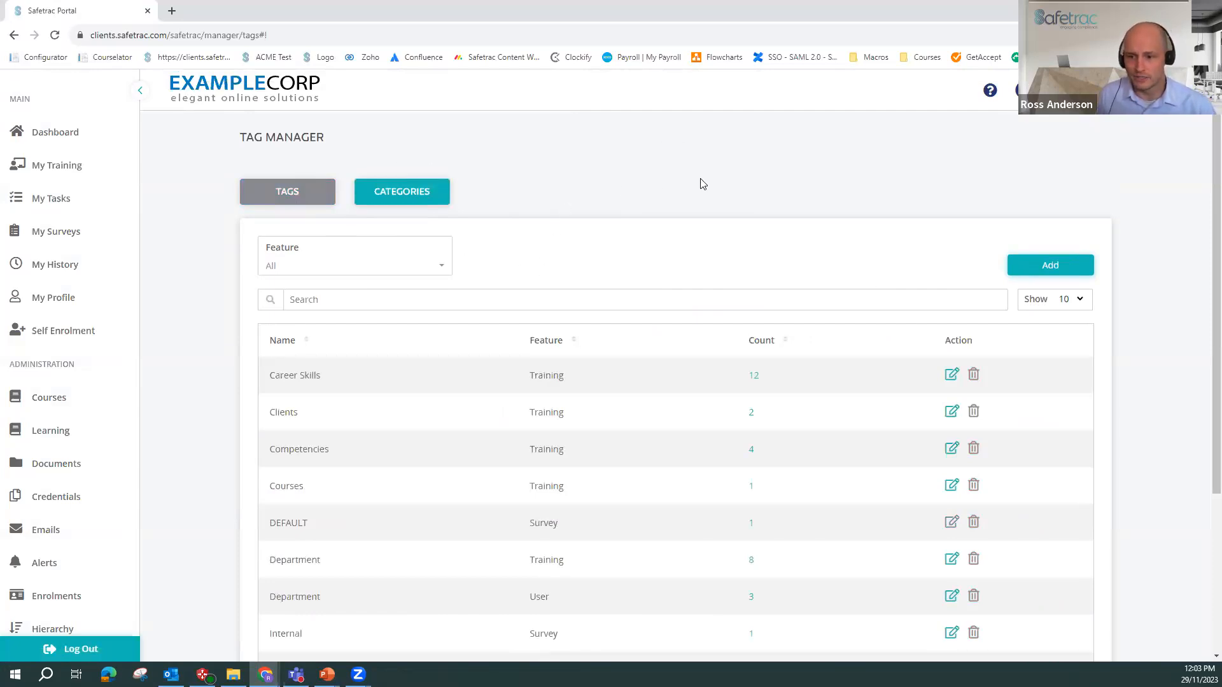
mouse_move(624, 192)
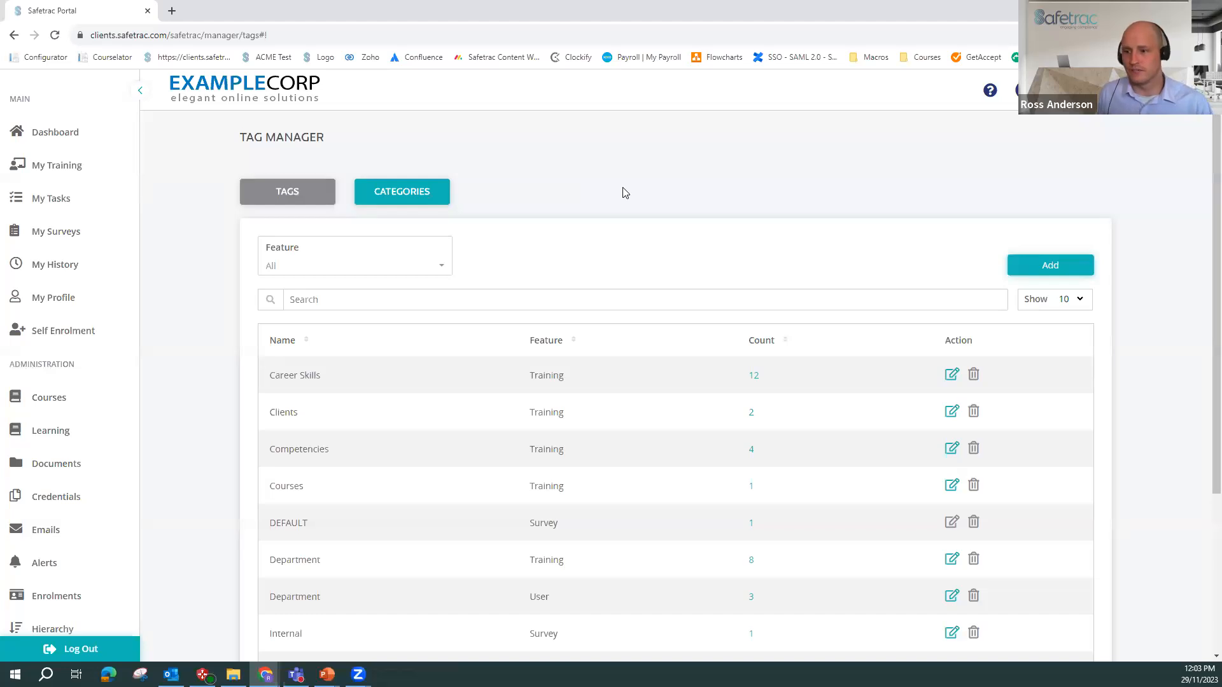
mouse_move(1050, 265)
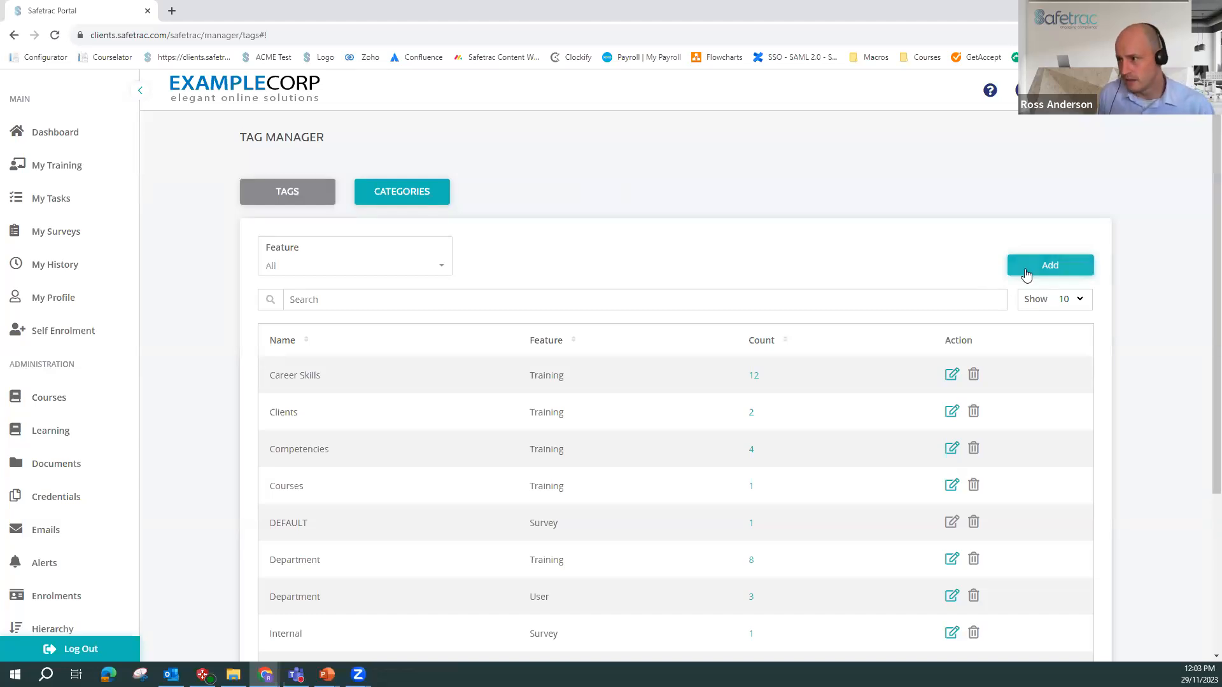
- Add a new tag category and choose Training as its feature
click(1050, 265)
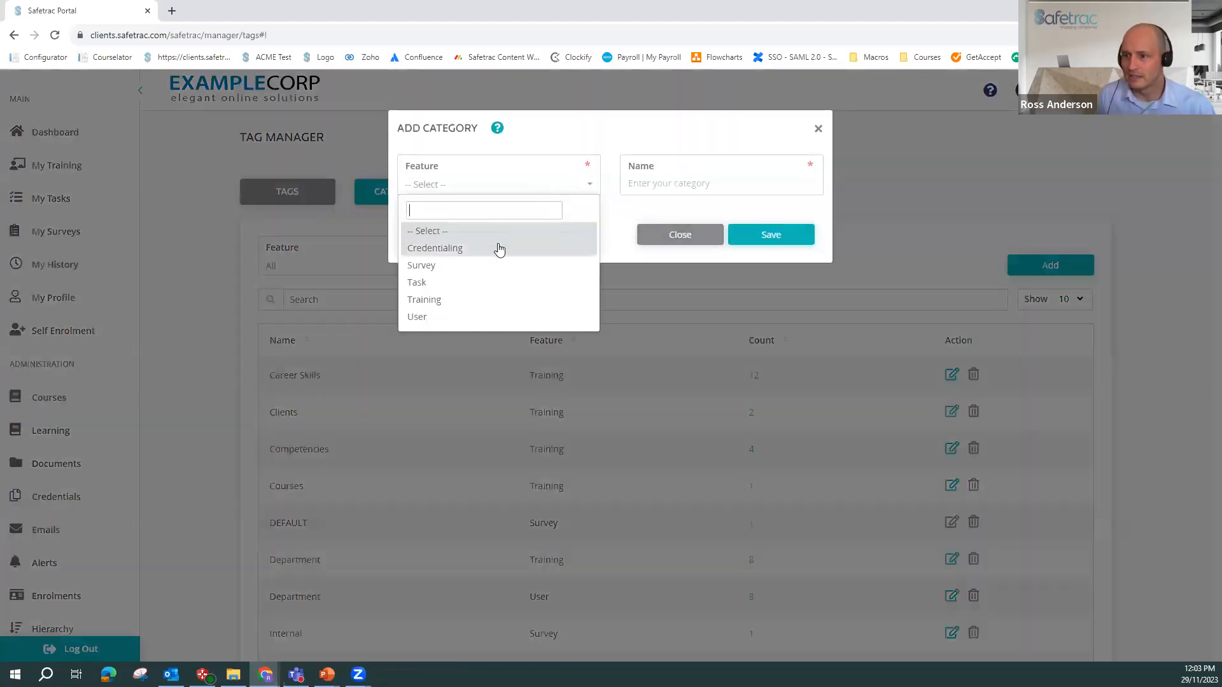
mouse_move(425, 264)
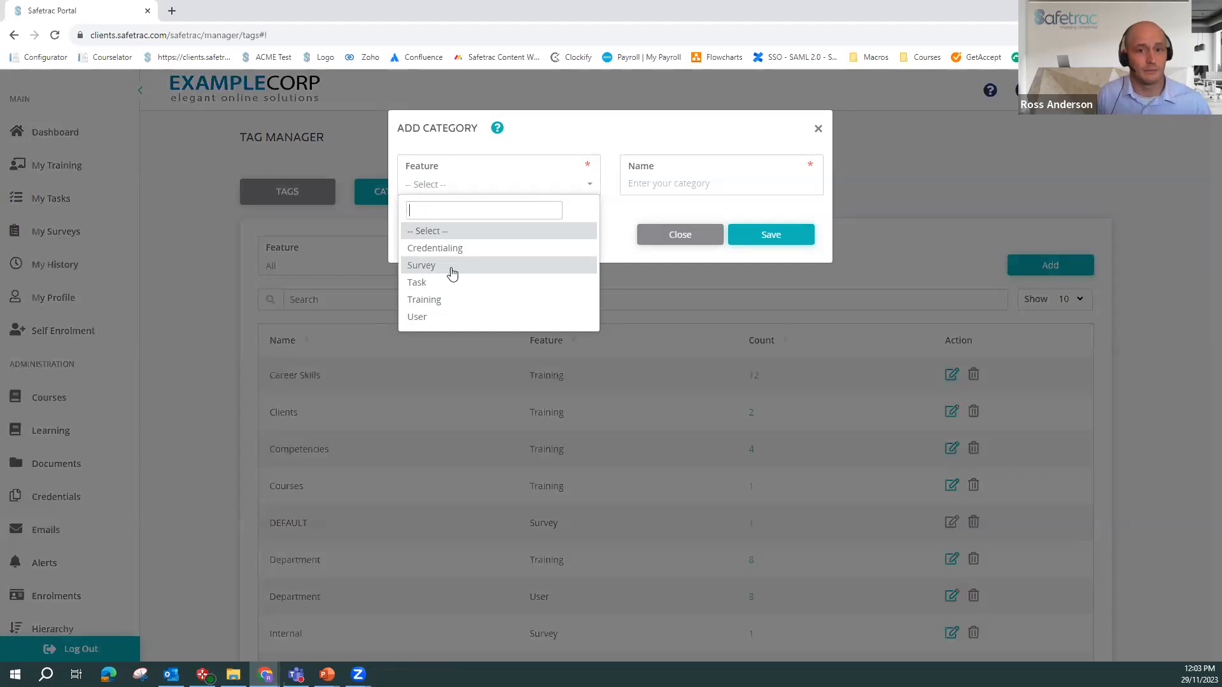
mouse_move(452, 299)
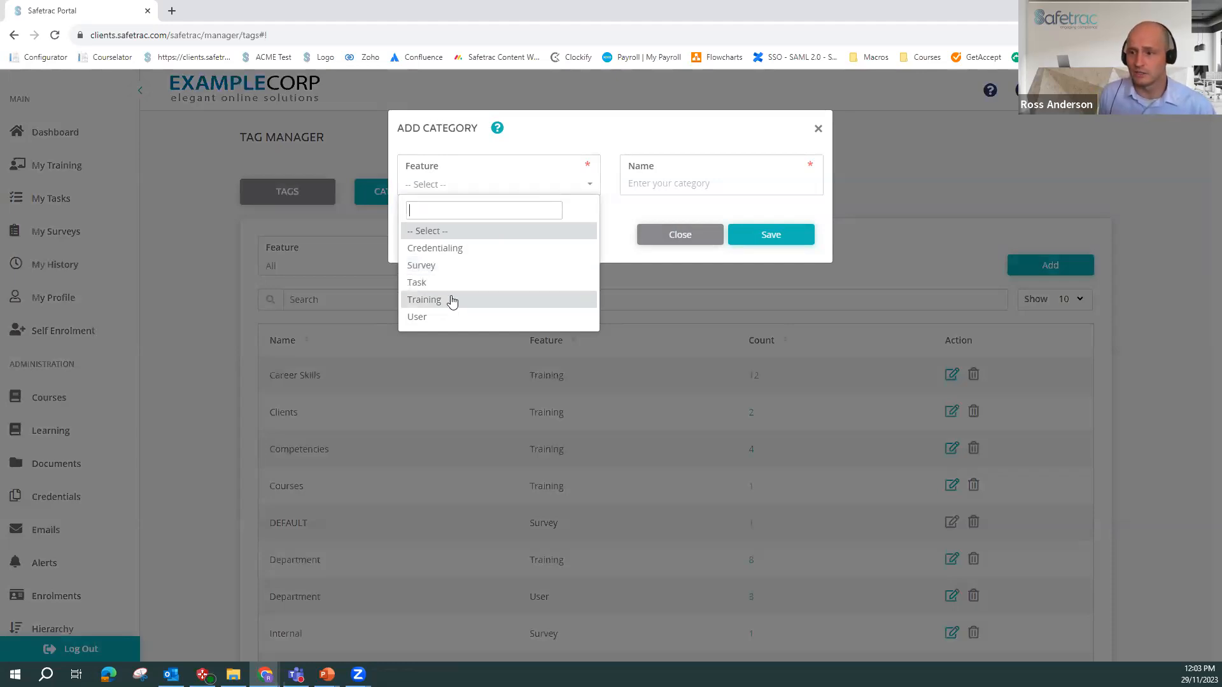
mouse_move(462, 265)
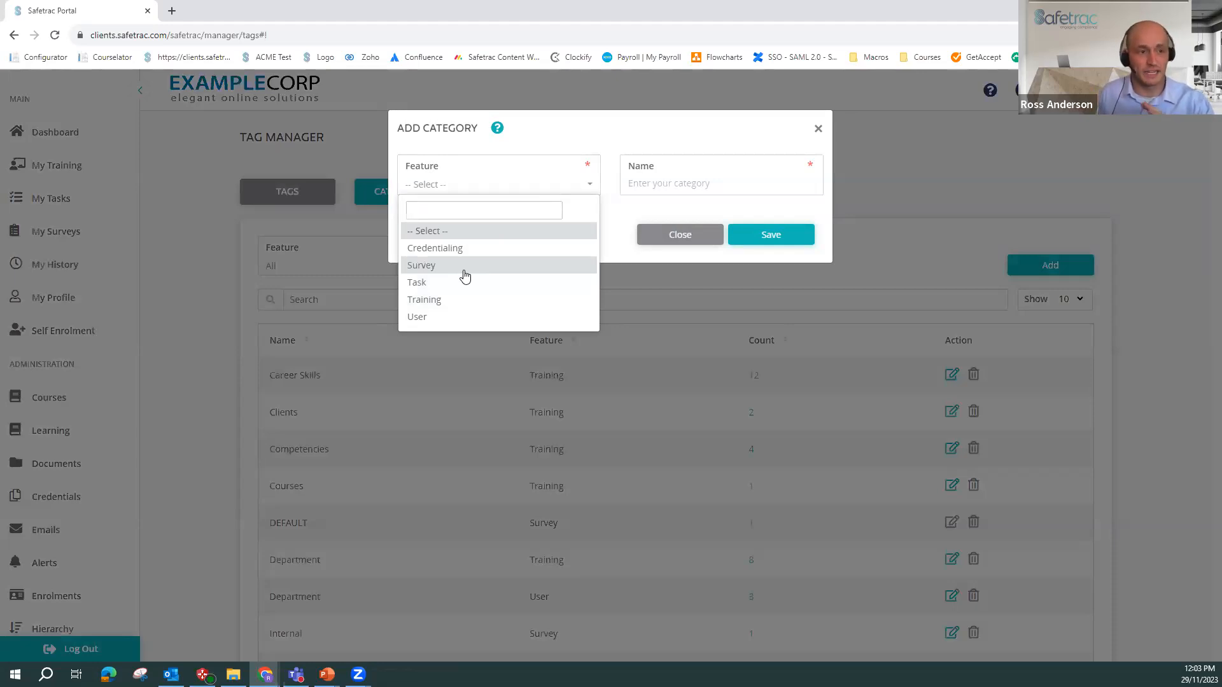
mouse_move(467, 299)
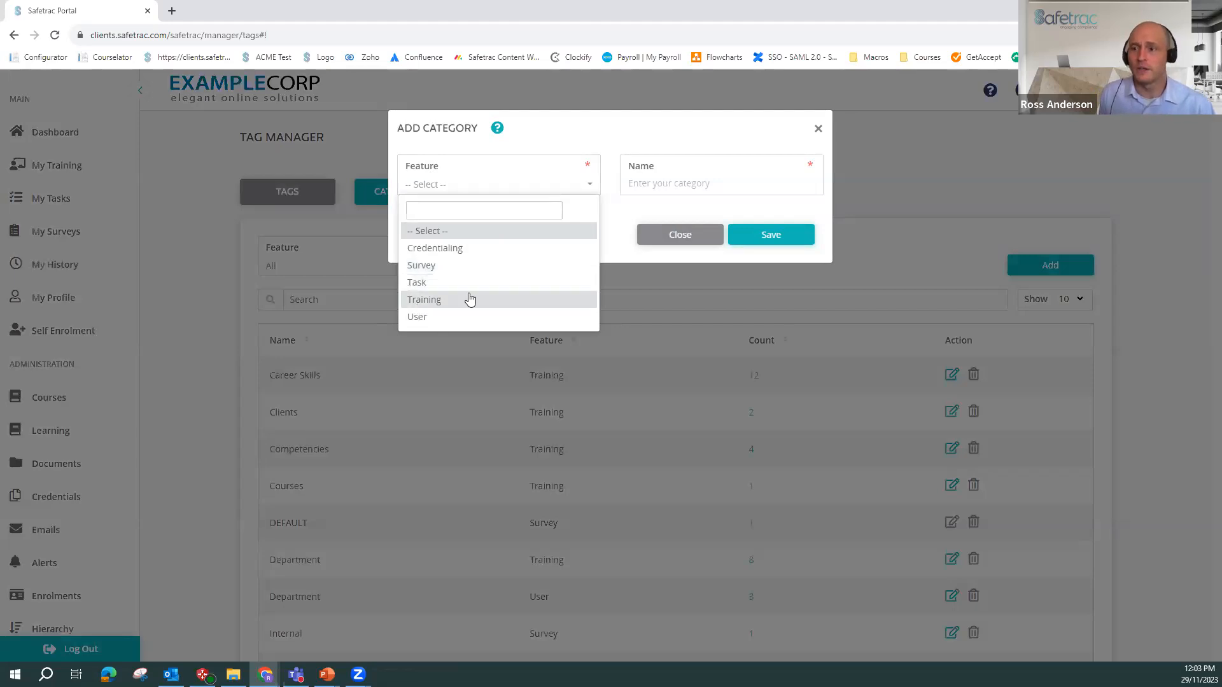
mouse_move(471, 316)
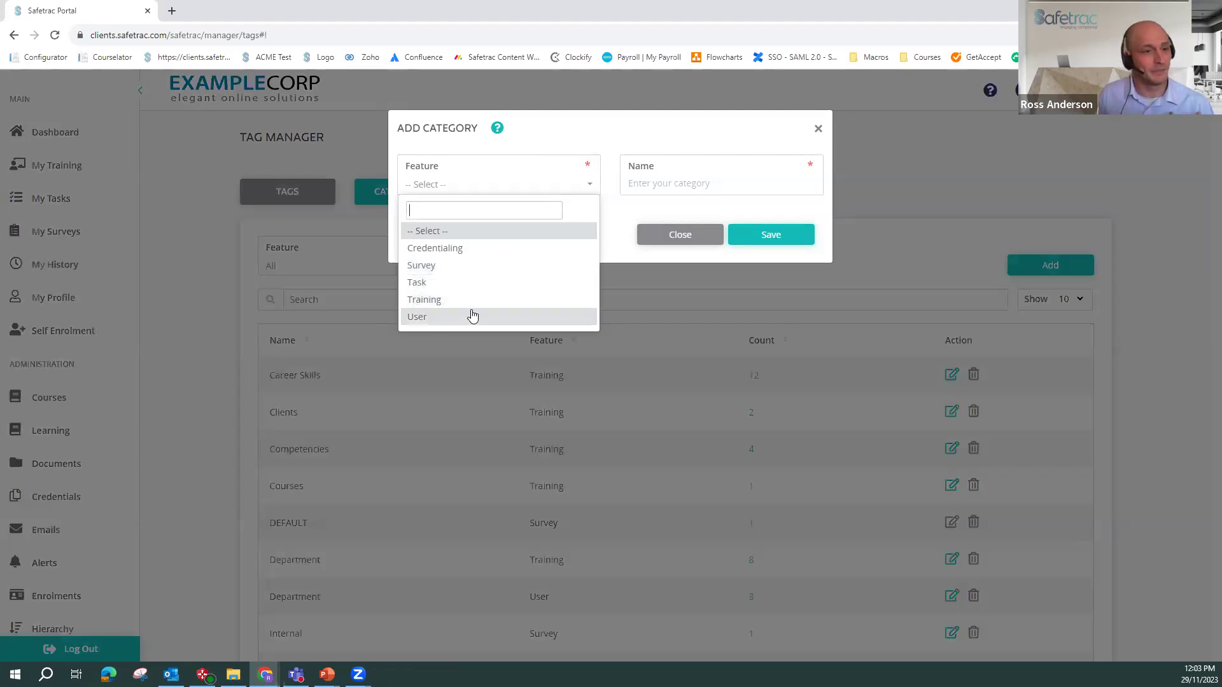
mouse_move(477, 301)
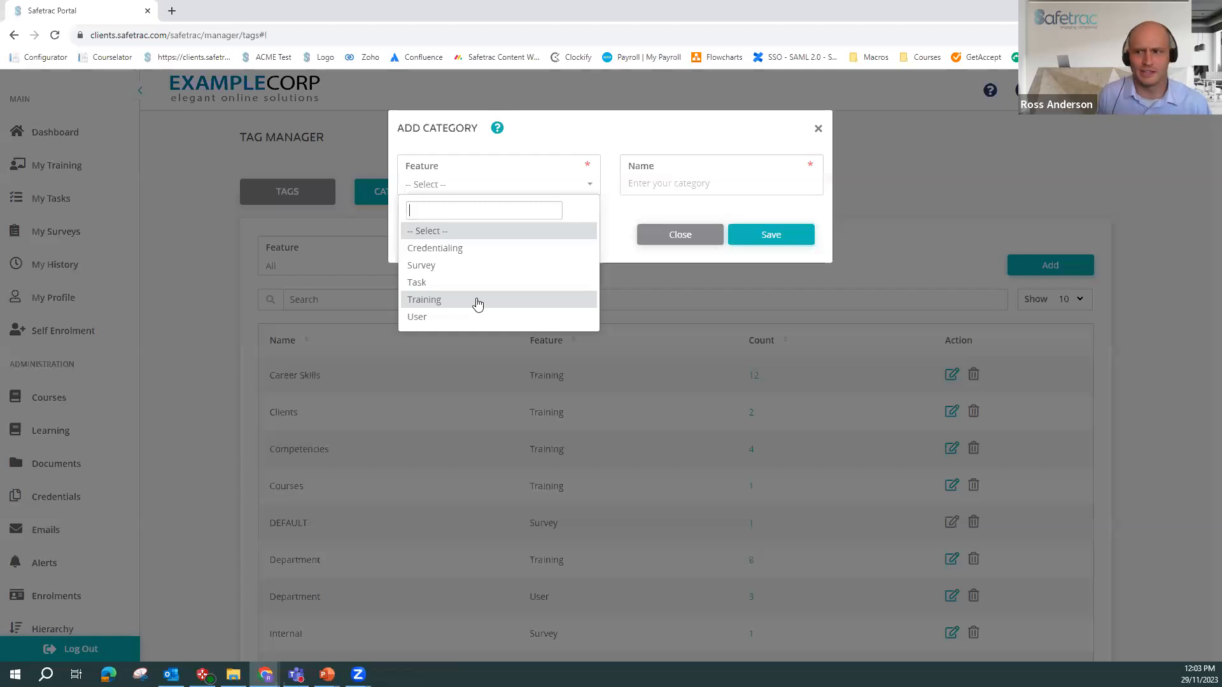
mouse_move(479, 317)
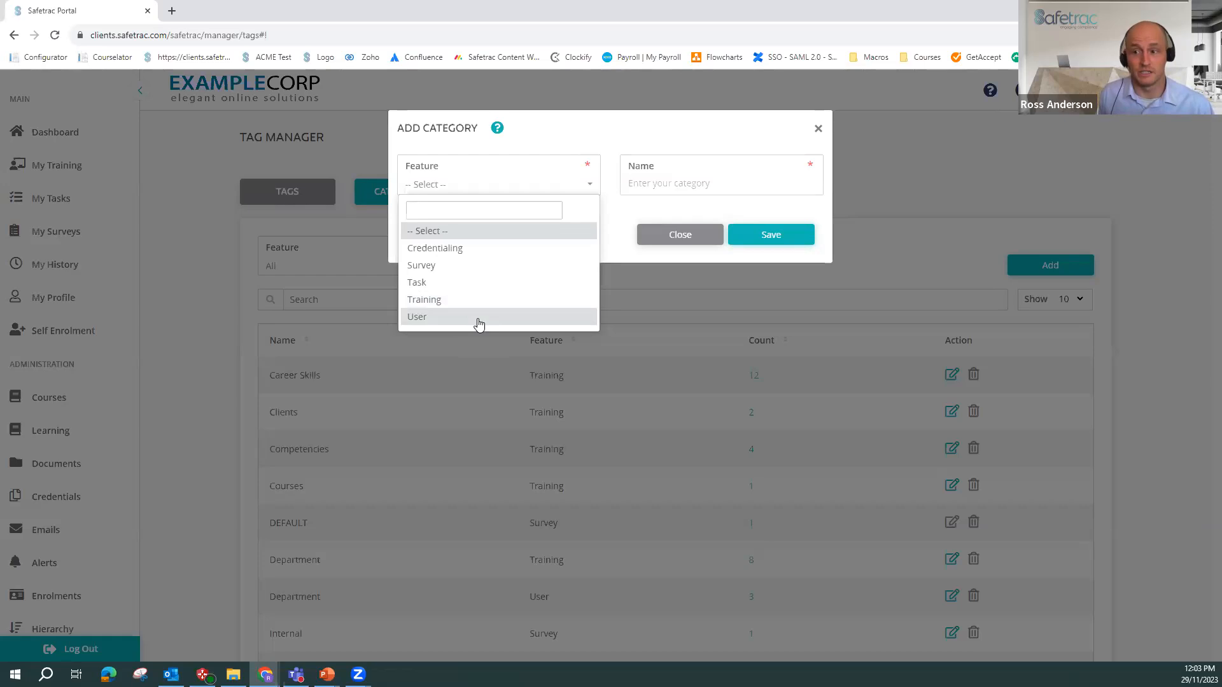
mouse_move(465, 303)
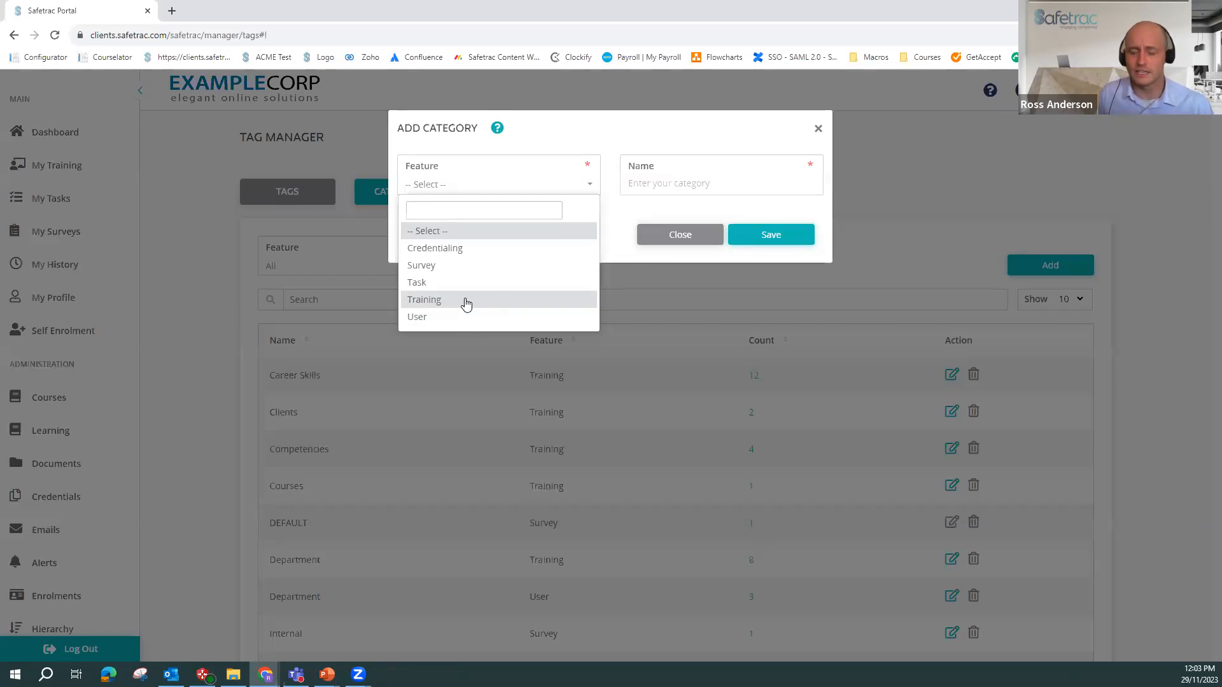
click(424, 300)
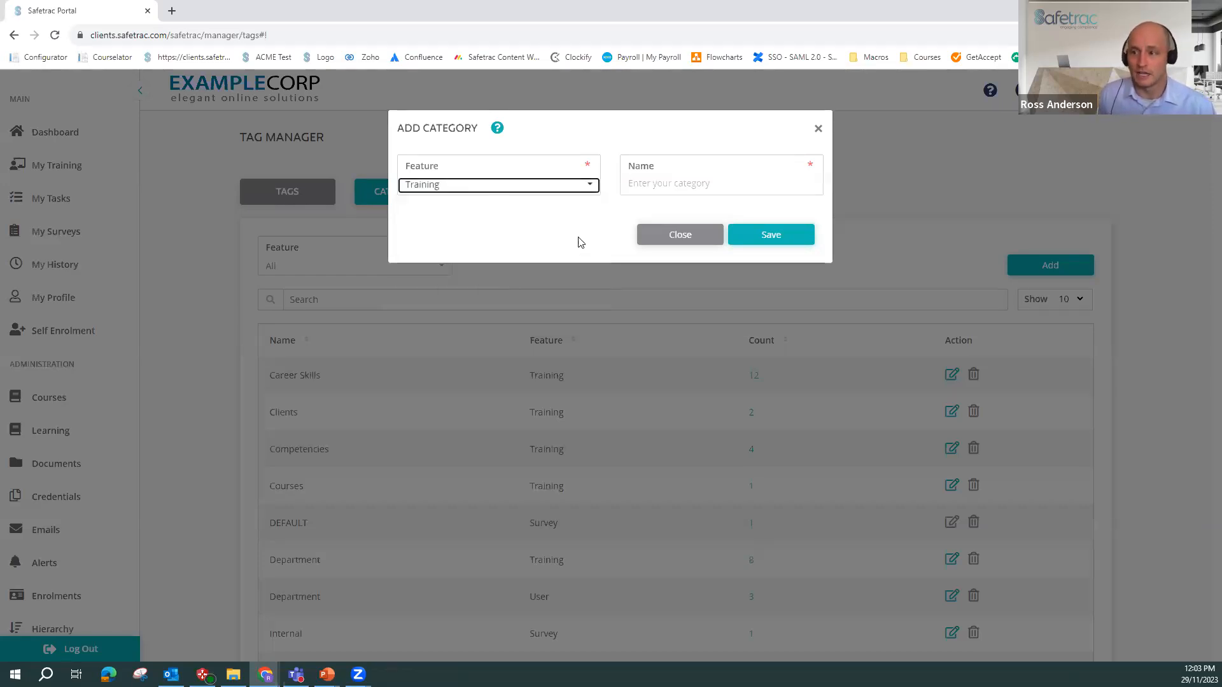
- Name the category Position, hit the duplicate warning, and save it as Position 2 instead
click(720, 182)
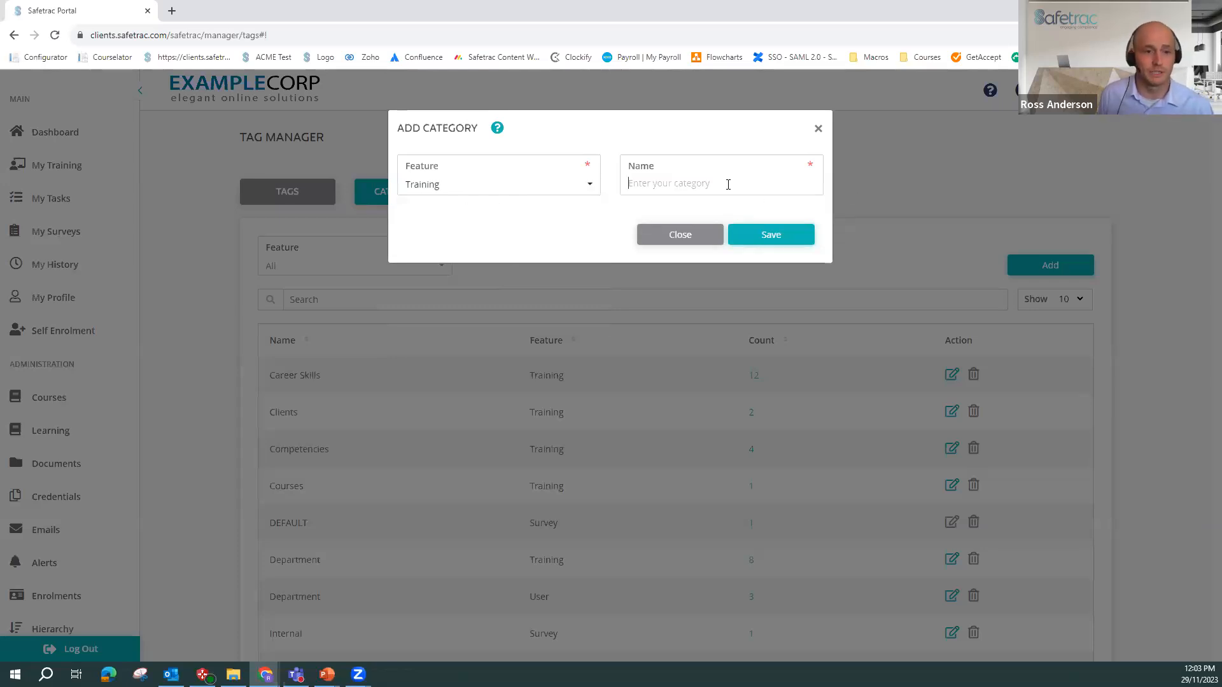
text(Leve)
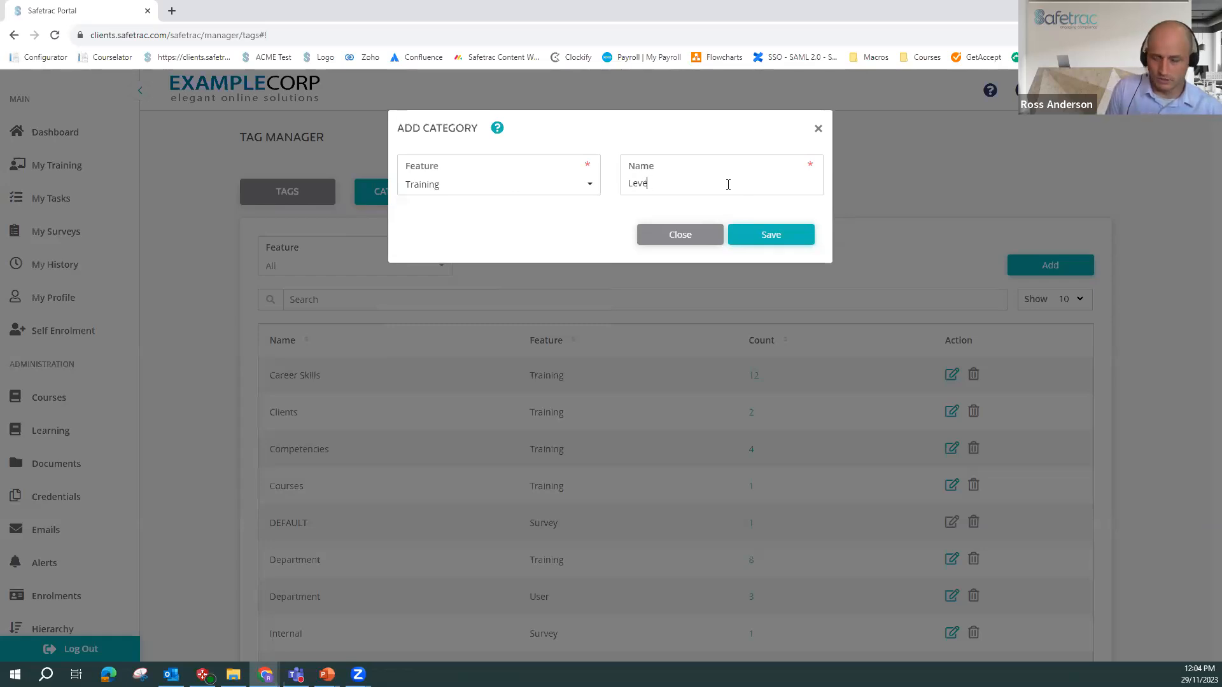
text(Posti)
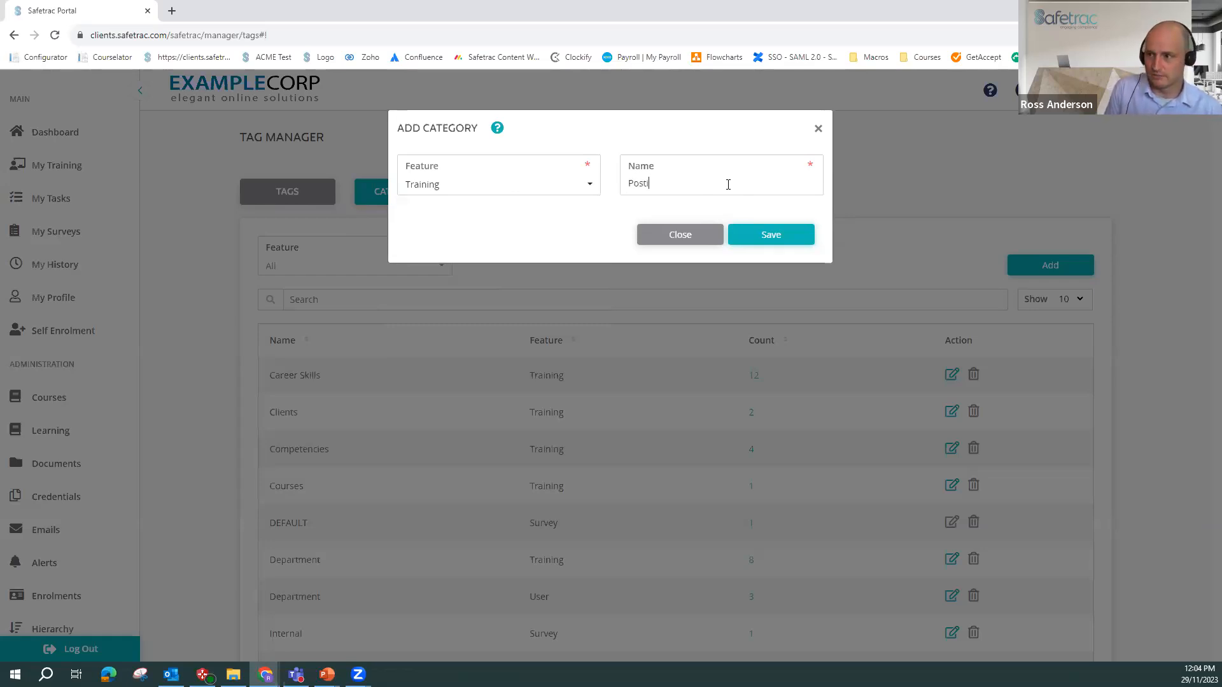
key(BackSpace)
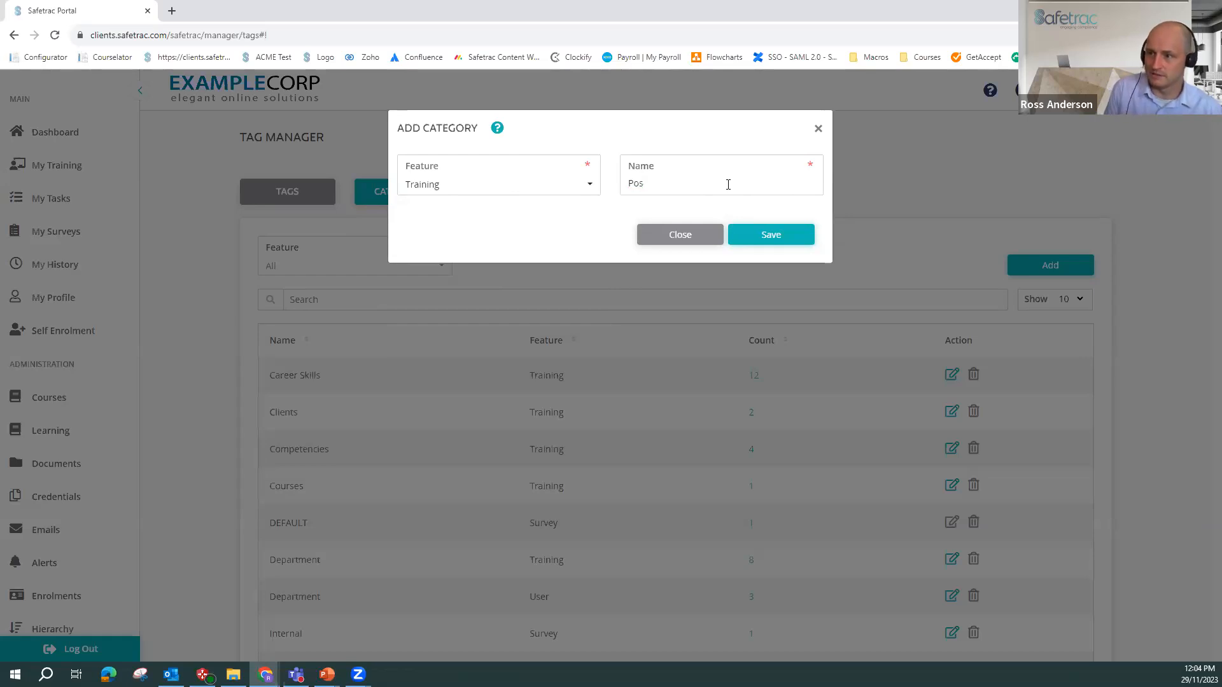
text(ition)
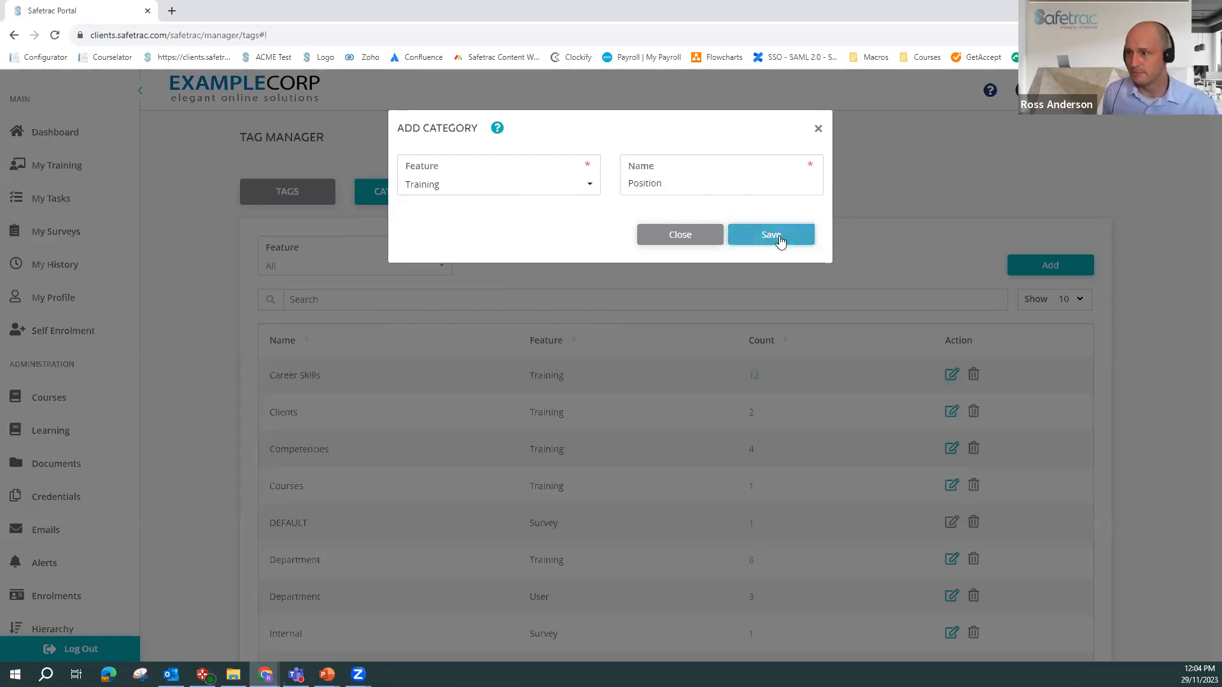
click(770, 234)
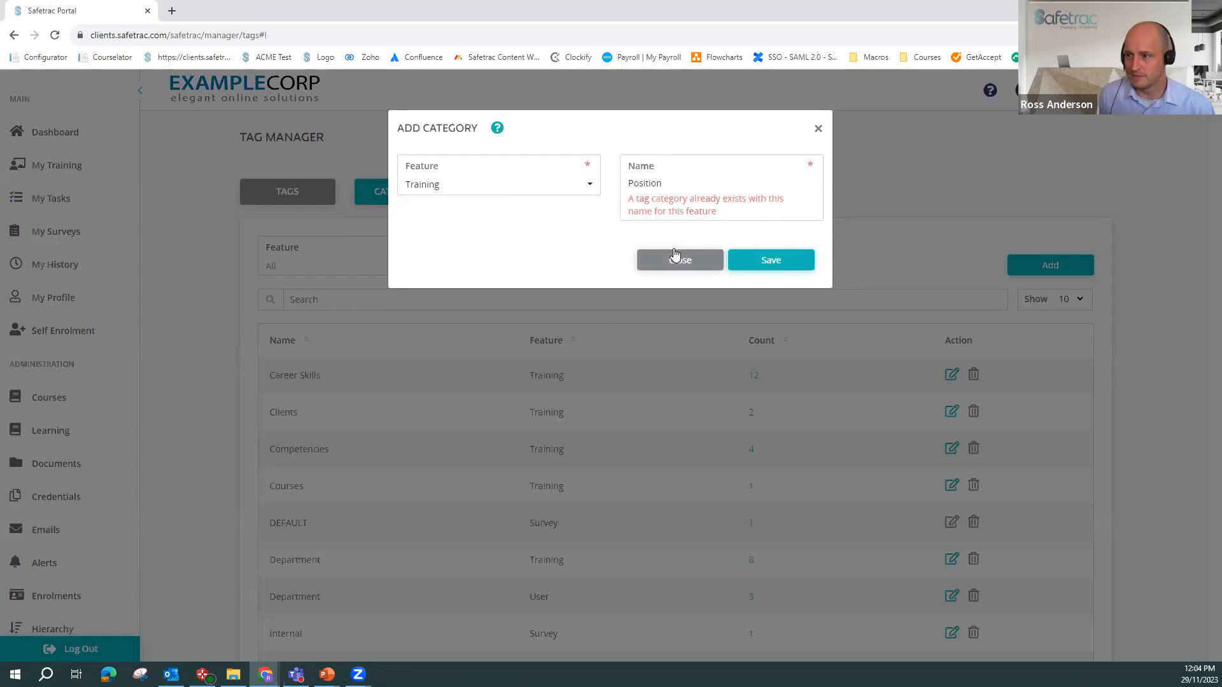
text(2)
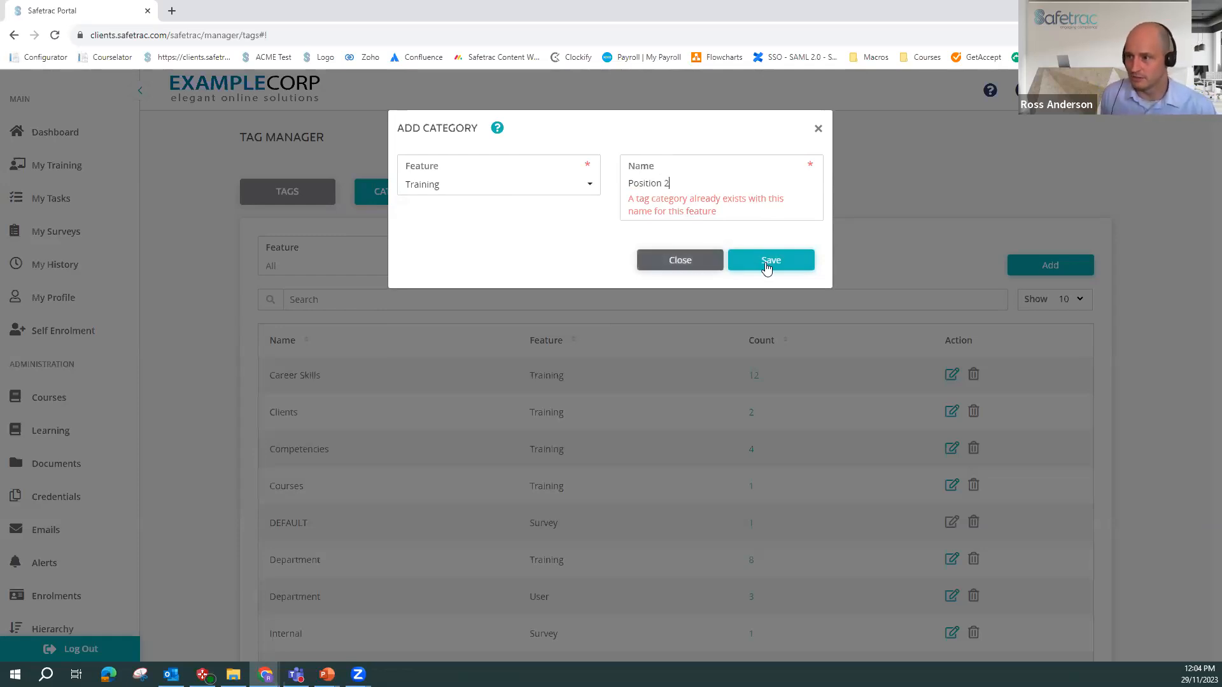
click(770, 260)
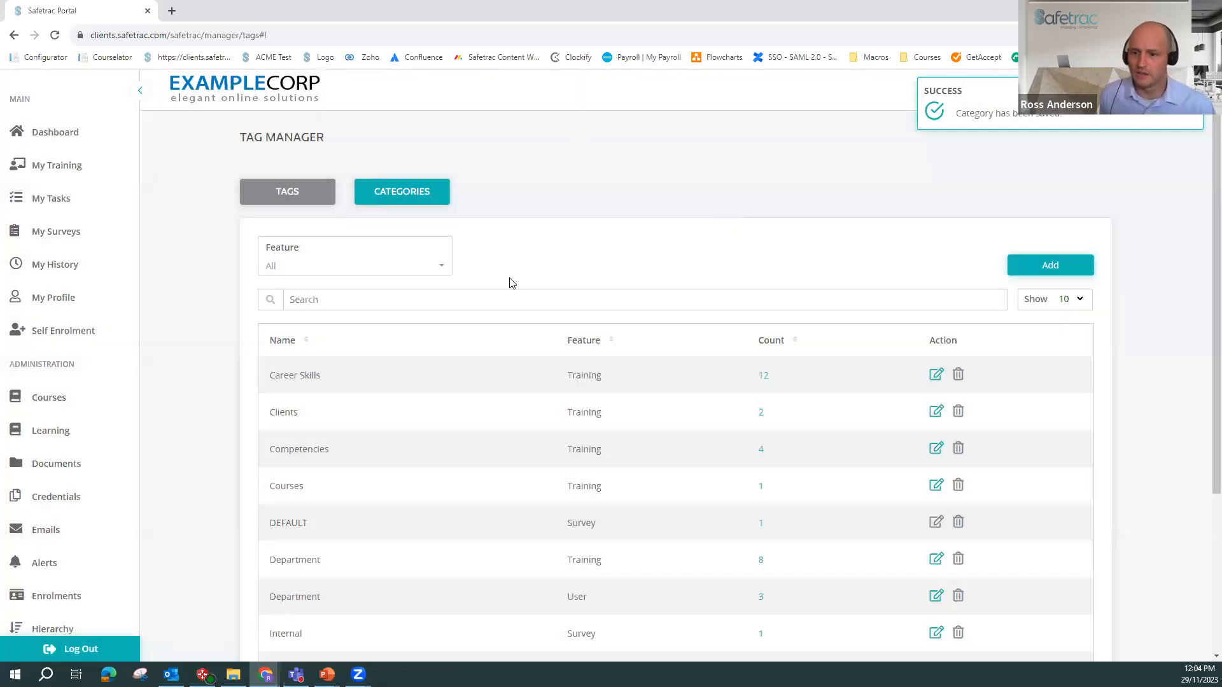
- Return to the tag list, filter it to Training tags and sort by category to see the Position tags
click(286, 485)
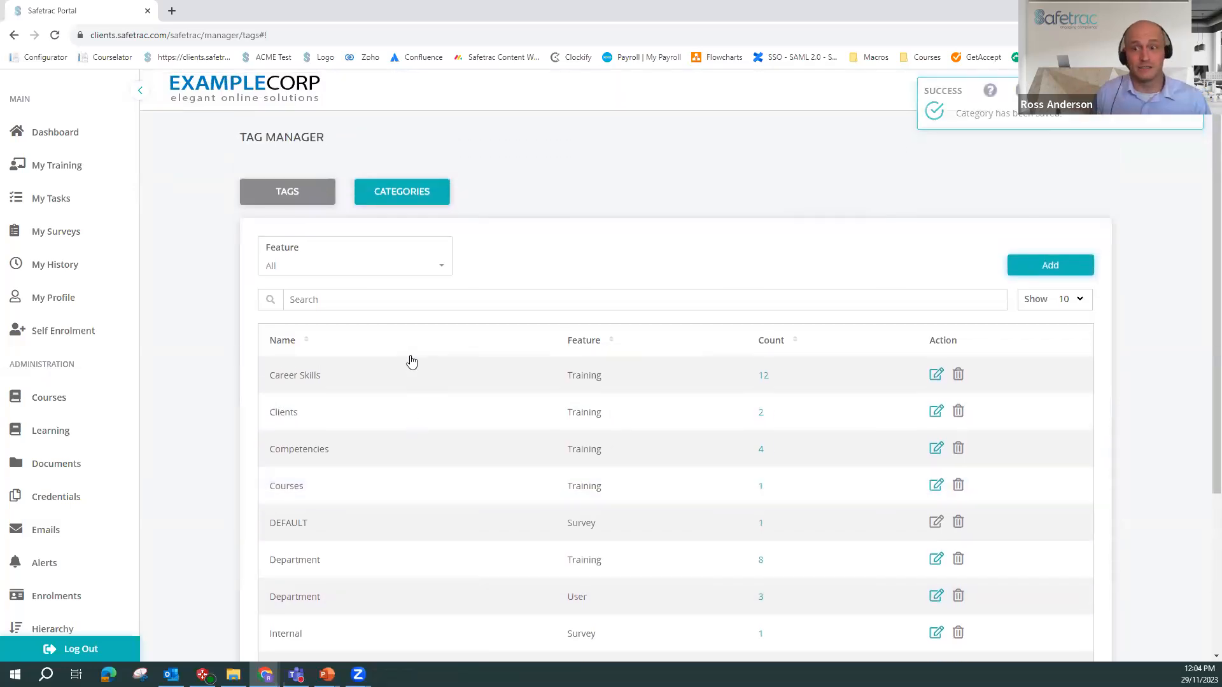
click(287, 192)
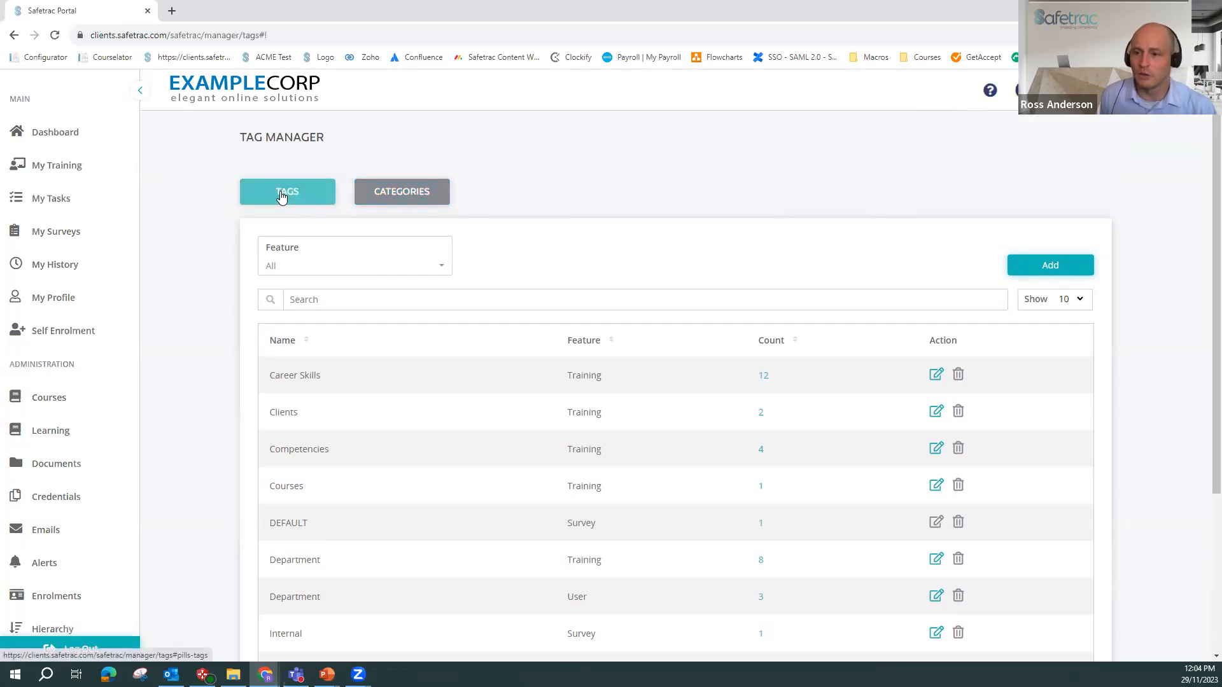
click(286, 192)
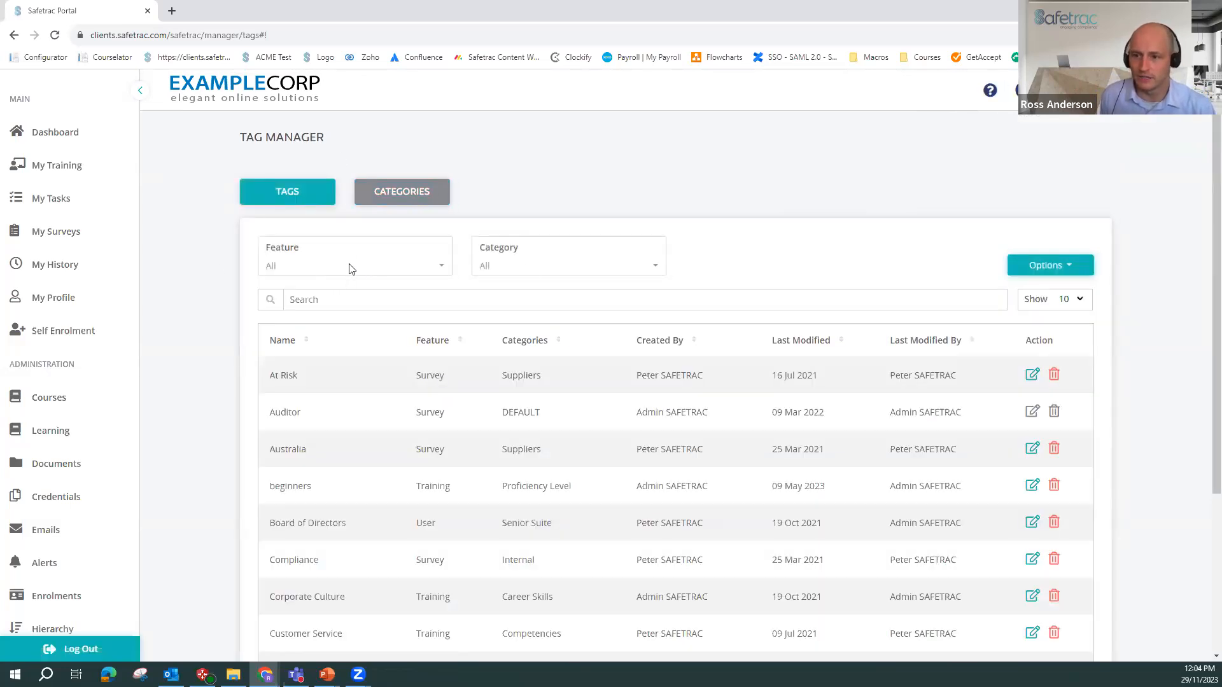
click(353, 257)
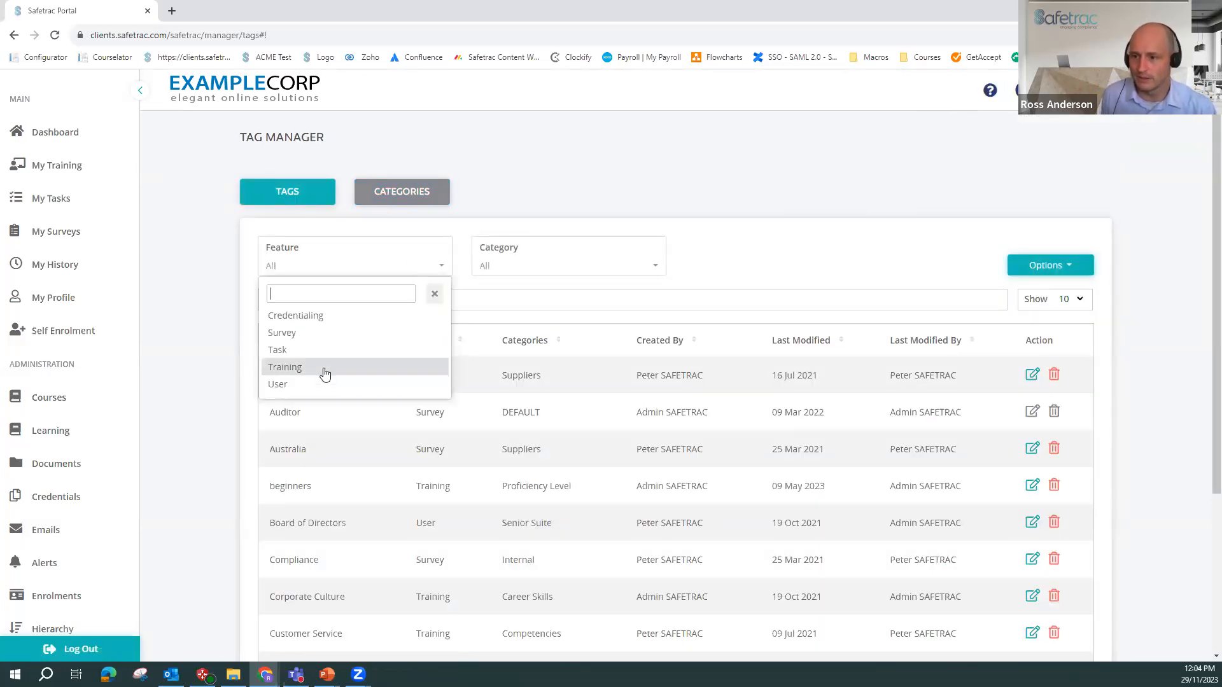
click(284, 366)
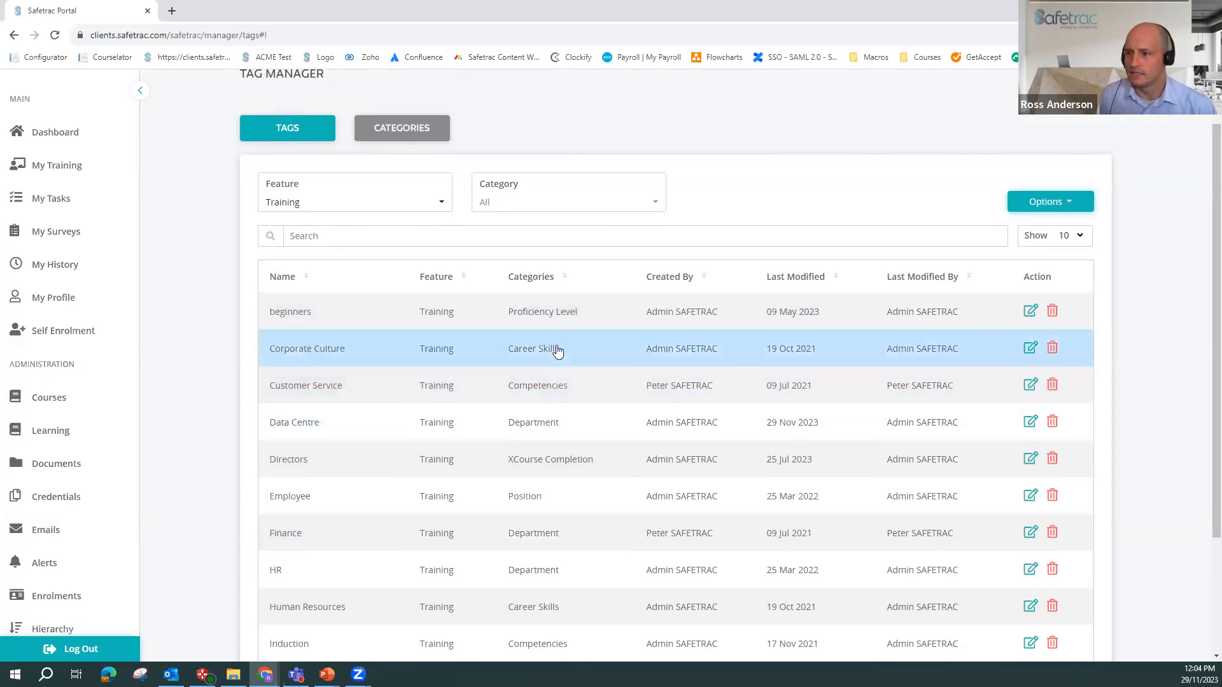
click(530, 276)
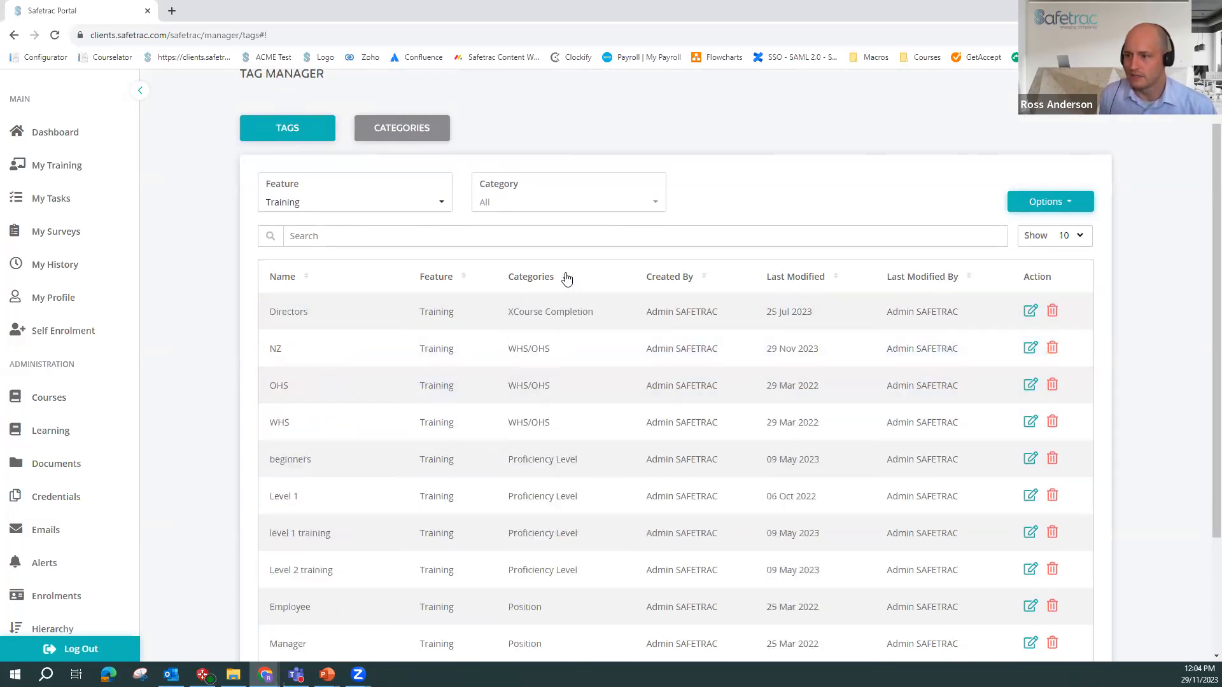
scroll(down, 3)
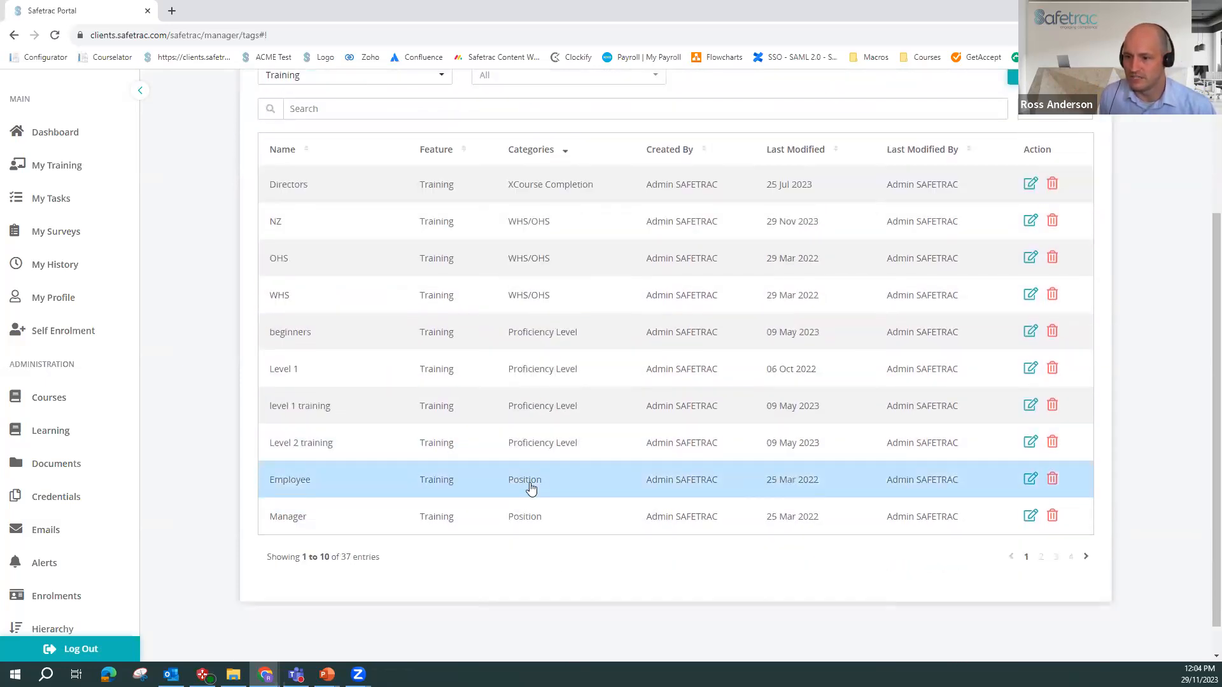
mouse_move(331, 480)
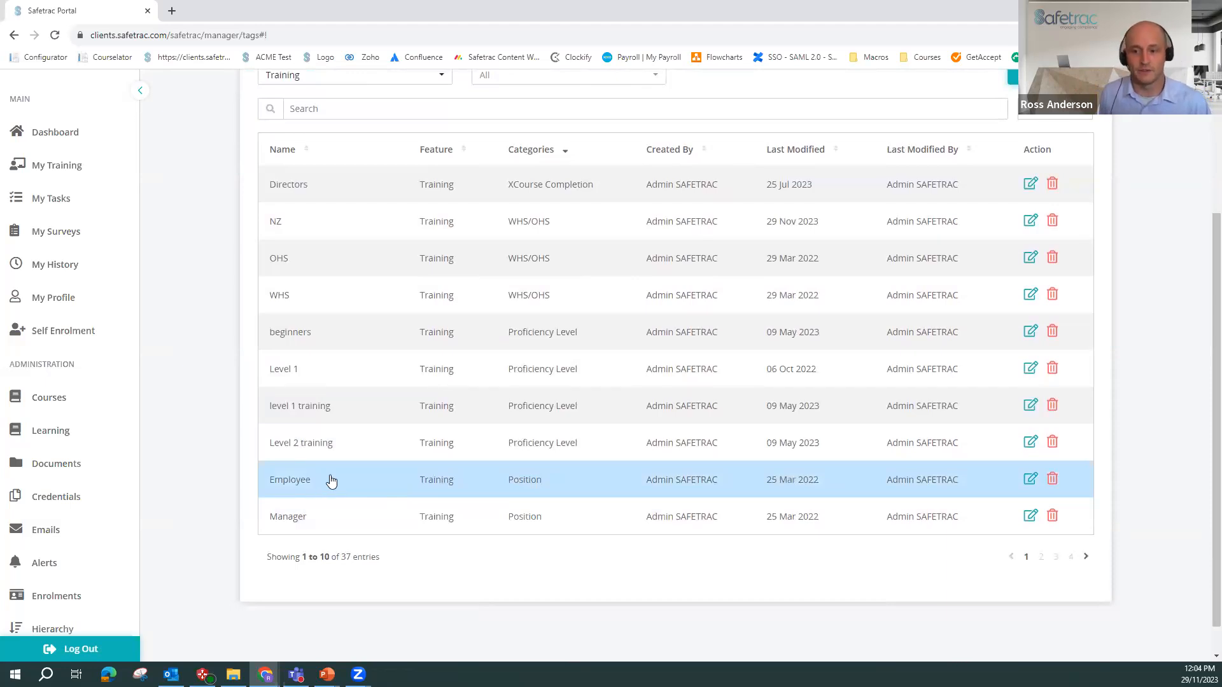
scroll(up, 3)
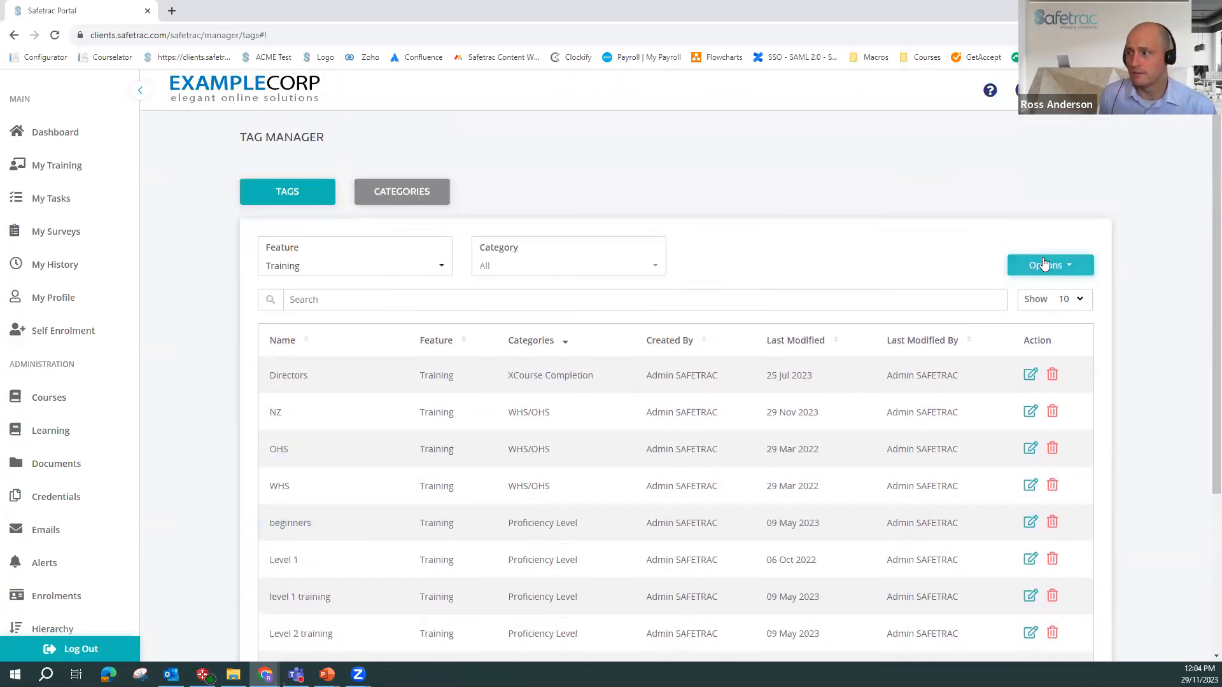
- Create a Training tag named Manager 2 under the Position - Training category and save it
click(1047, 265)
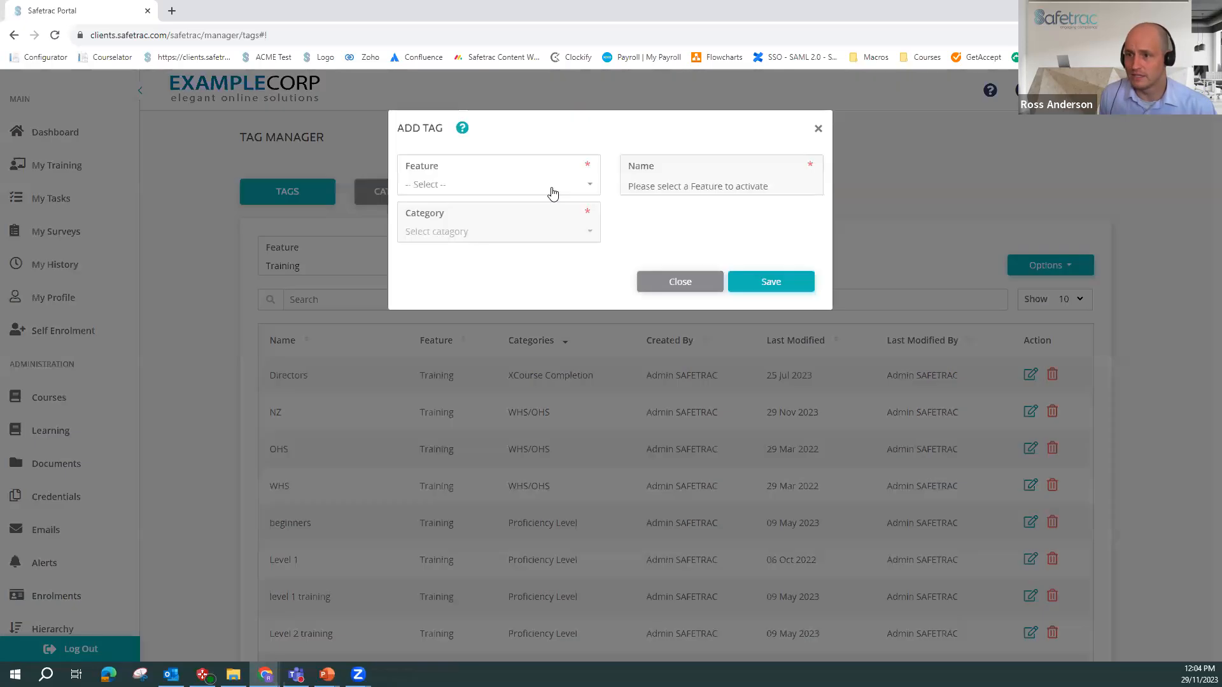
click(497, 183)
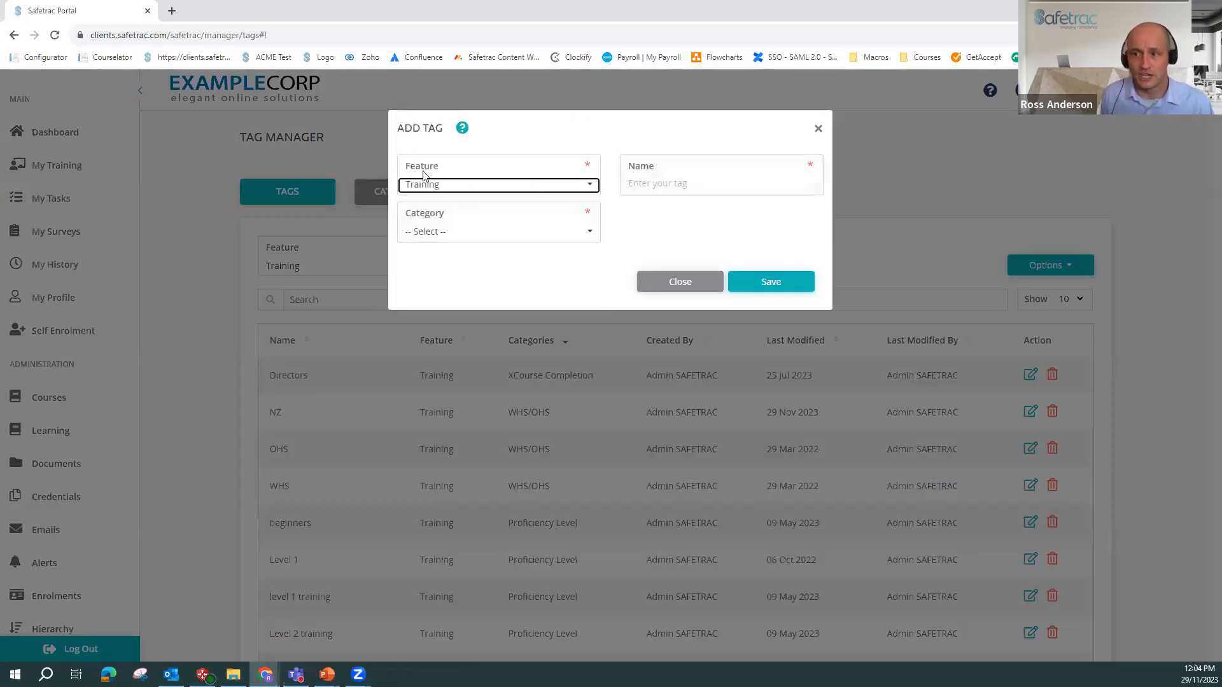
click(497, 230)
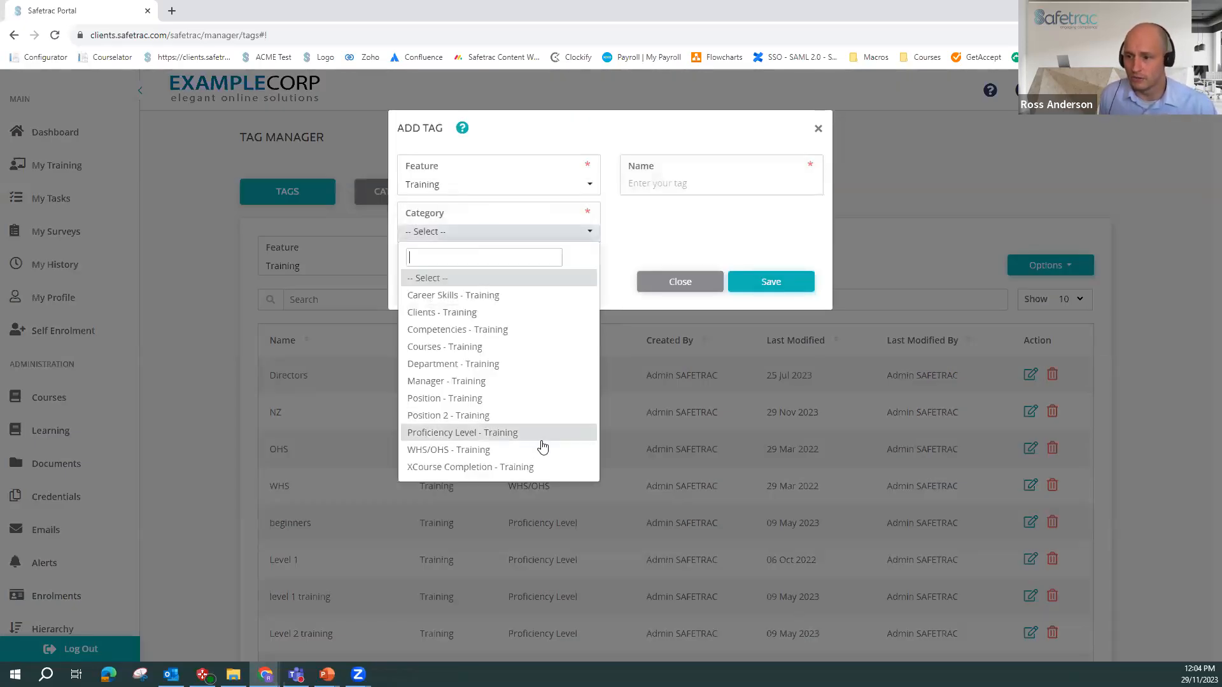
mouse_move(447, 414)
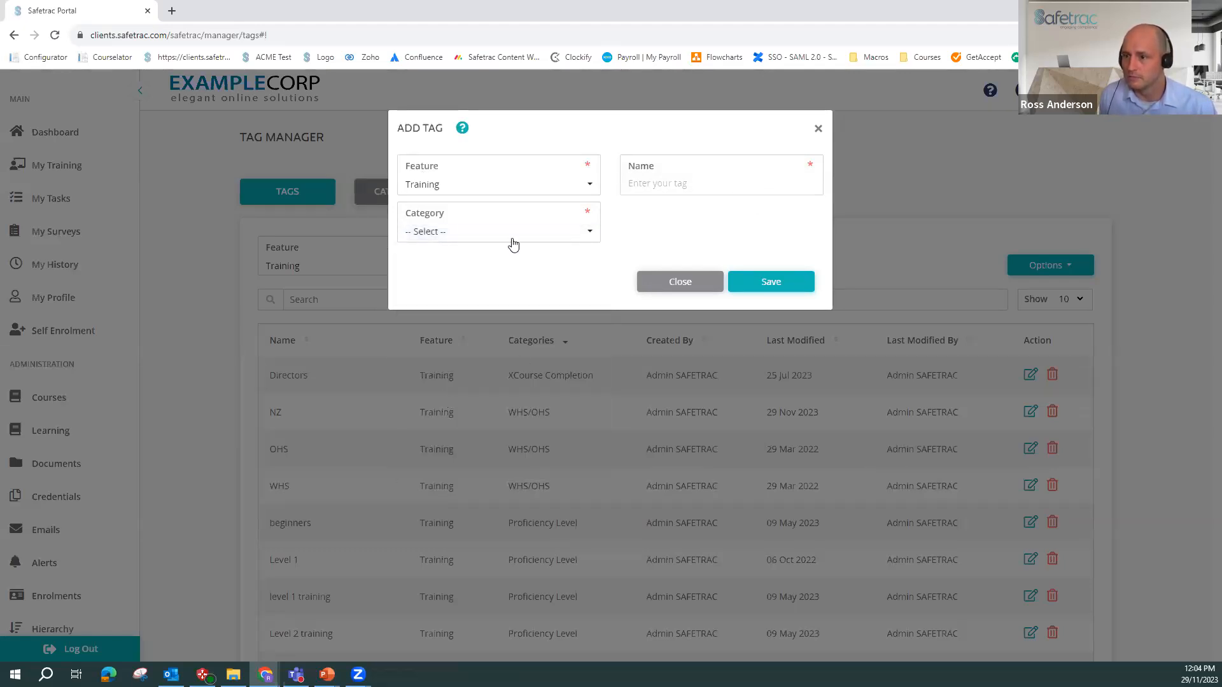
click(498, 231)
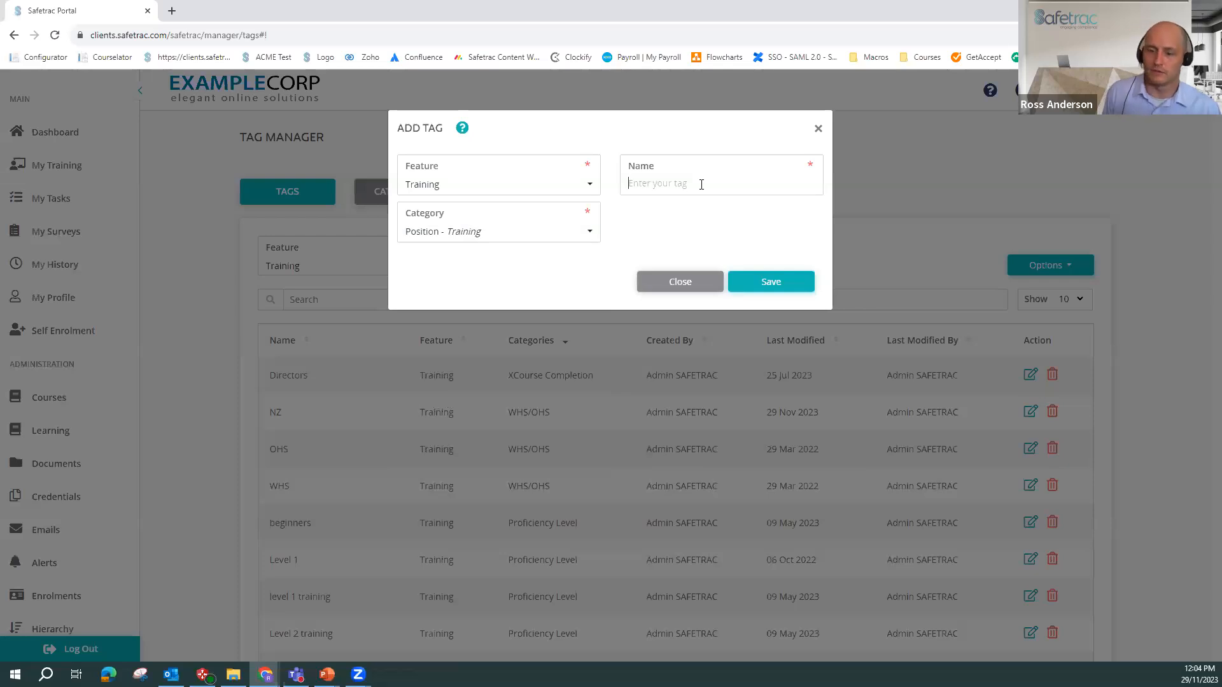
text(M)
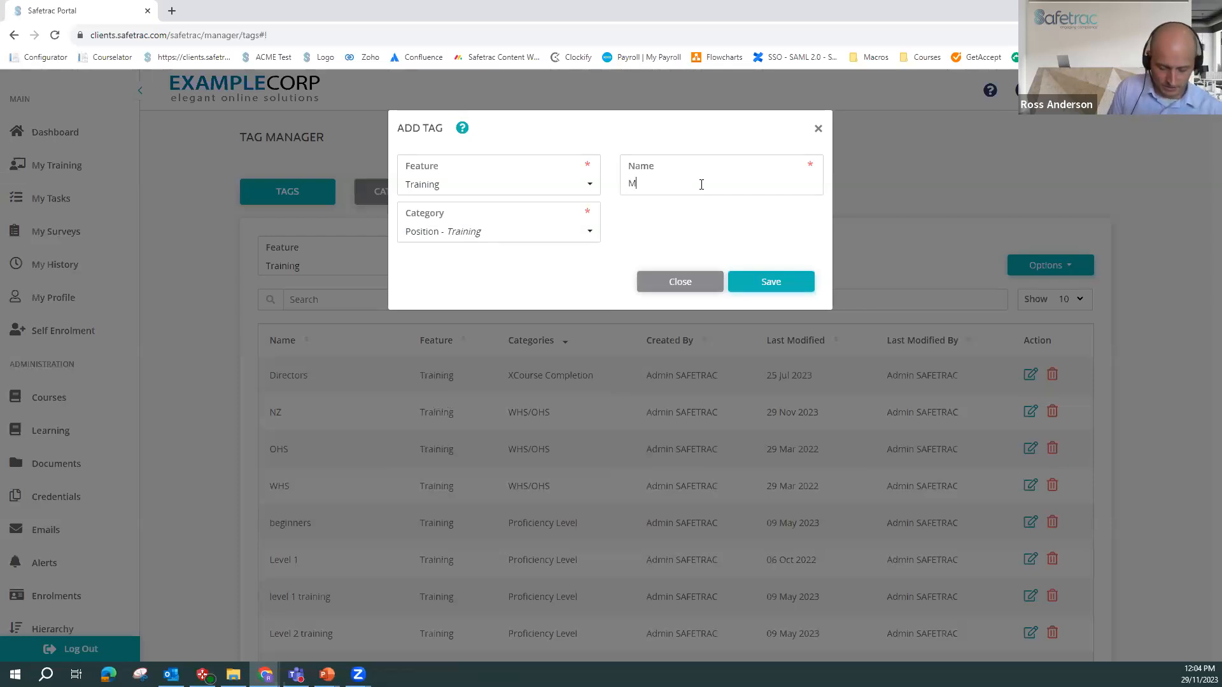
text(anager 2)
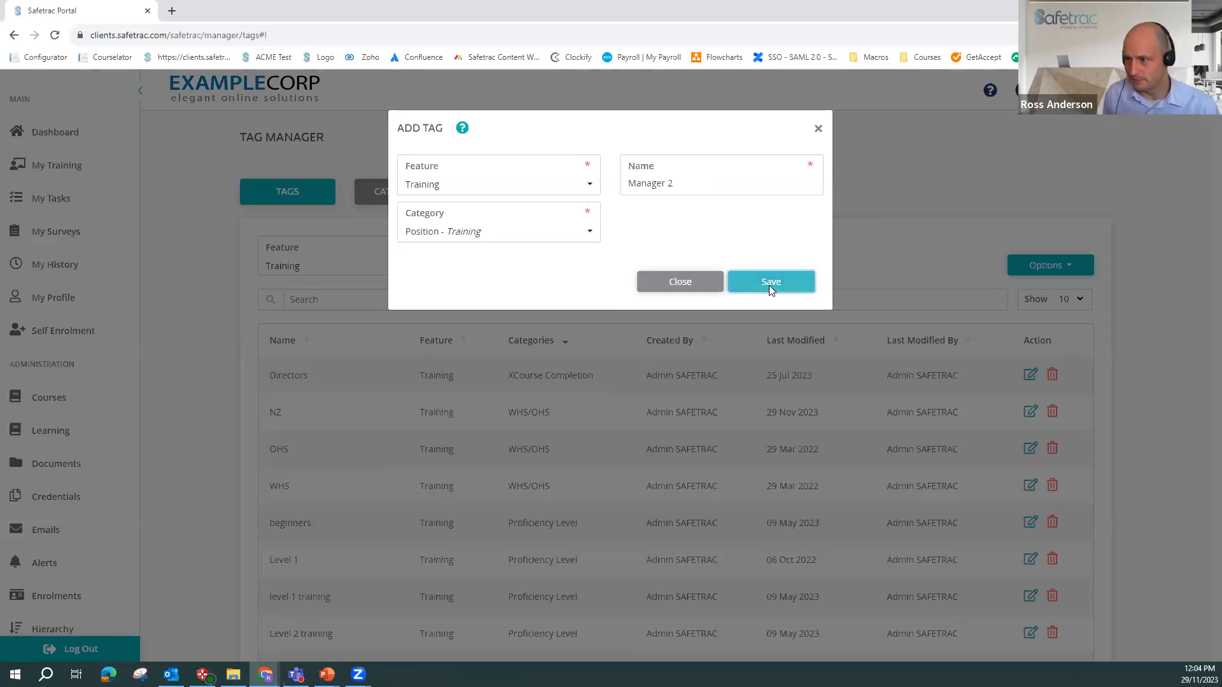
click(770, 281)
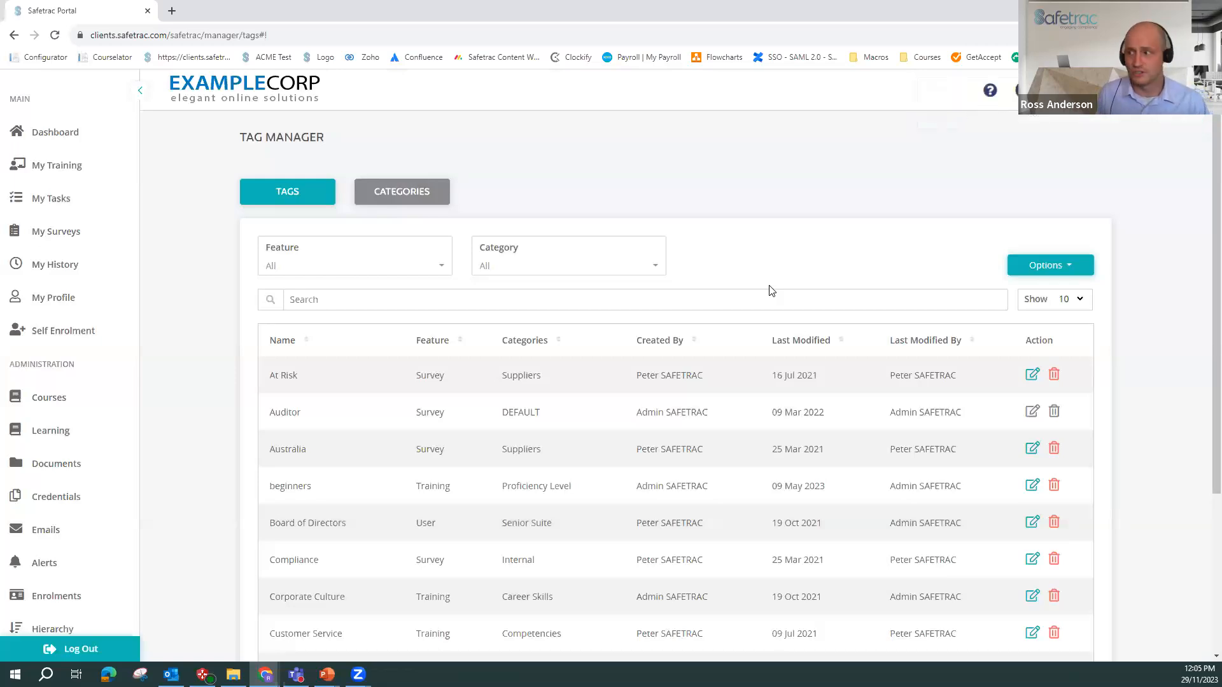
click(1050, 265)
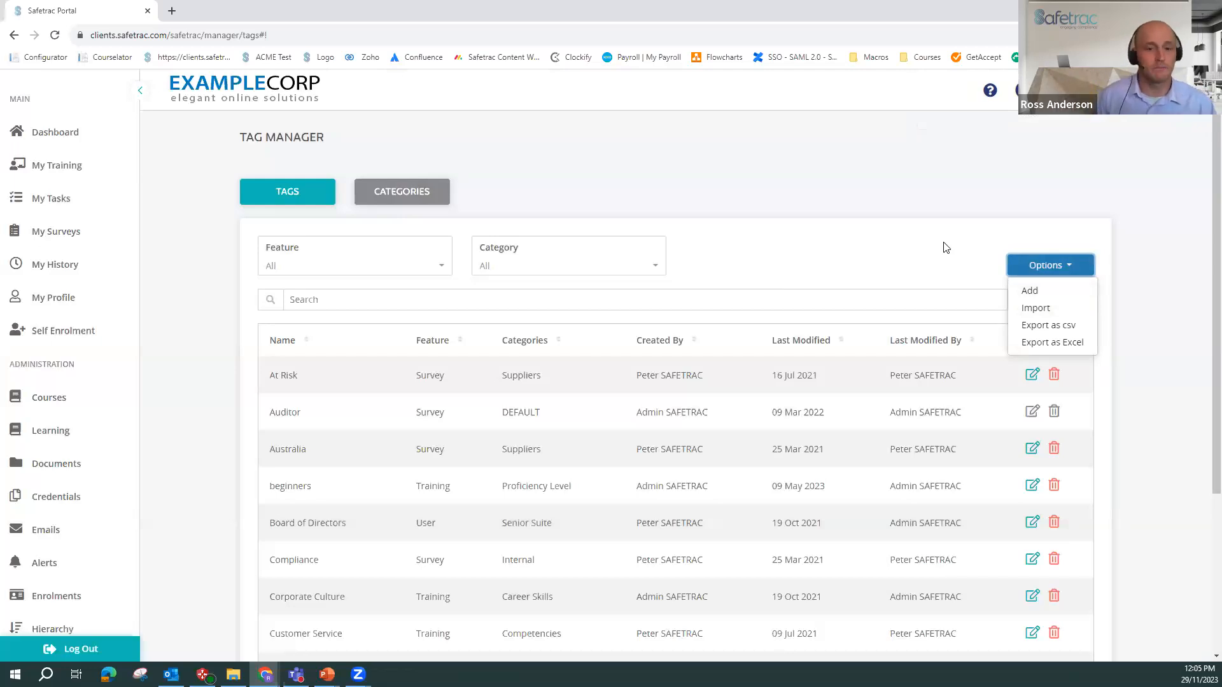
click(779, 226)
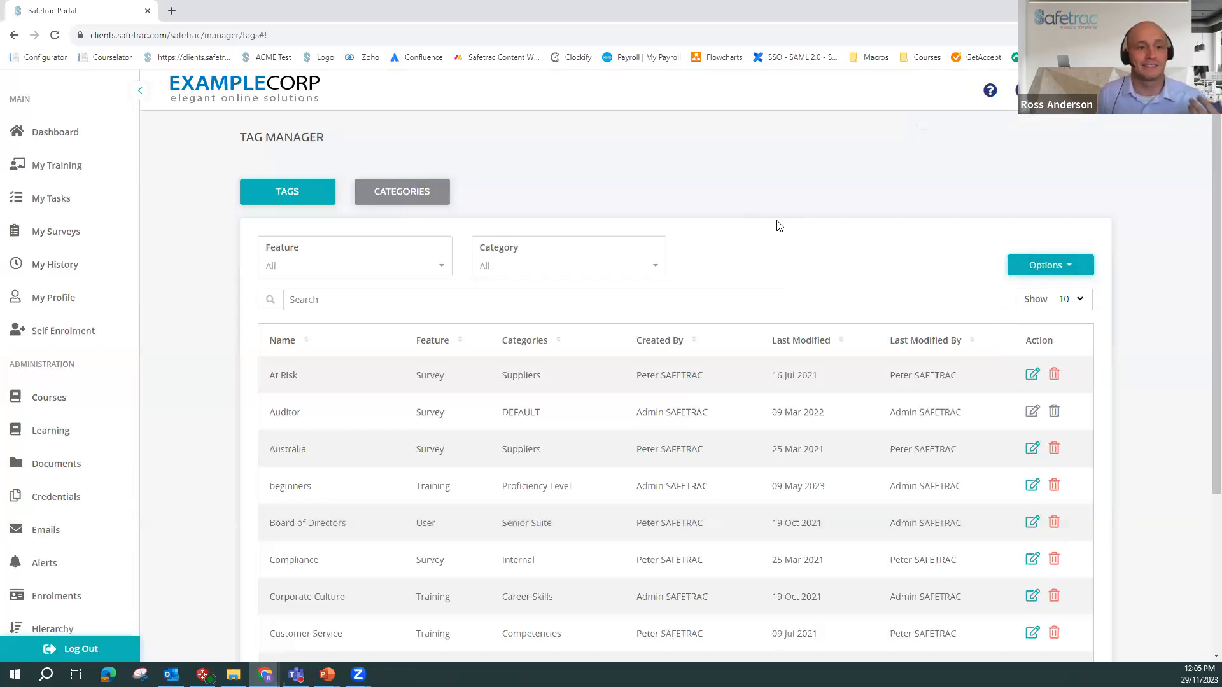
mouse_move(718, 213)
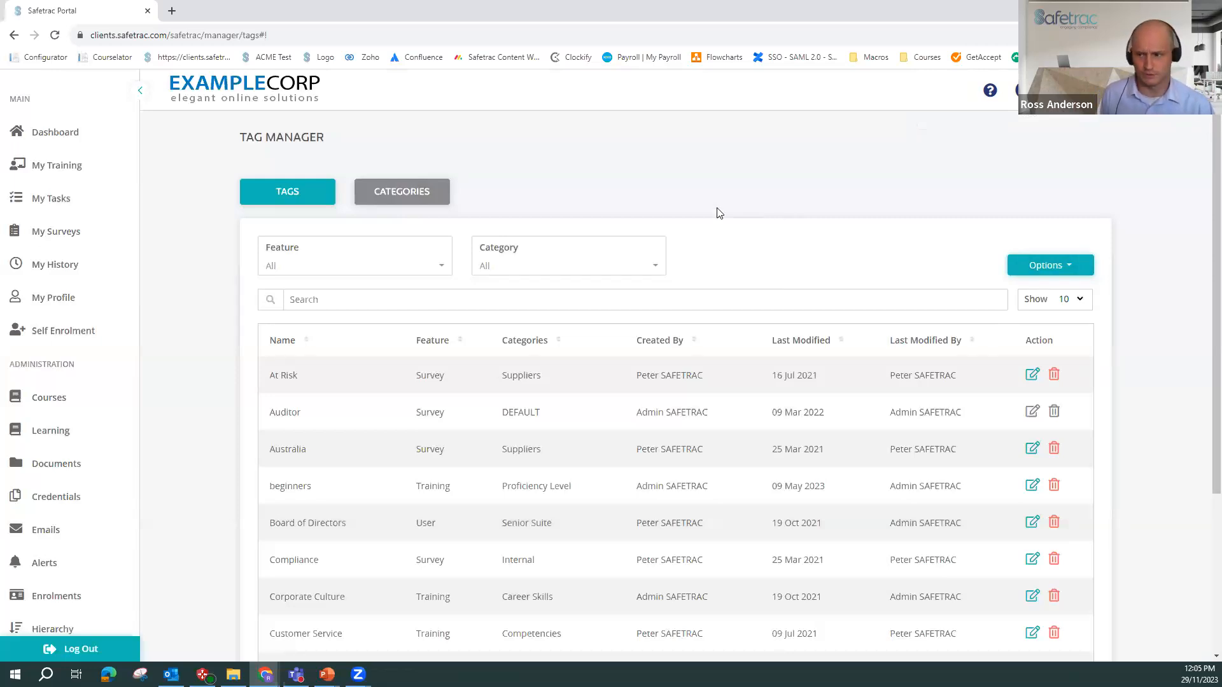
scroll(down, 3)
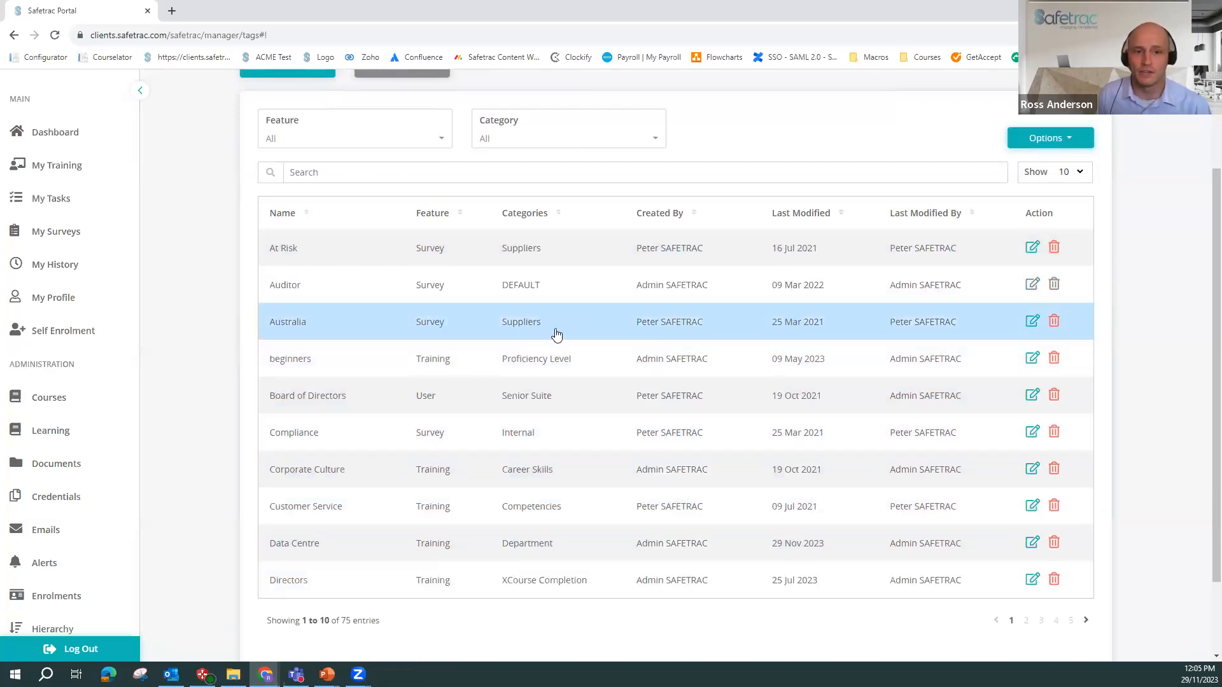
mouse_move(199, 439)
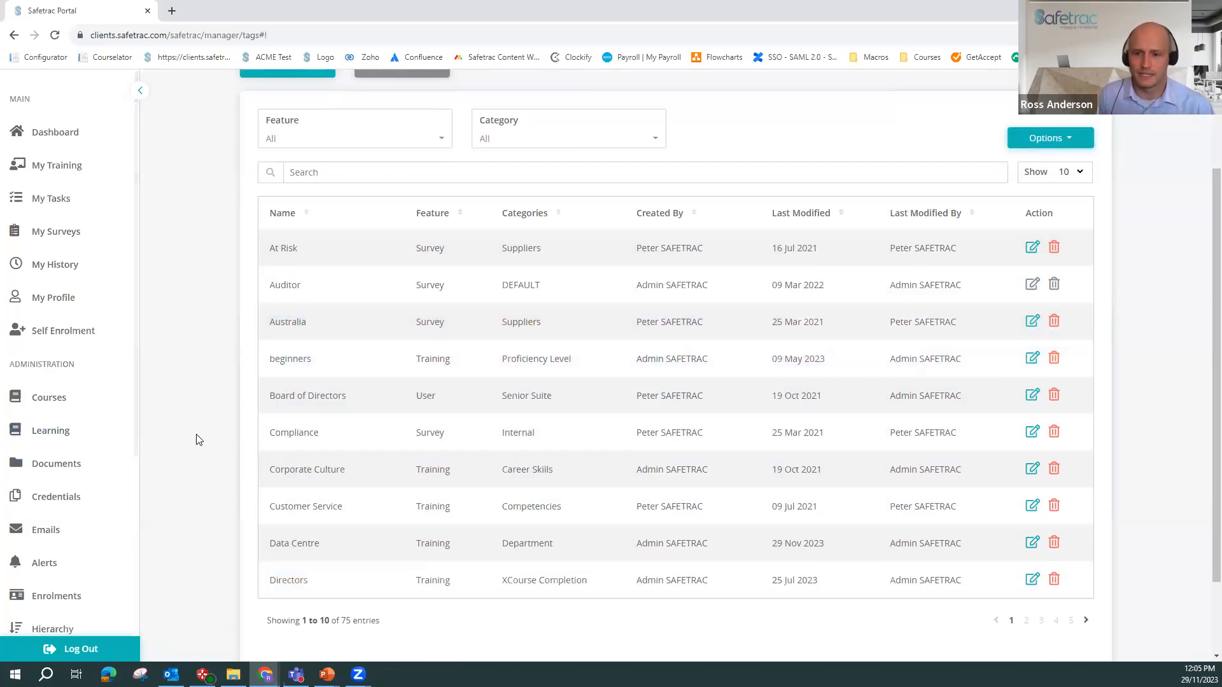
scroll(up, 3)
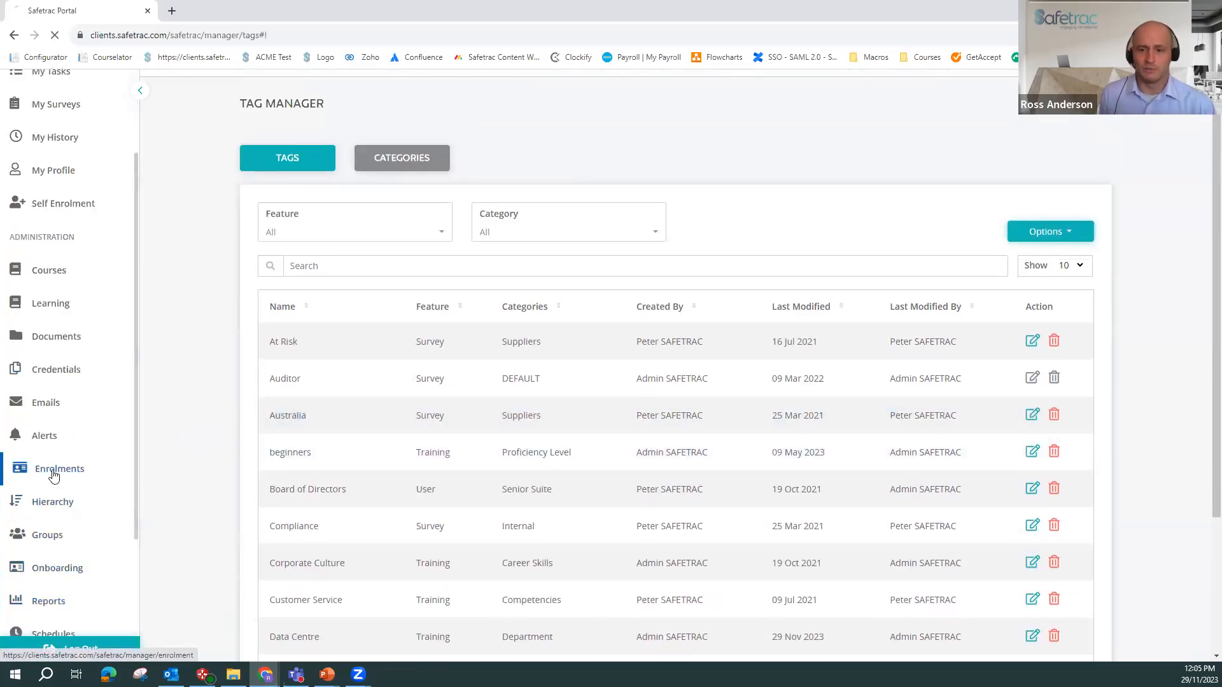
- Go to Enrolments and switch to the Propagate a Suite page
click(58, 468)
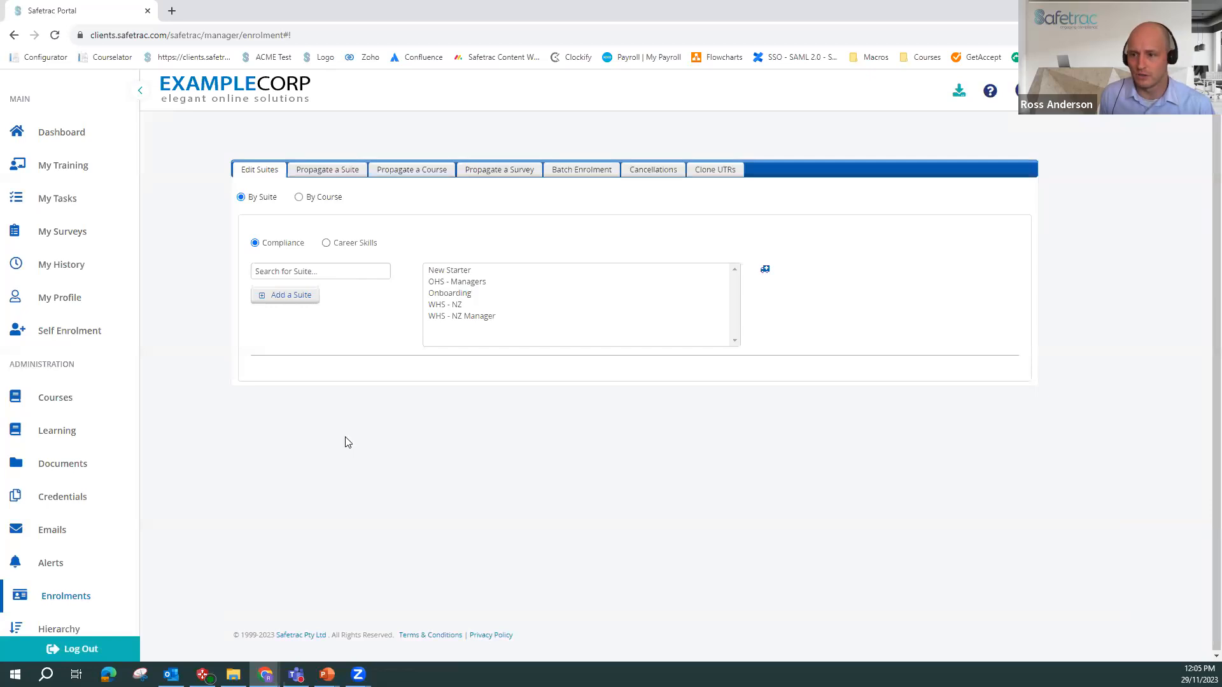
mouse_move(339, 361)
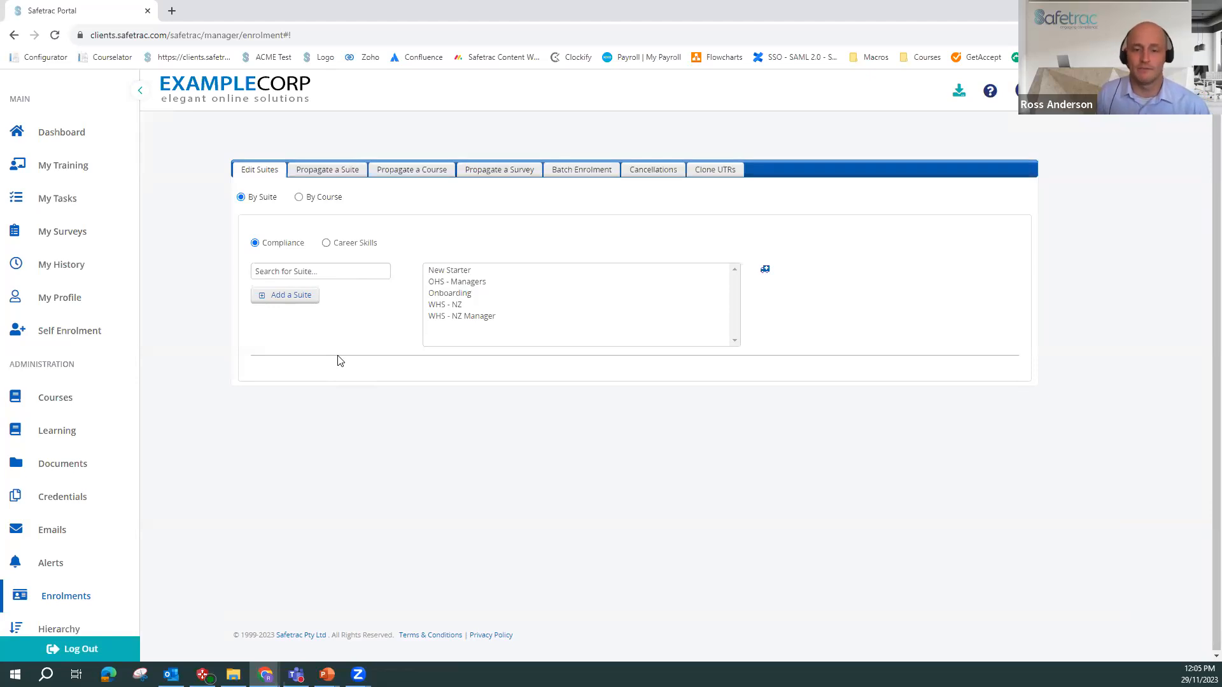
mouse_move(352, 399)
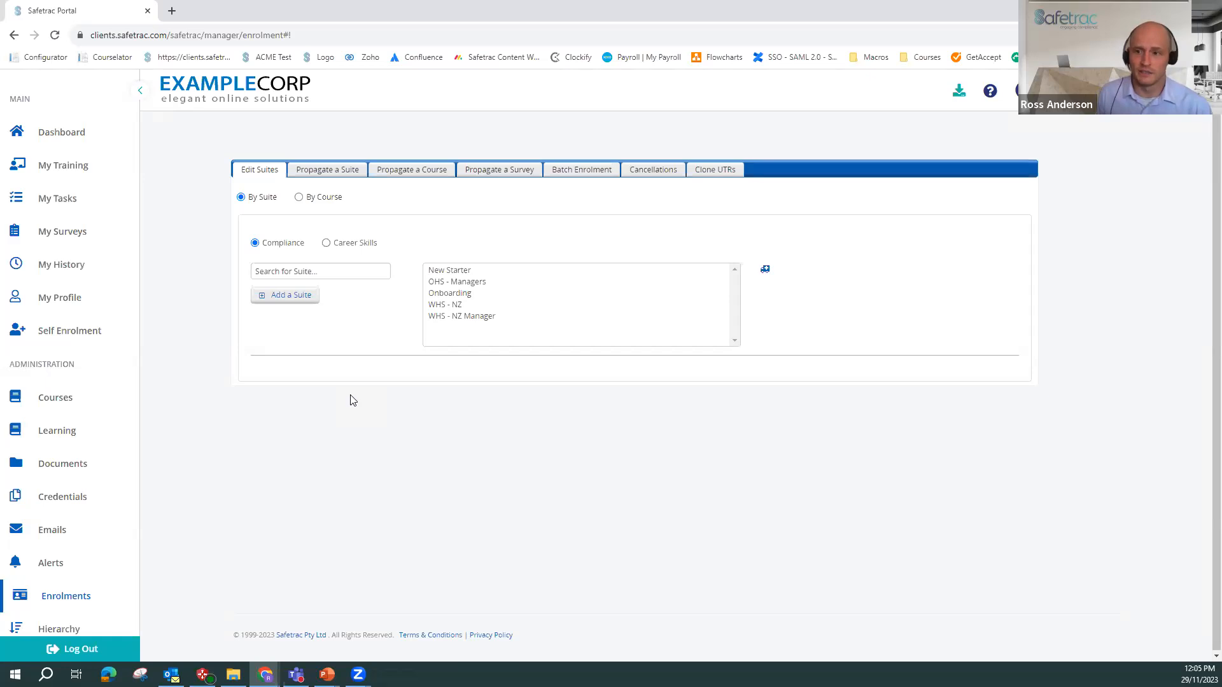
mouse_move(399, 289)
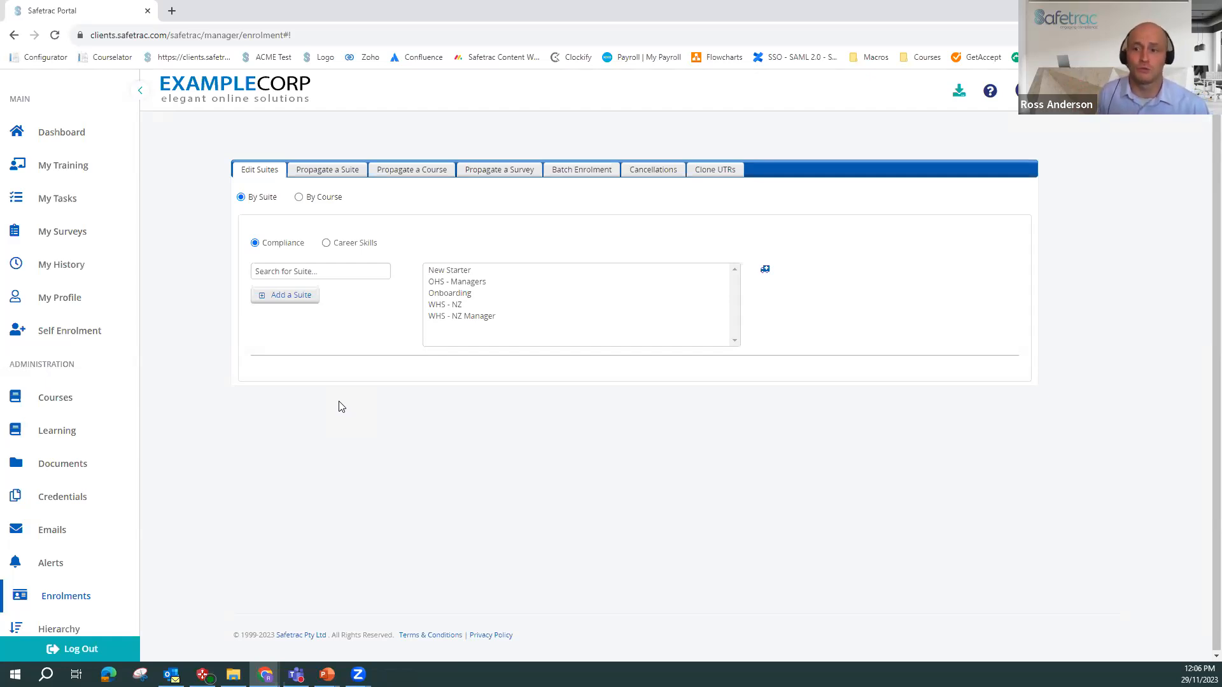
mouse_move(349, 383)
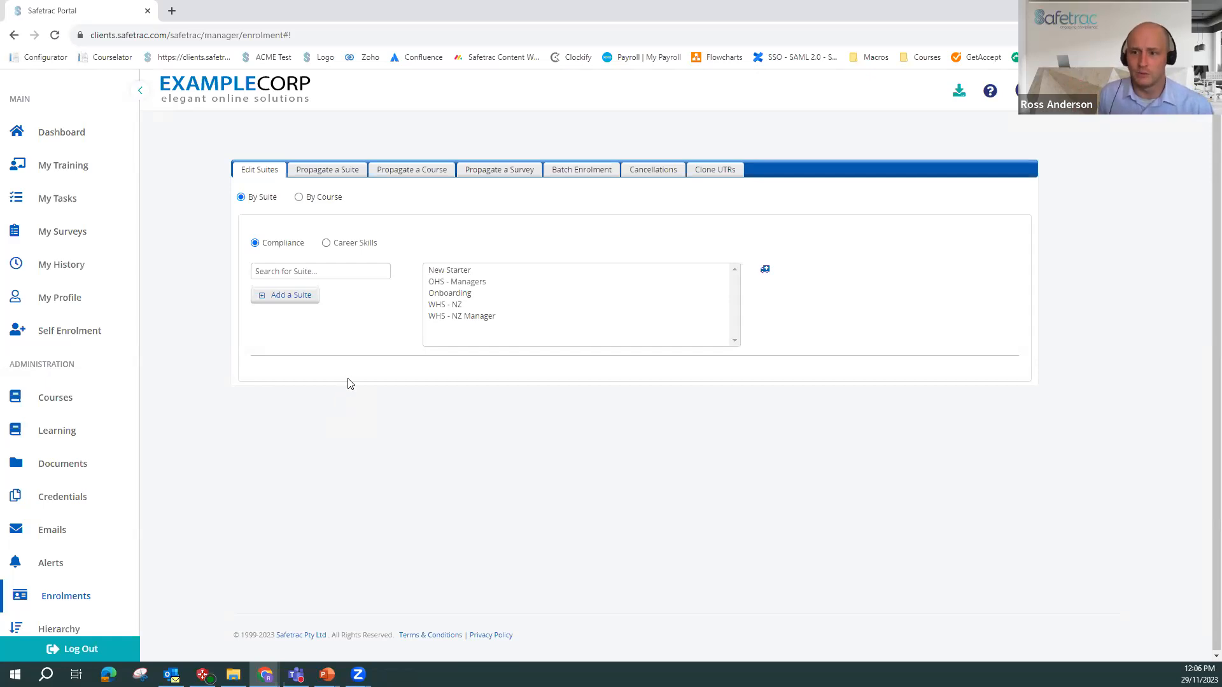
click(327, 170)
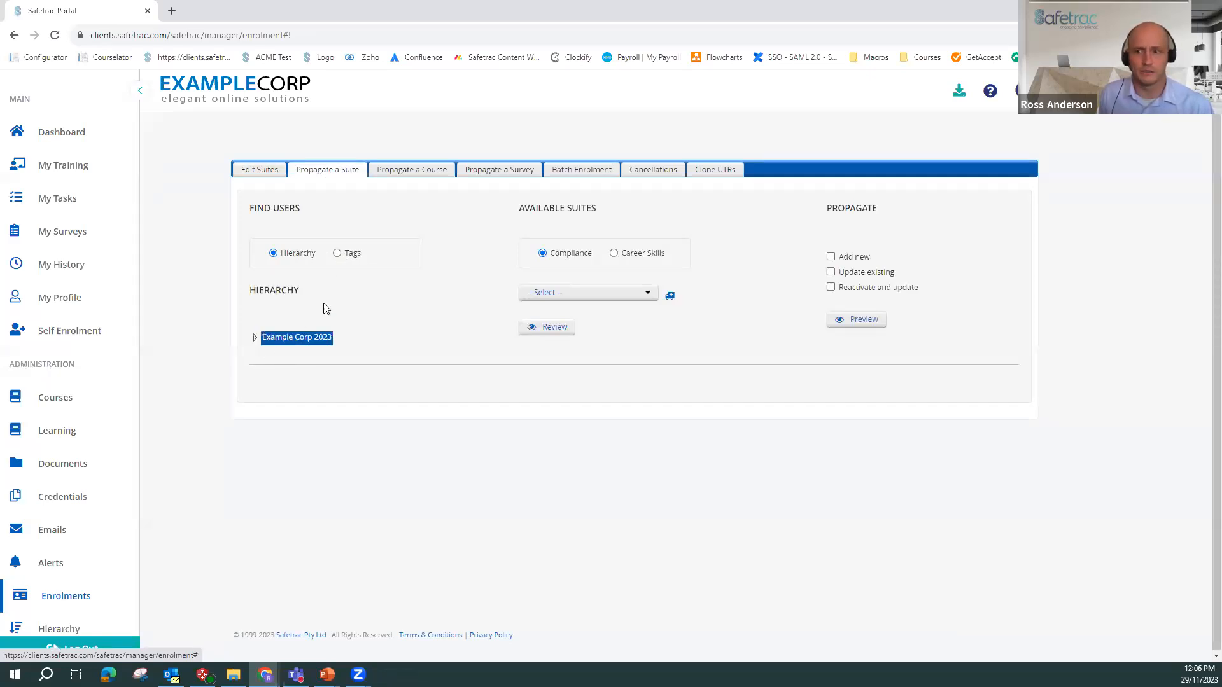
- Find users by Training tags rather than hierarchy and filter them by the WHS tag
click(336, 252)
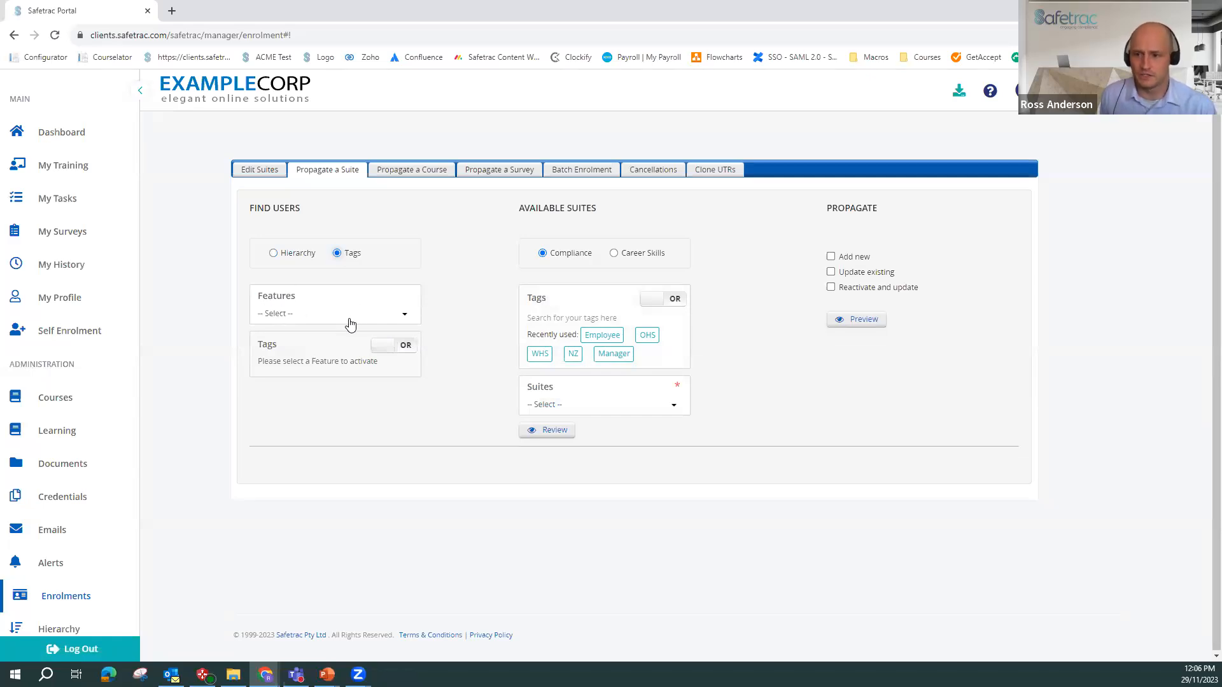
click(335, 314)
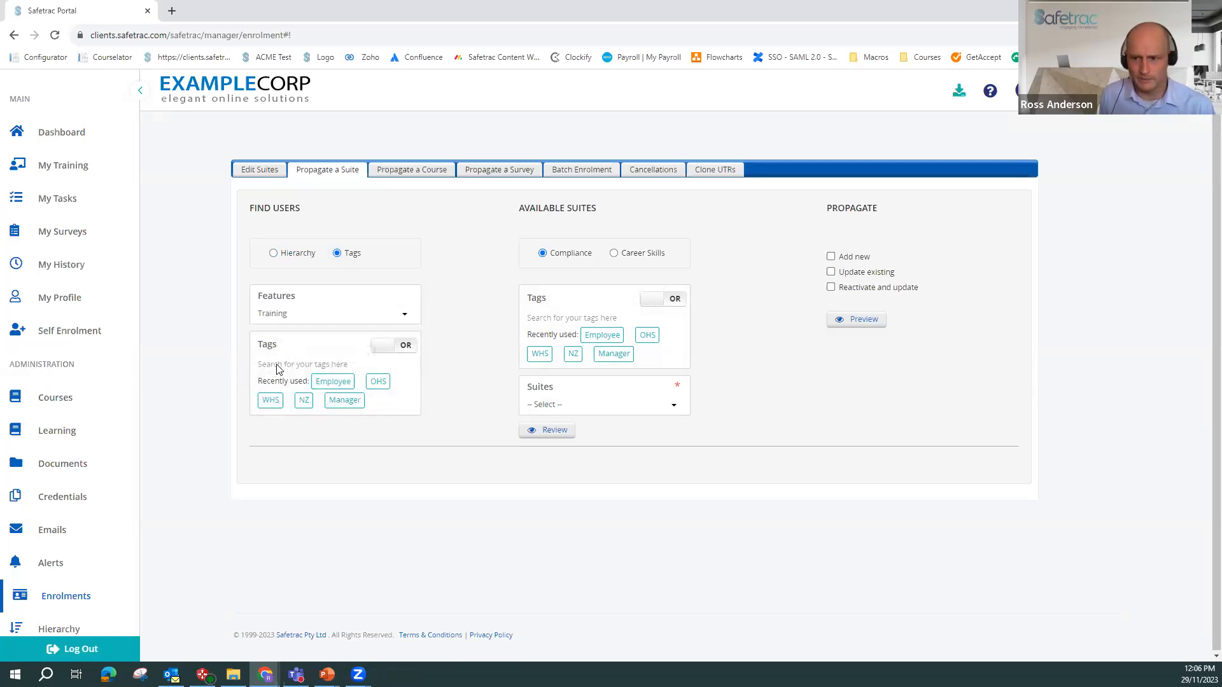
mouse_move(480, 281)
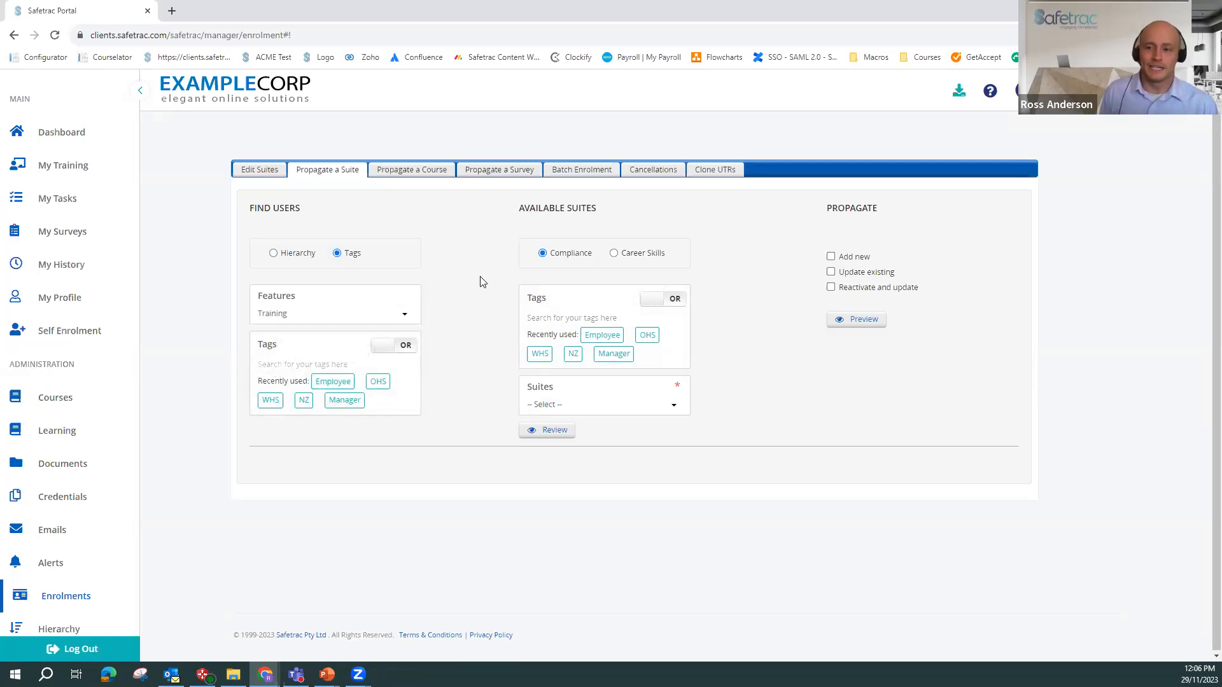
text(w)
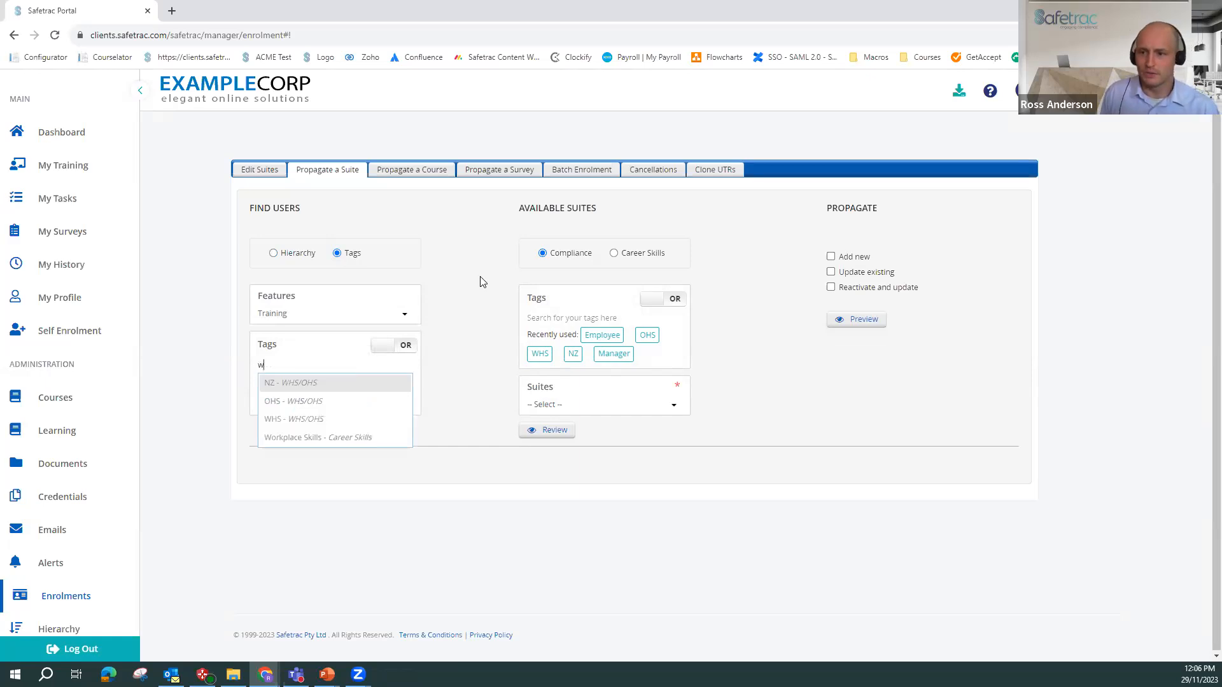
mouse_move(326, 418)
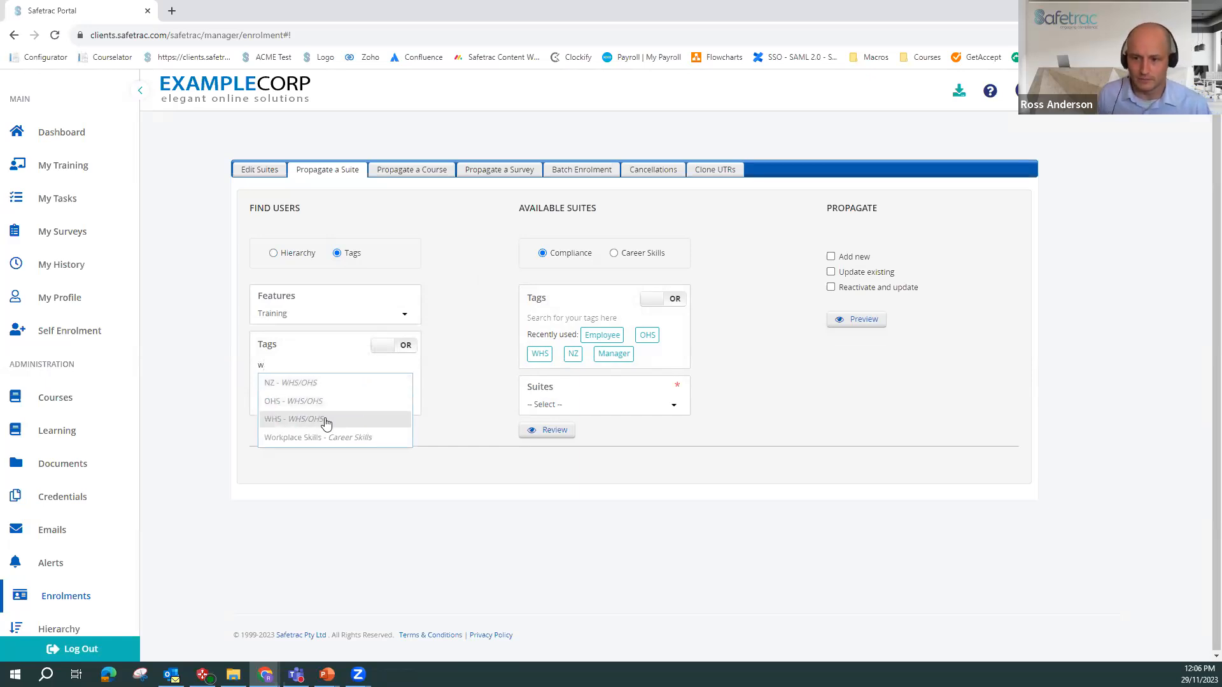
mouse_move(332, 427)
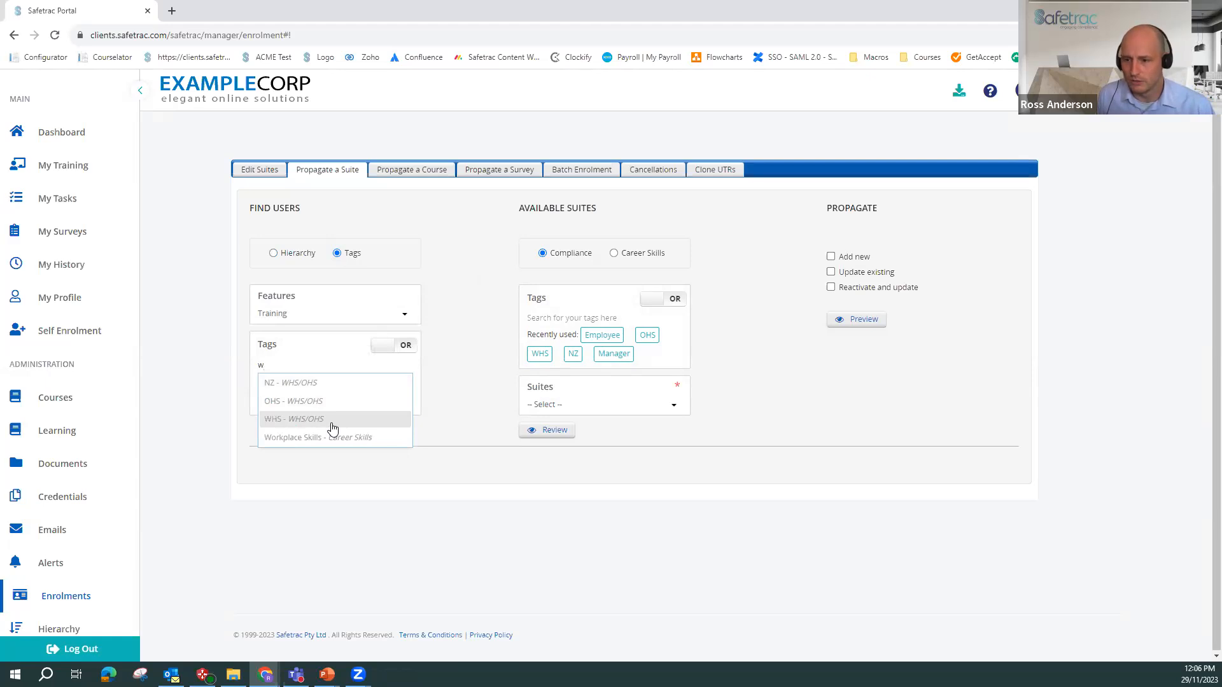
click(293, 419)
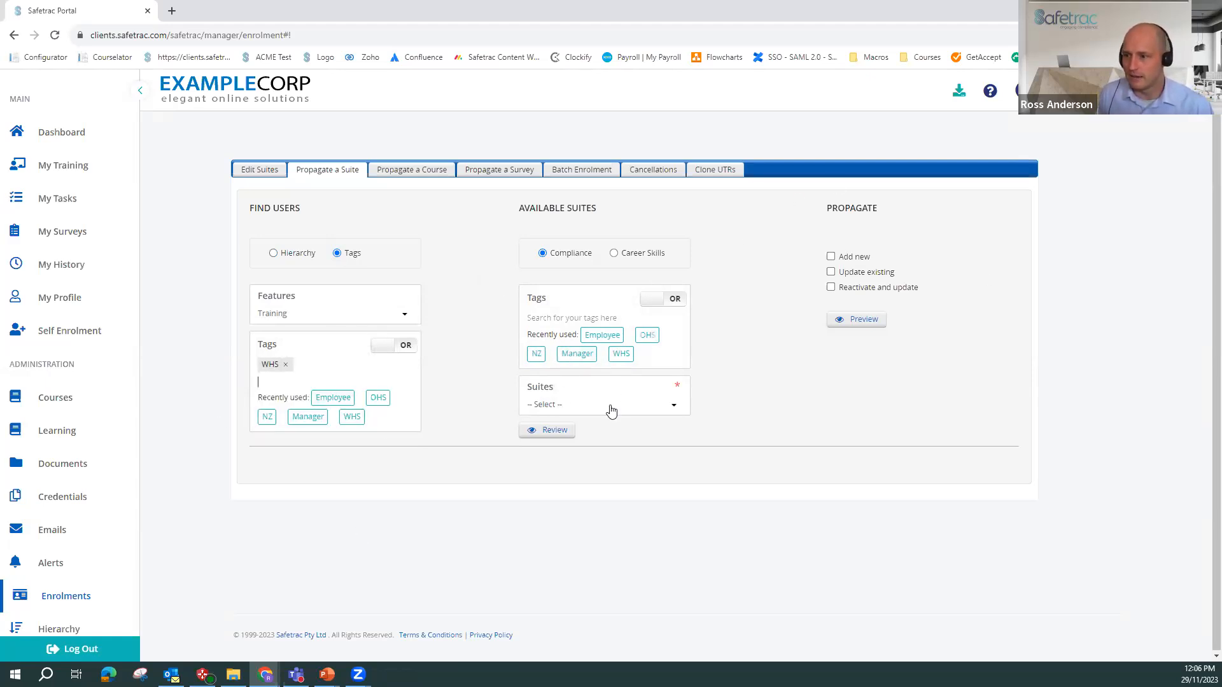
- Choose the WHS - NZ suite and preview the WHS-tagged users to be enrolled
click(600, 403)
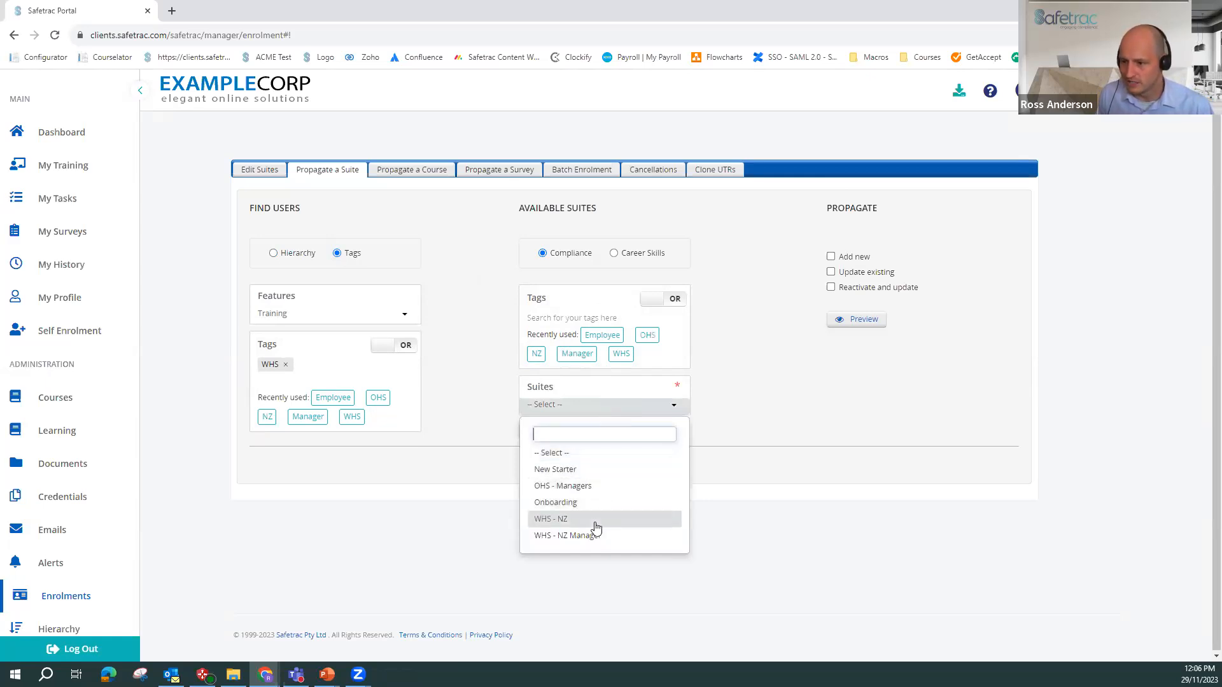
click(550, 519)
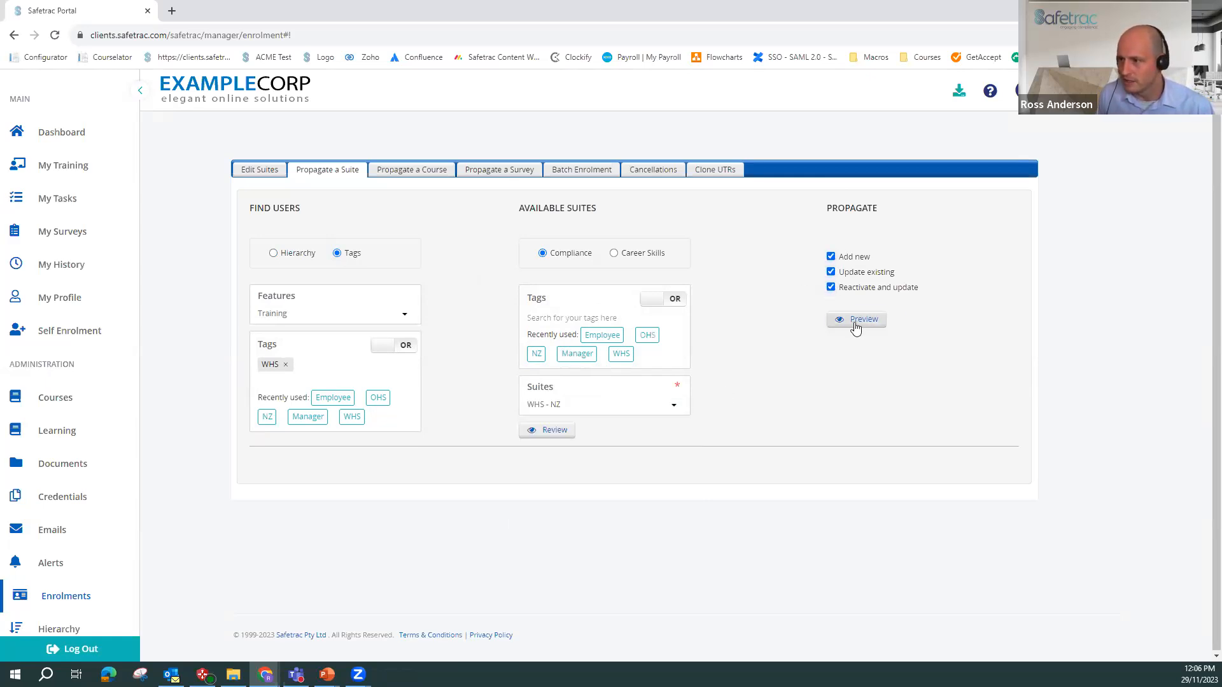
click(856, 319)
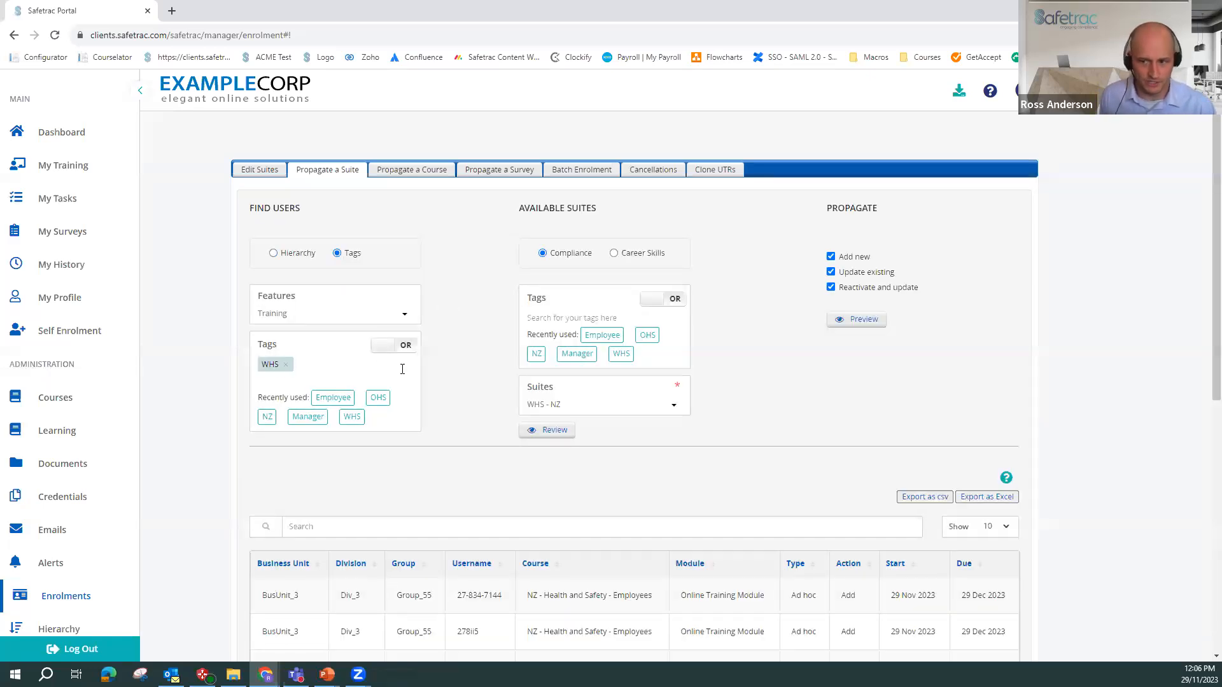
mouse_move(352, 359)
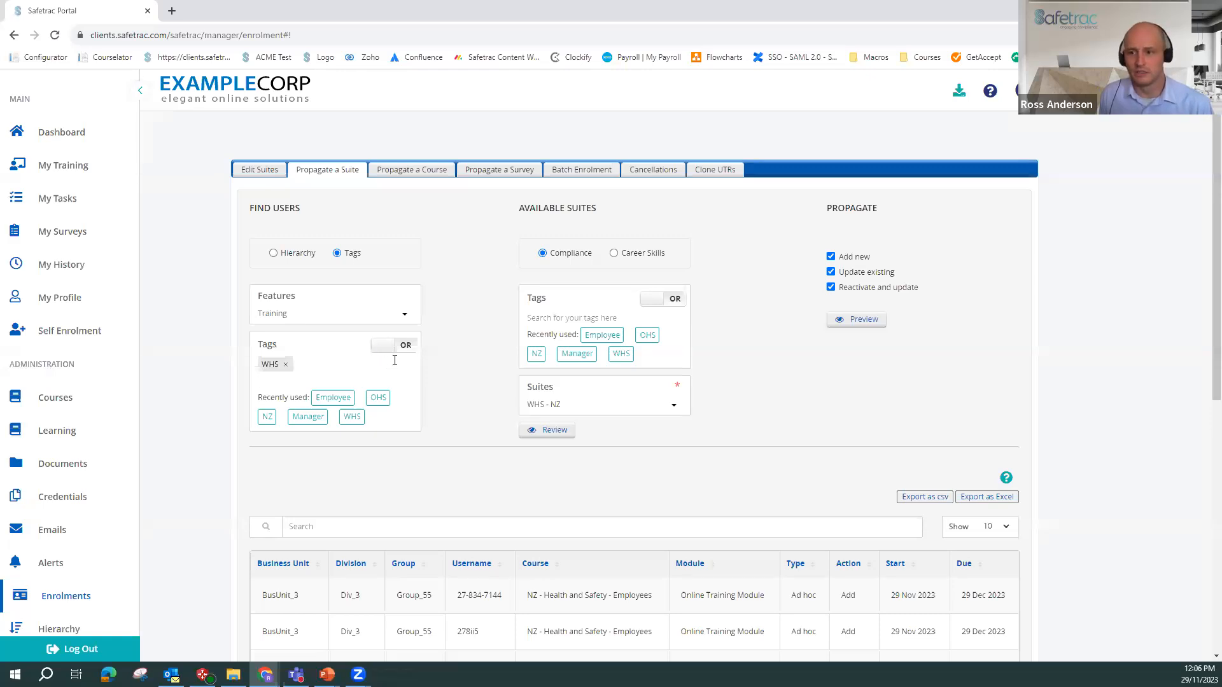
- Add the Manager tag to the user filter and require users to carry every selected tag
click(393, 345)
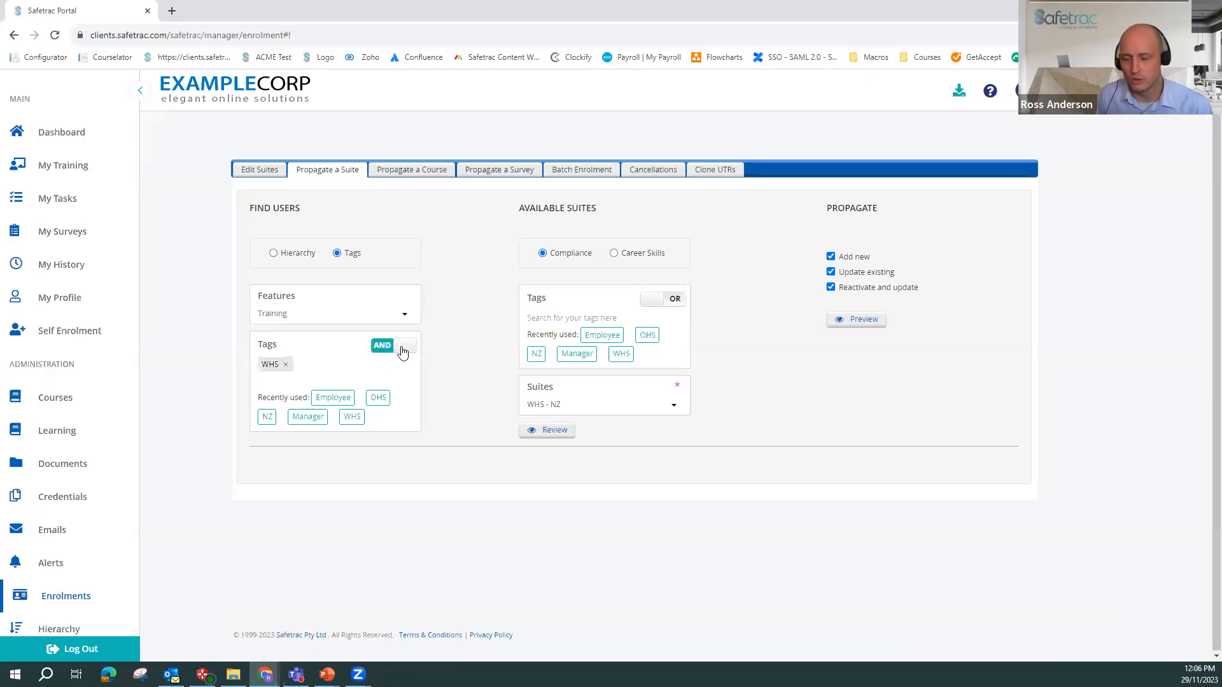
click(393, 345)
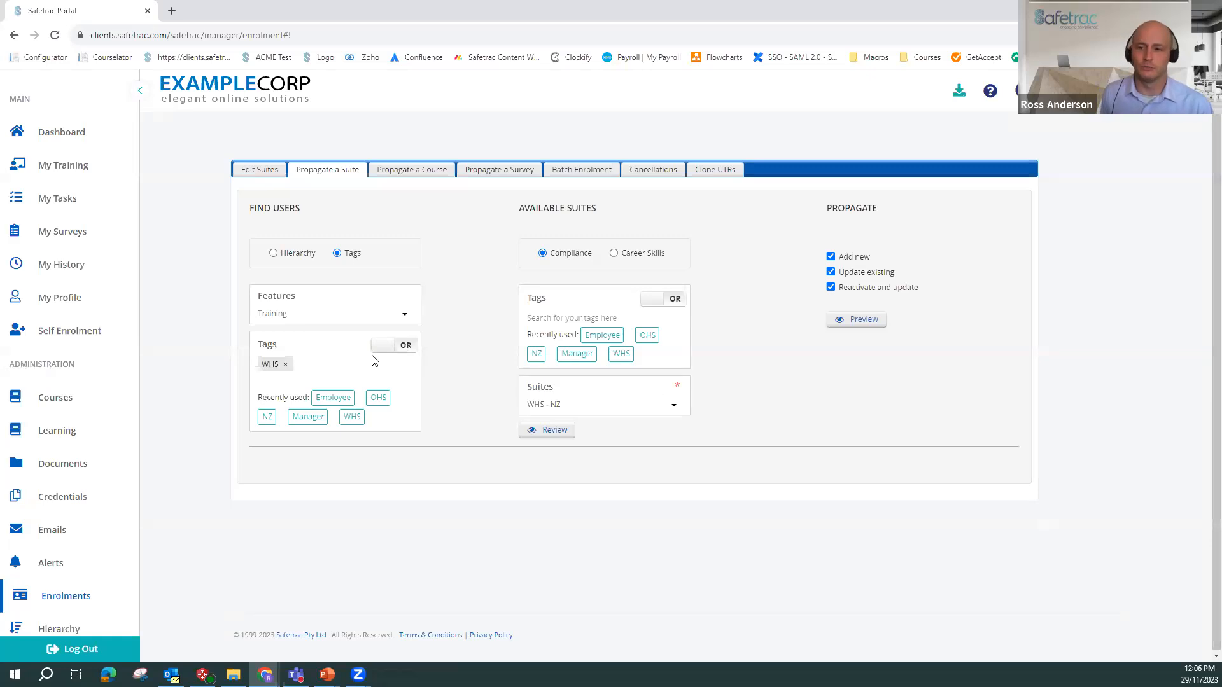
click(312, 382)
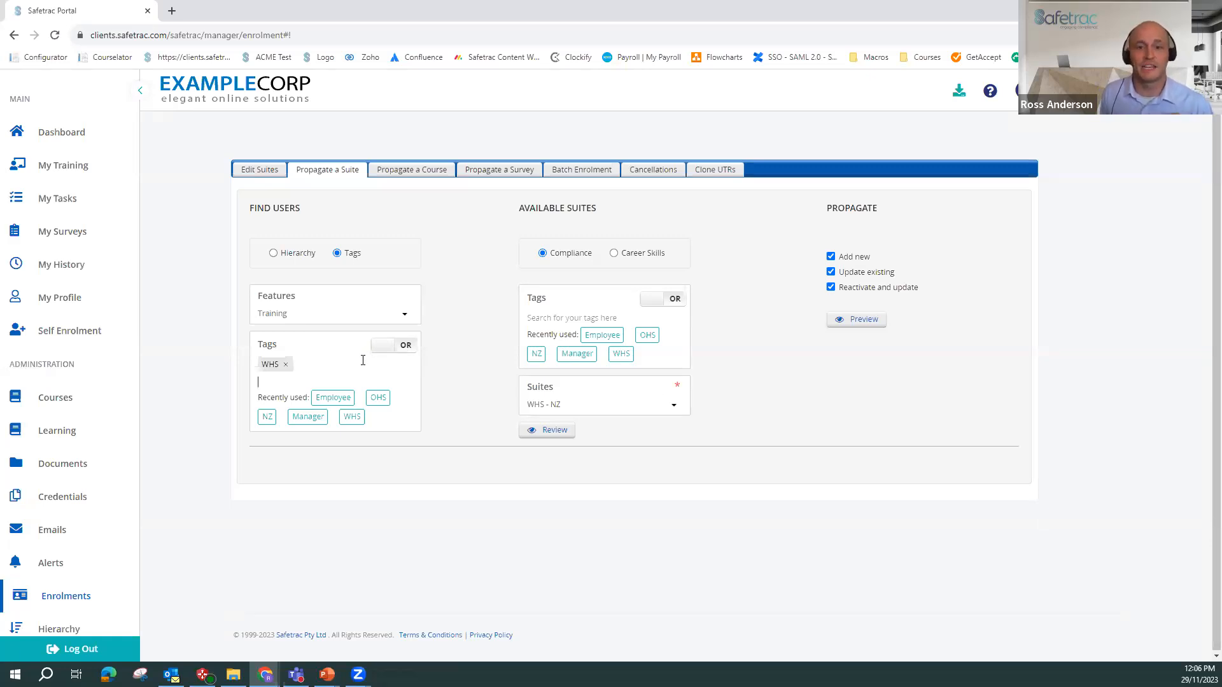
text(man)
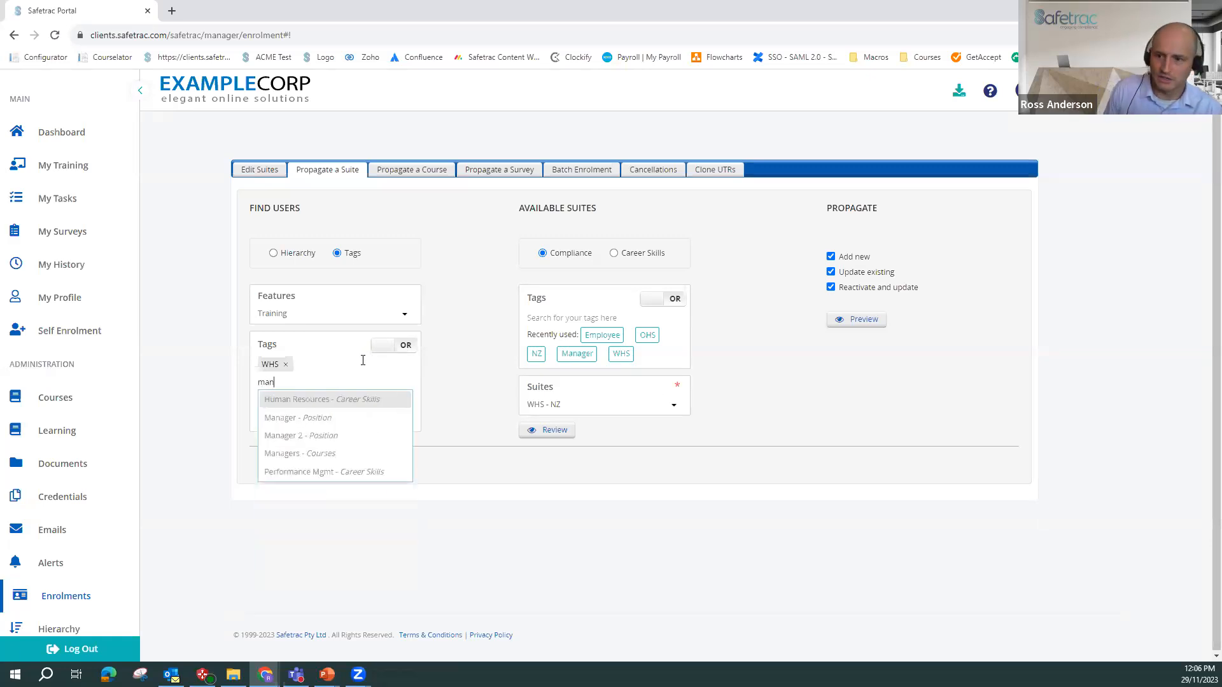
click(298, 418)
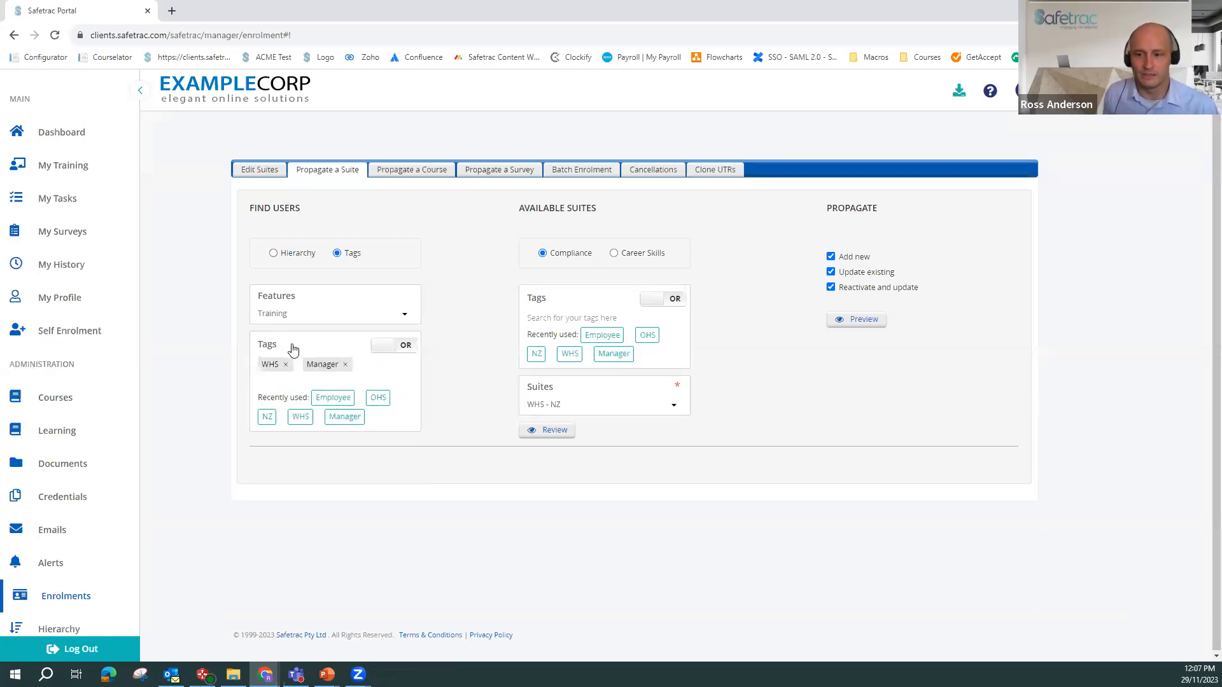
click(322, 364)
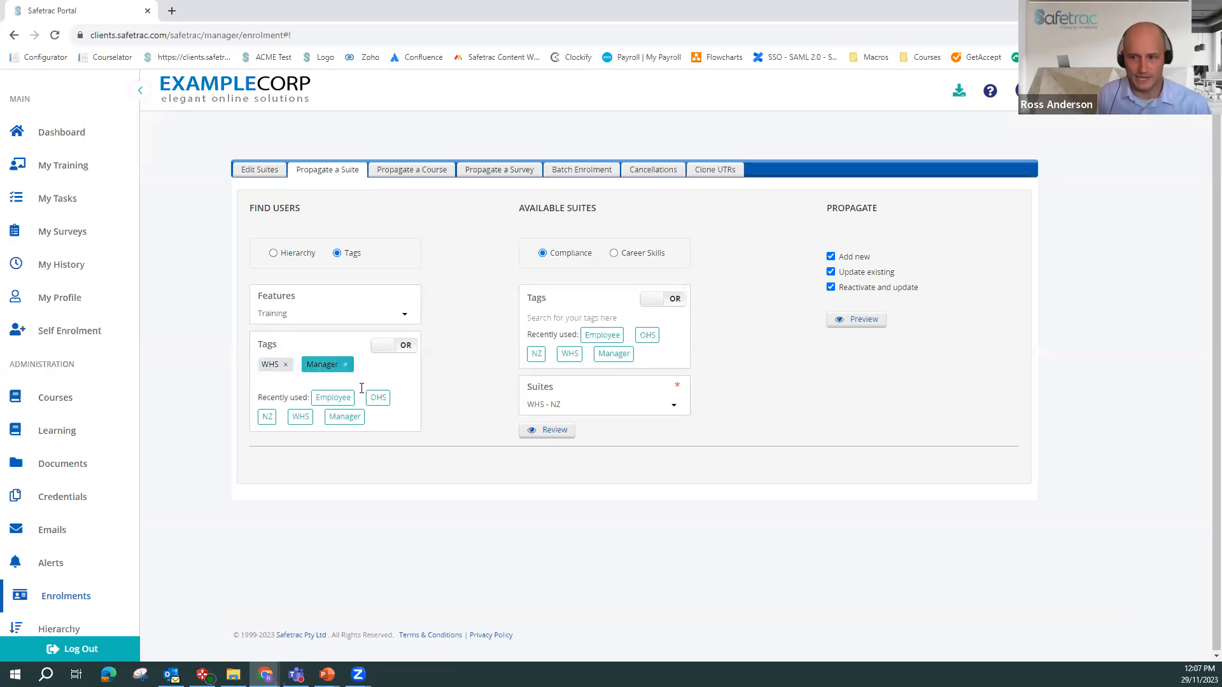
click(393, 345)
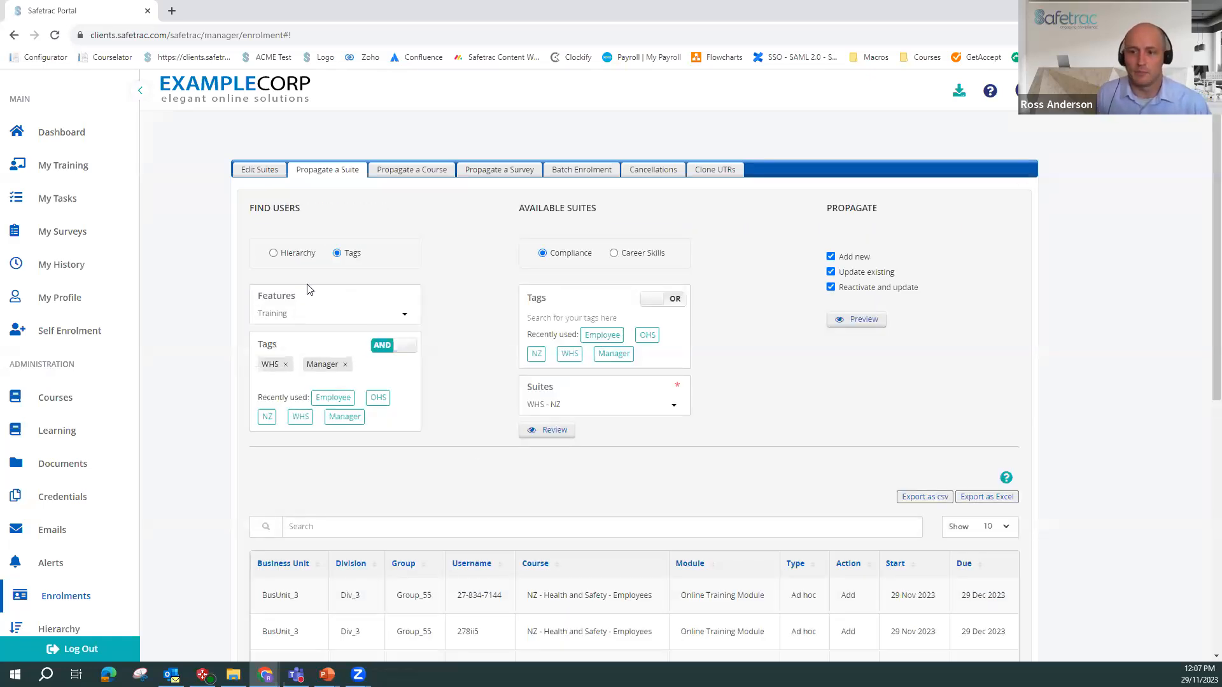
- Add the NZ tag as well and preview users matching all of WHS, Manager and NZ
click(270, 364)
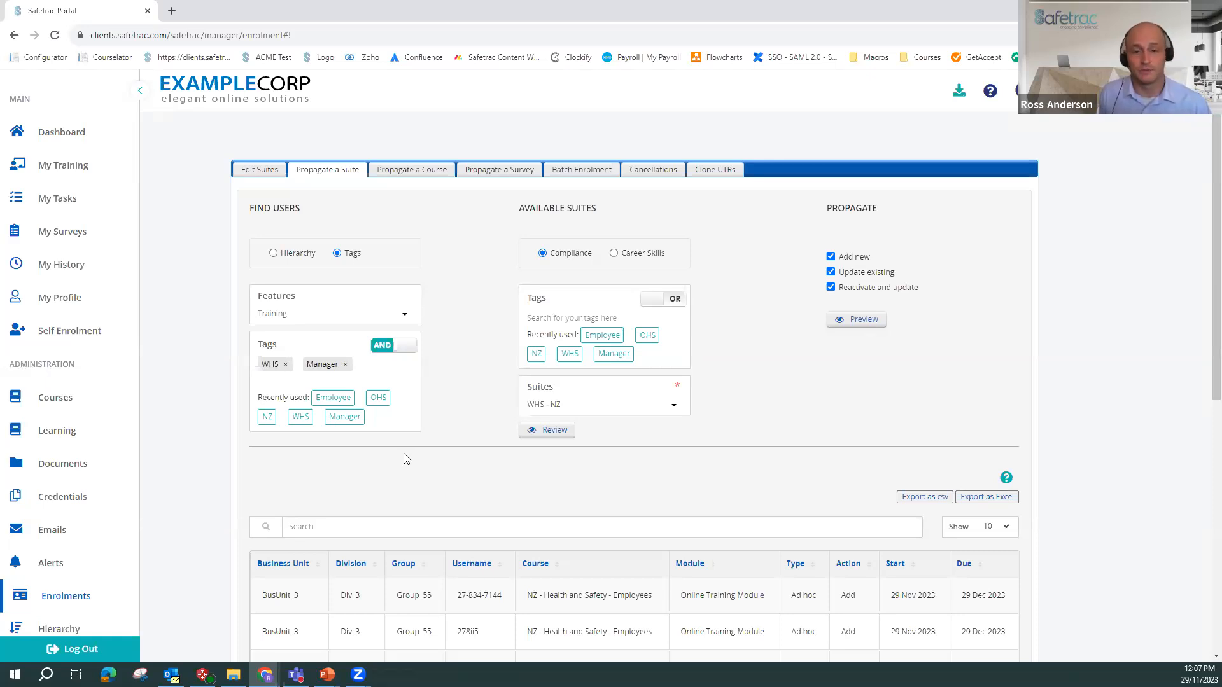
click(335, 382)
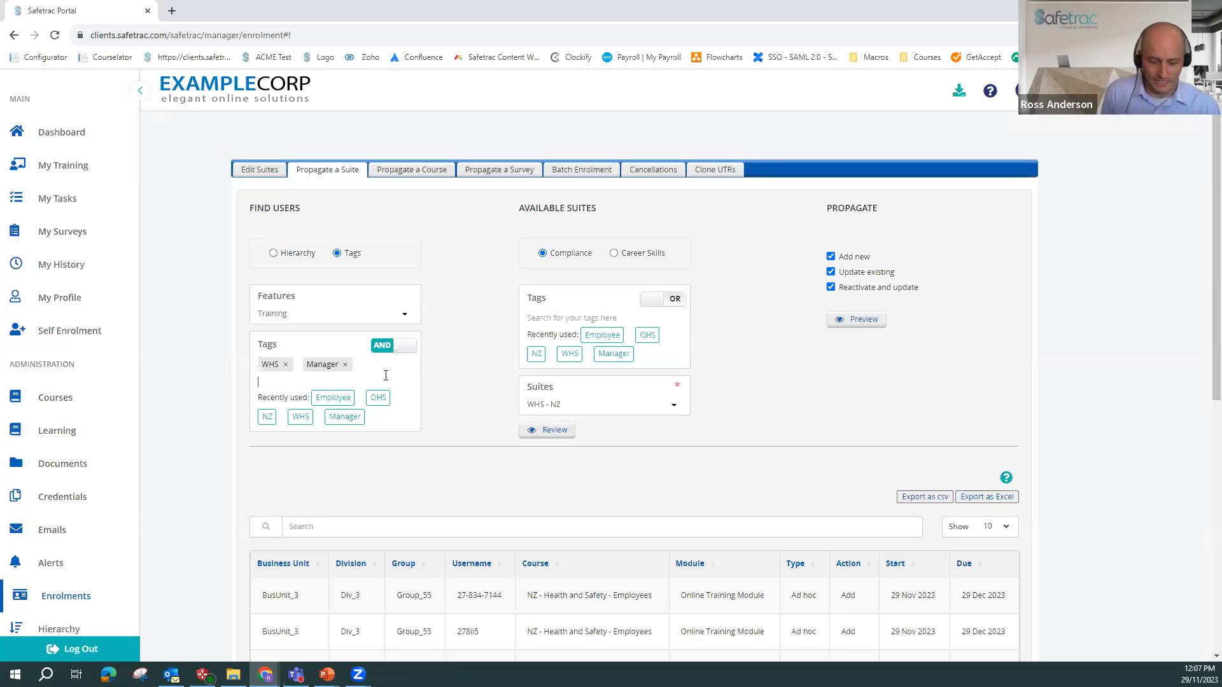
click(266, 416)
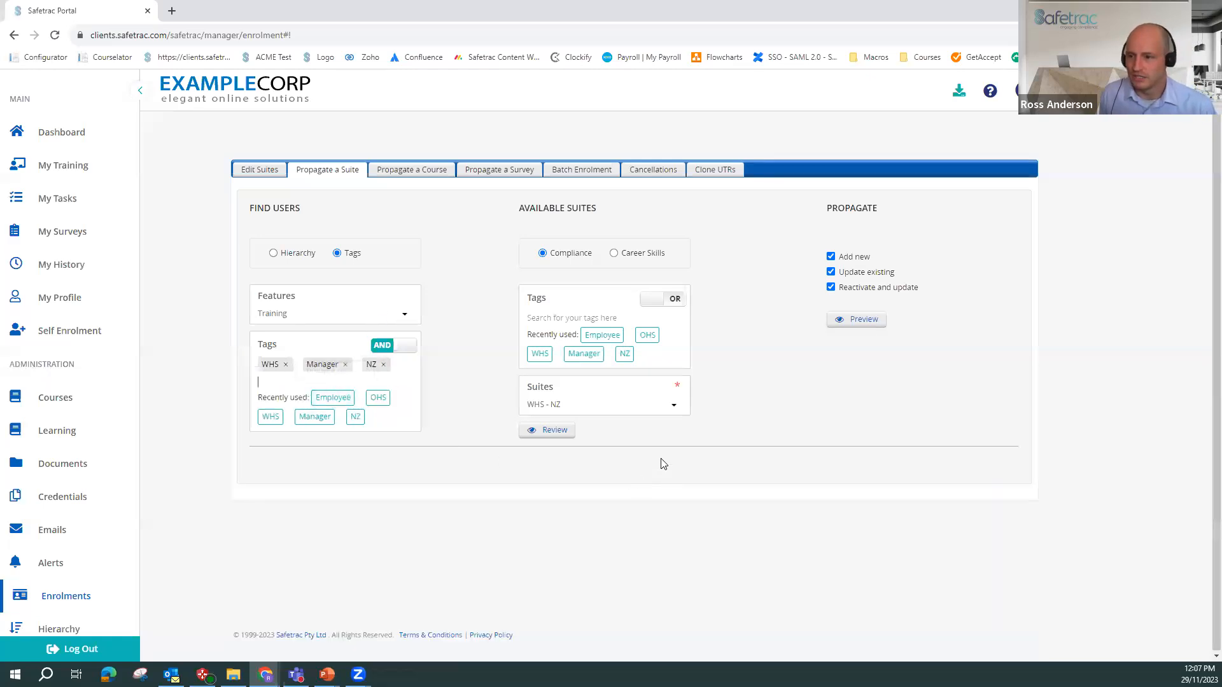
click(546, 429)
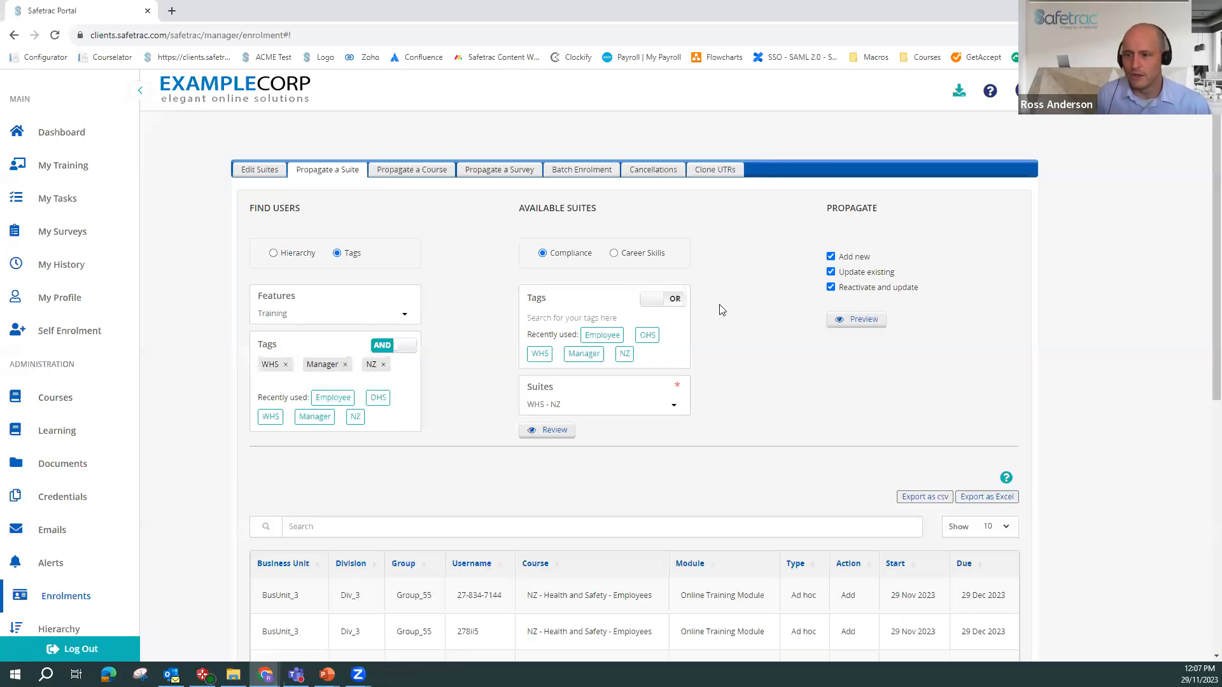
- Propagate the batch enrolment of the previewed users into the WHS - NZ suite
scroll(down, 3)
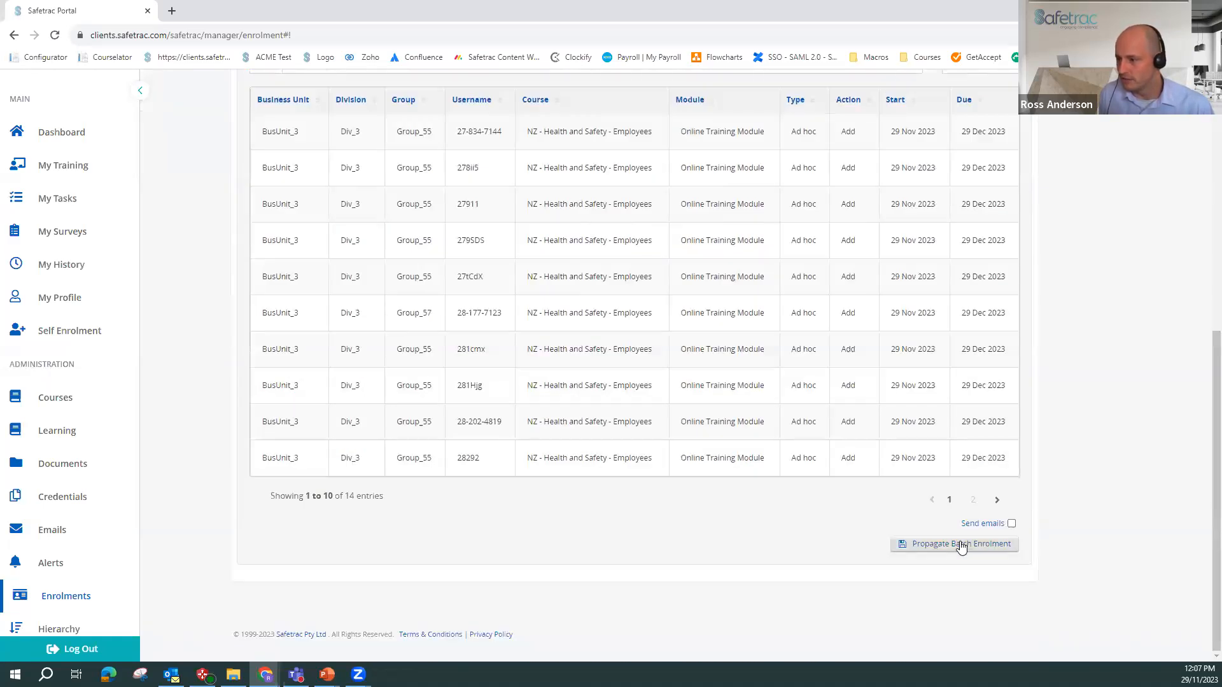
click(954, 544)
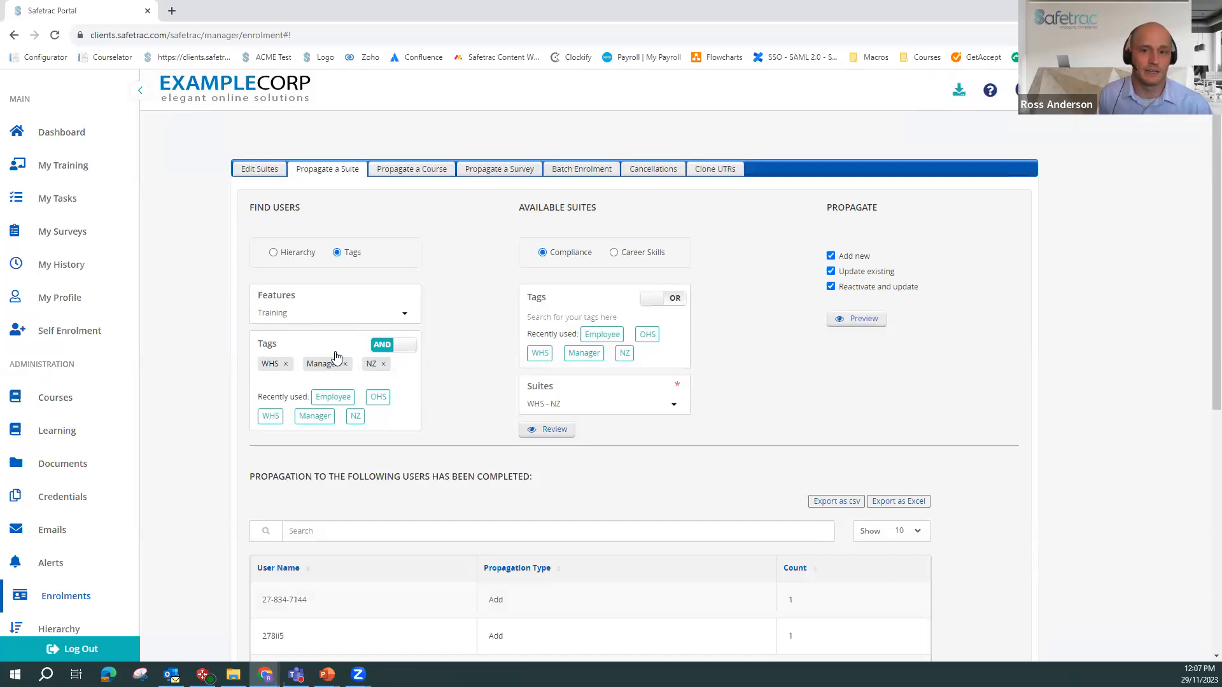
mouse_move(447, 321)
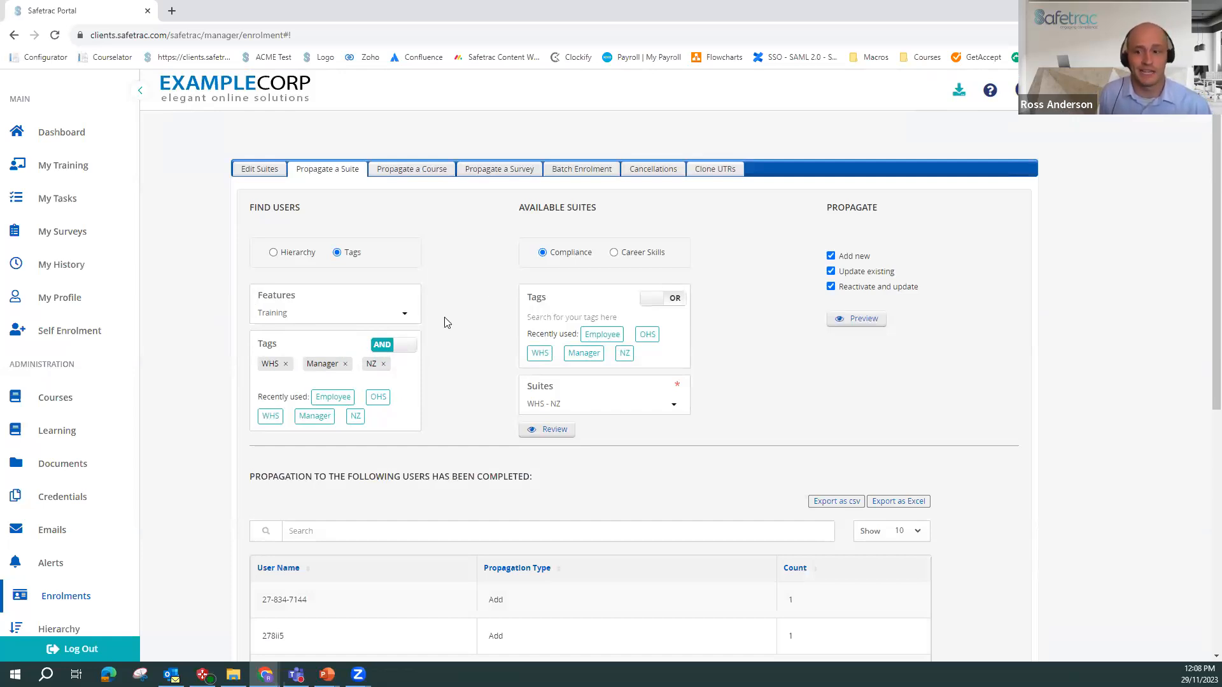
mouse_move(437, 428)
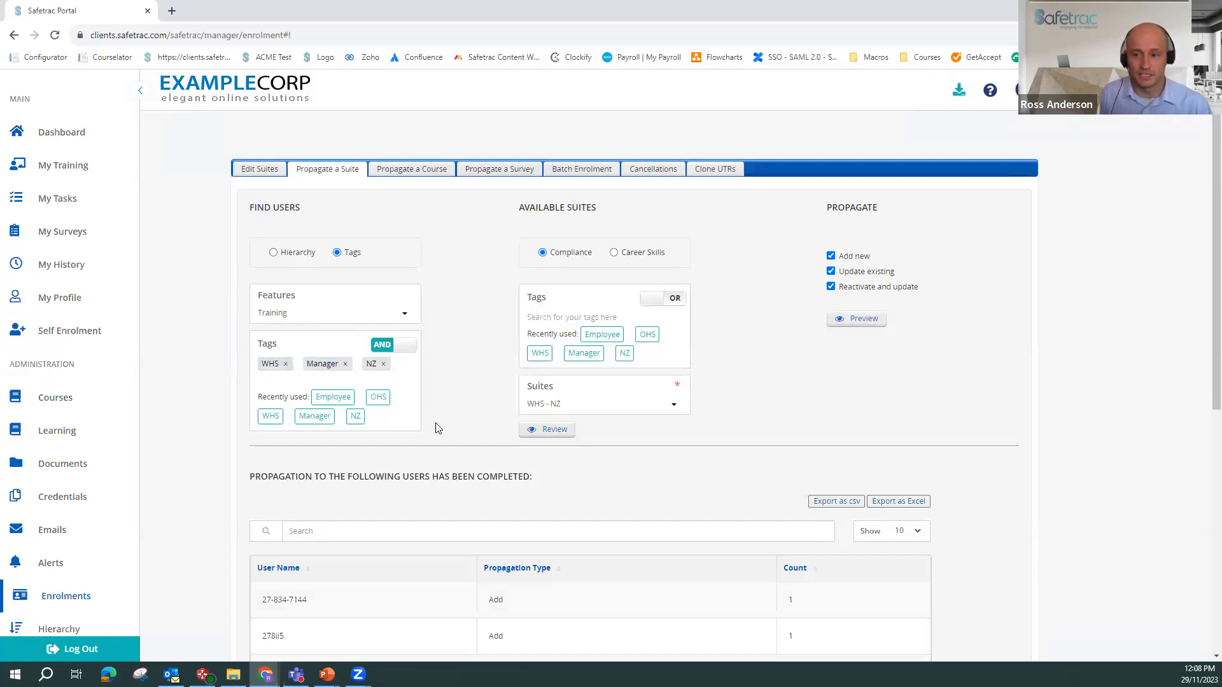
mouse_move(412, 351)
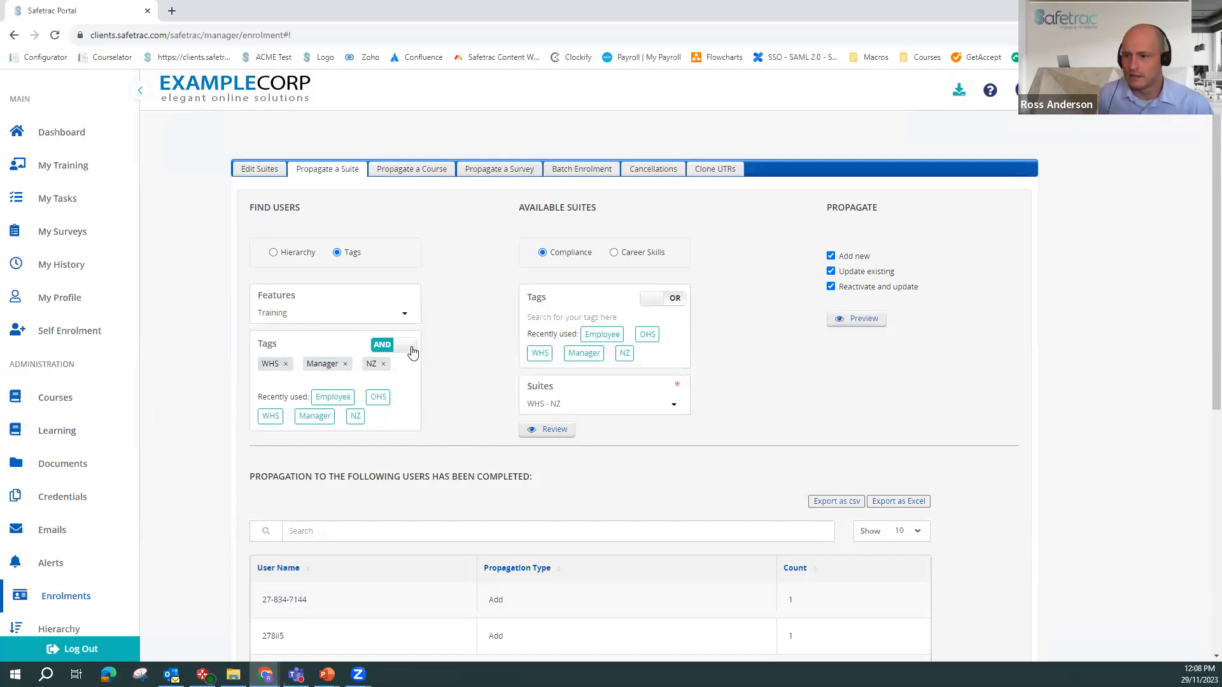
- Switch the filter back to matching any tag and remove the WHS, Manager and NZ tags
click(394, 345)
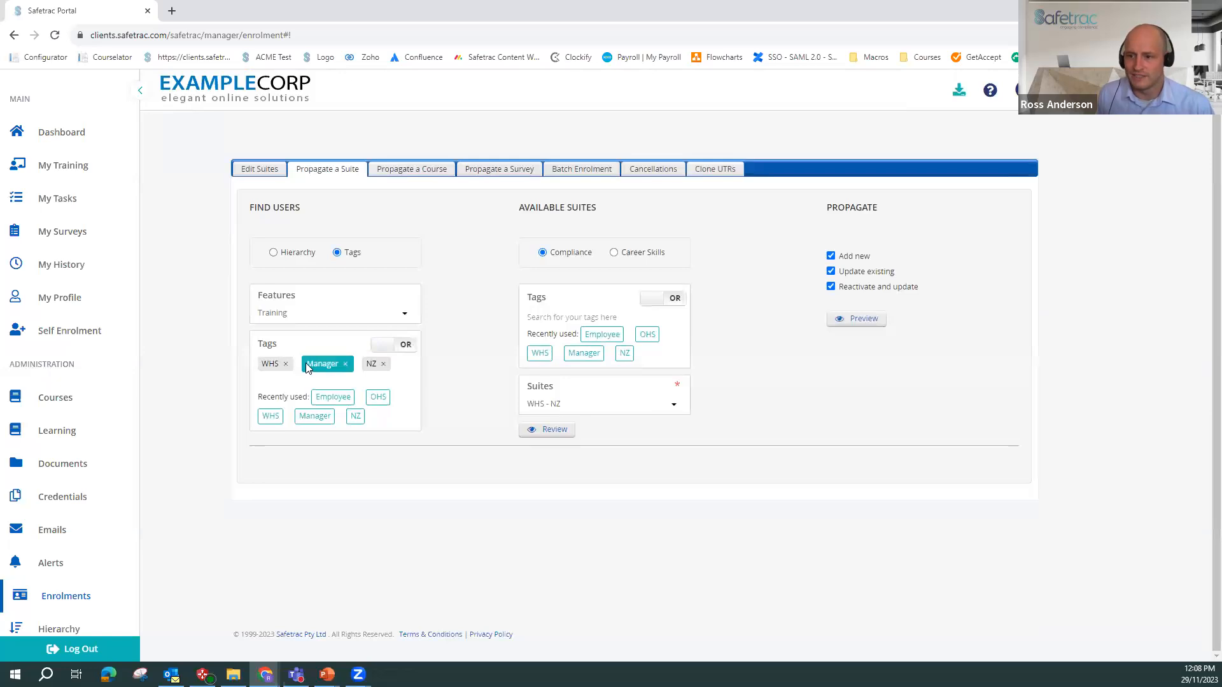
click(287, 363)
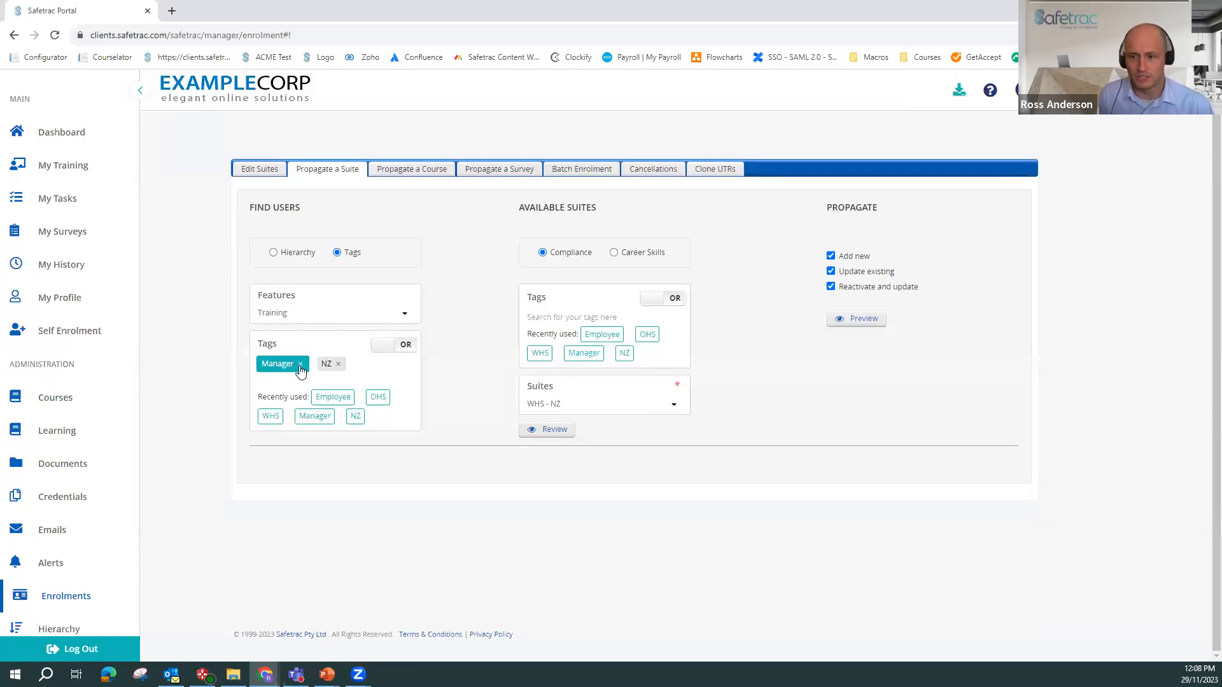
click(299, 364)
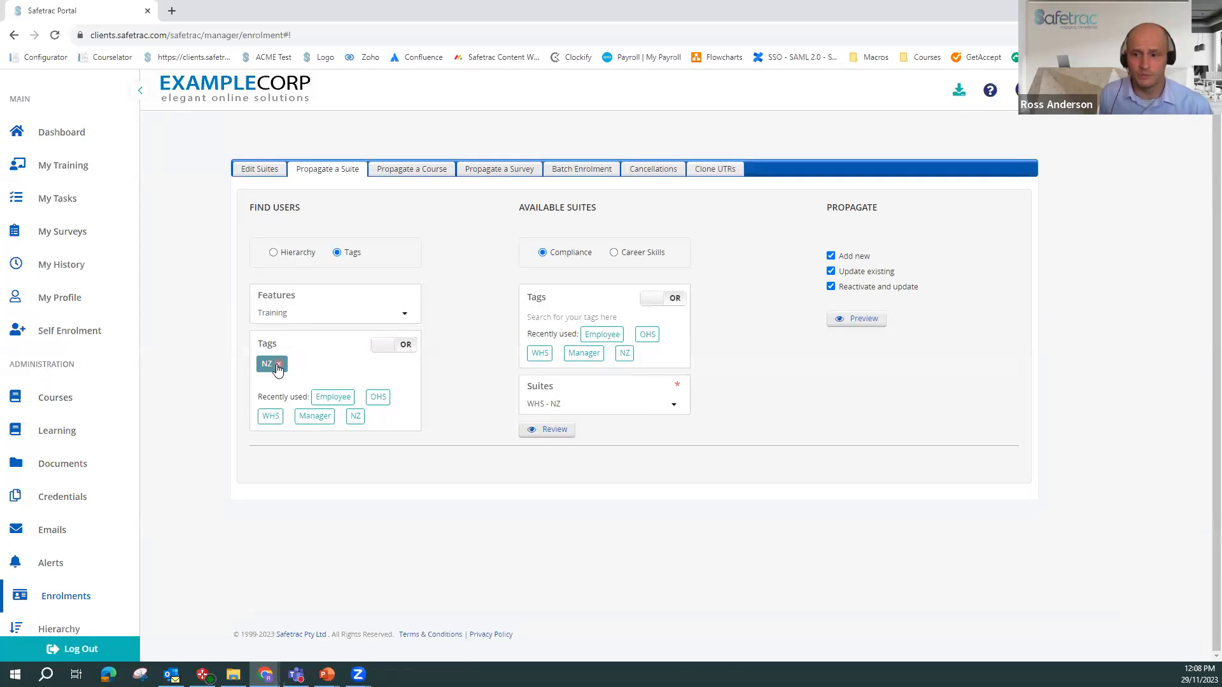
click(279, 366)
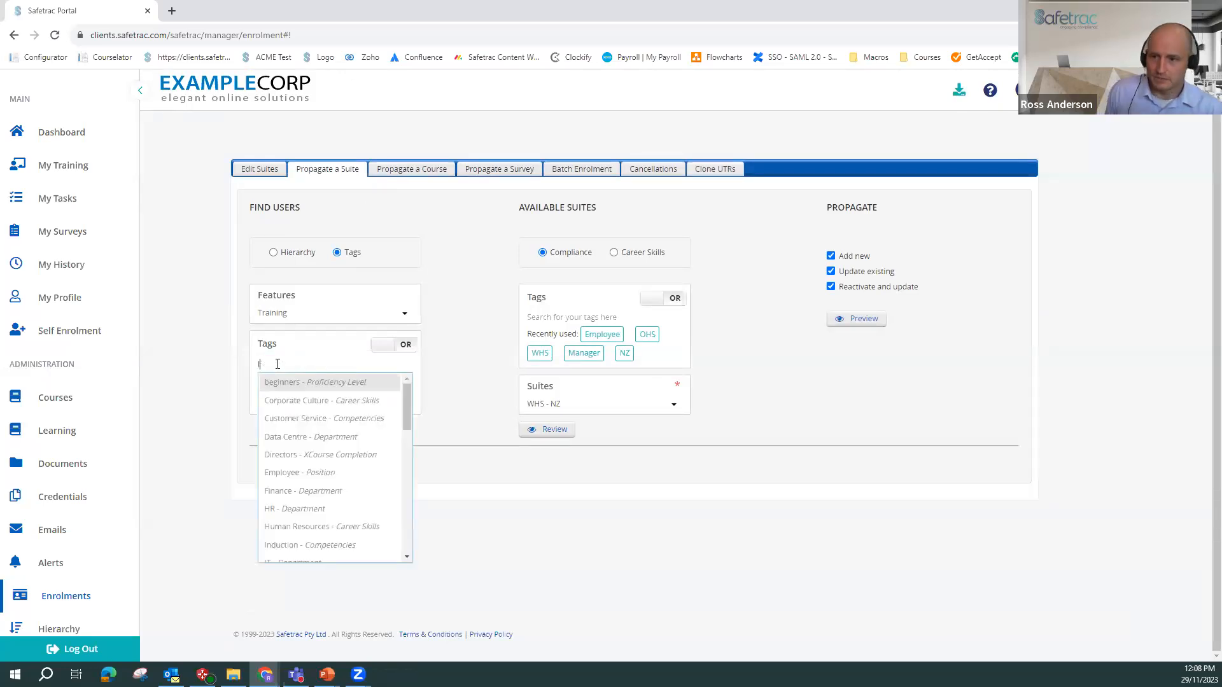
- Add the Data Centre and Directors tags, try AND, and leave the filter matching either tag
click(311, 436)
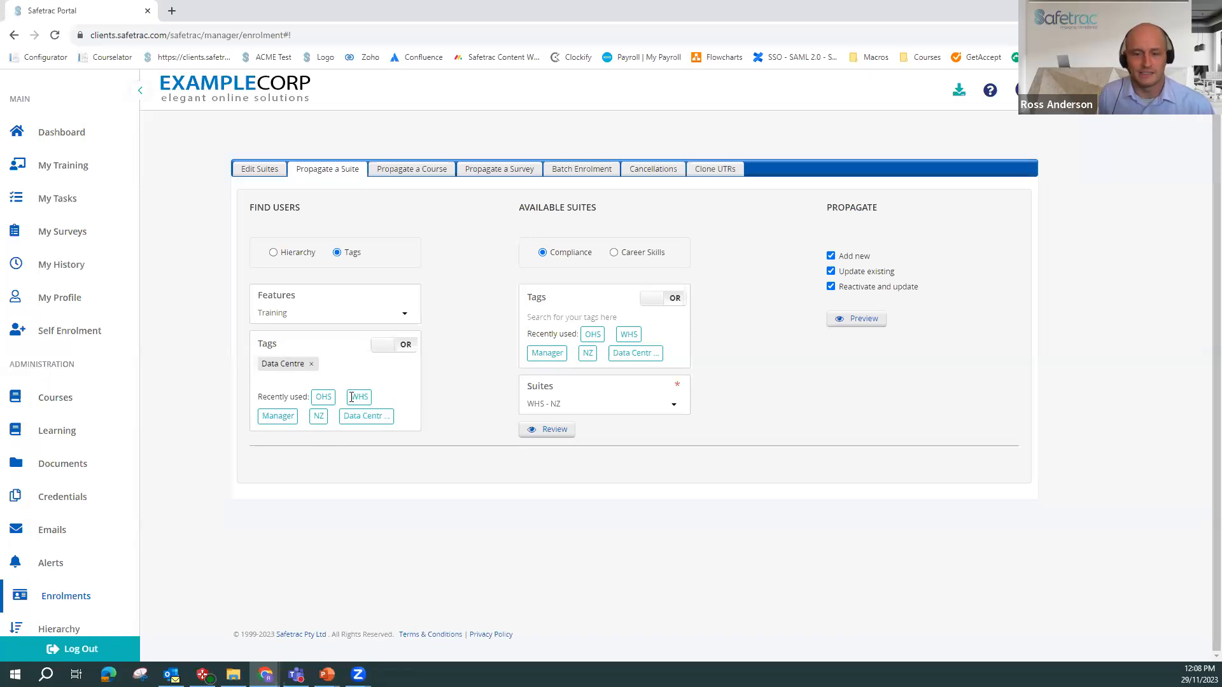
text(m)
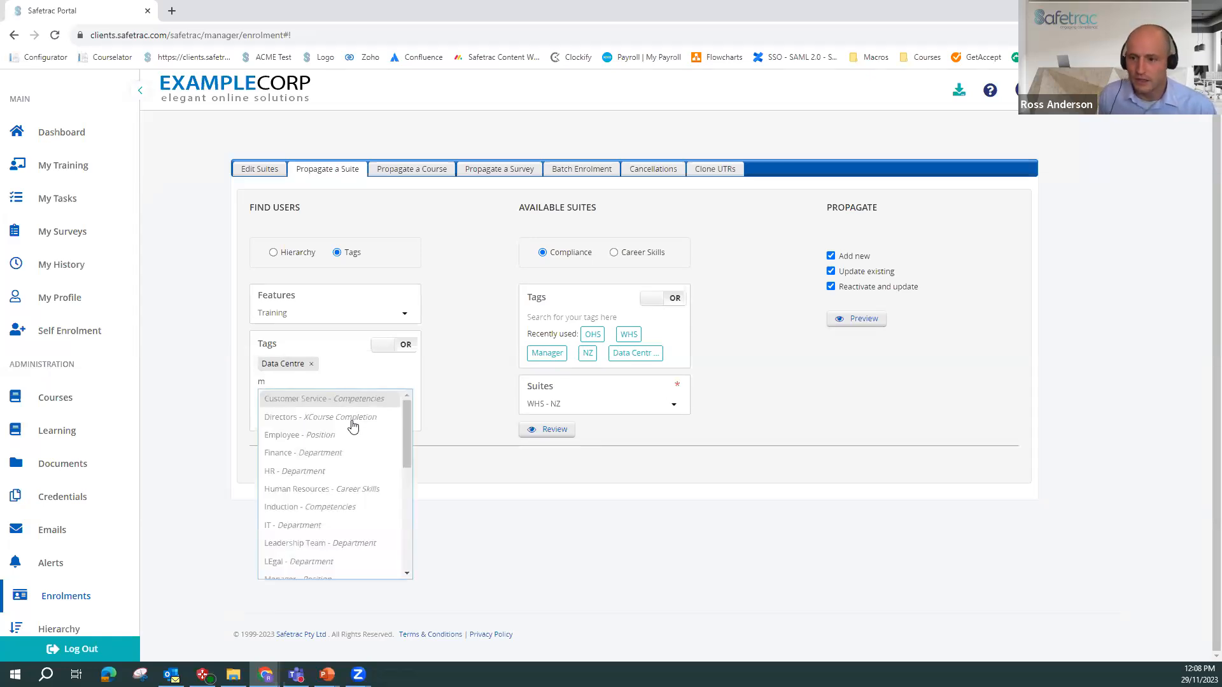
click(320, 418)
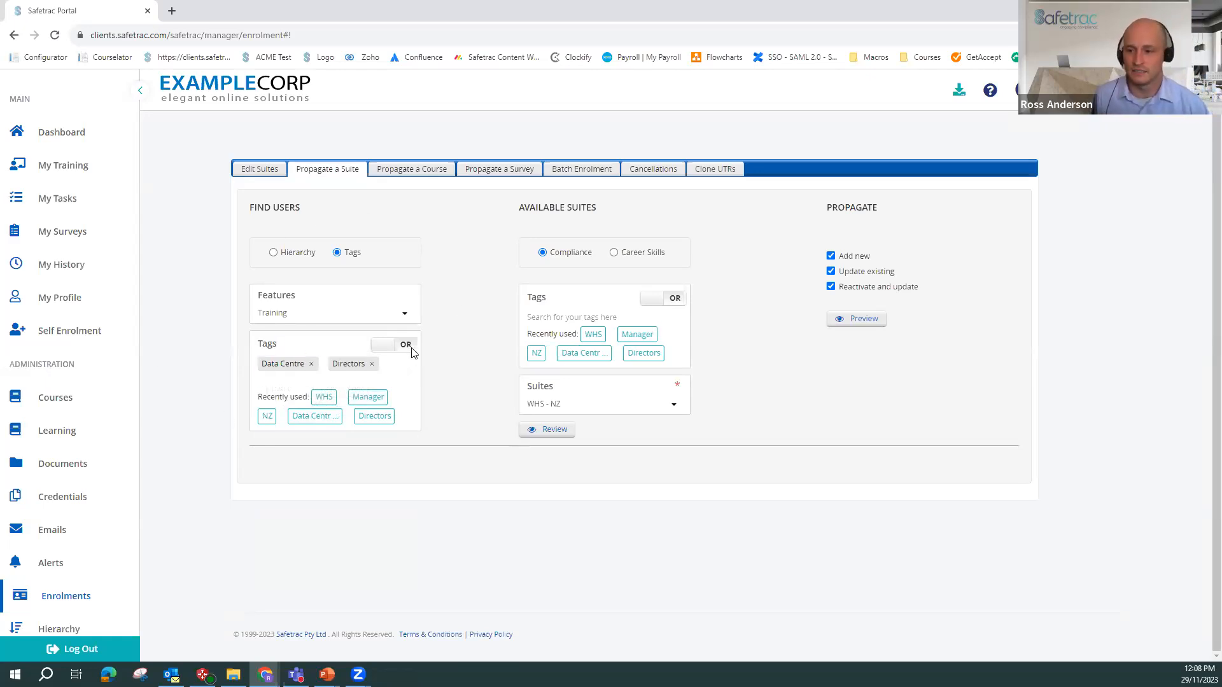
click(393, 345)
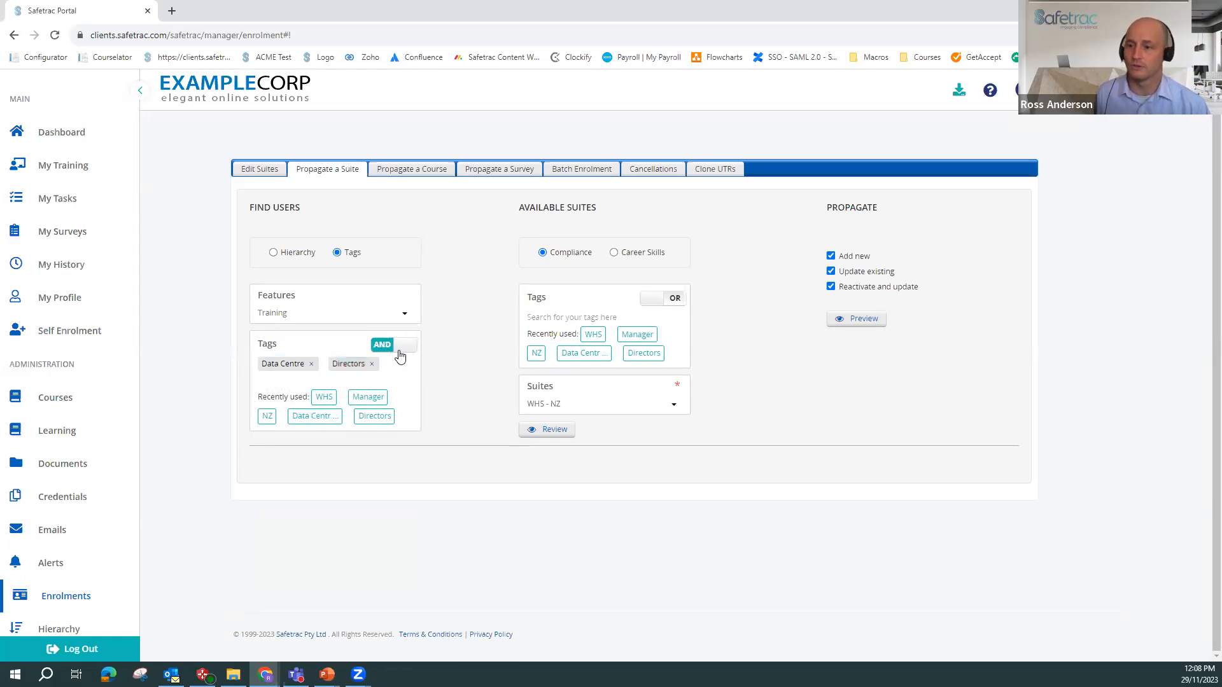
click(393, 345)
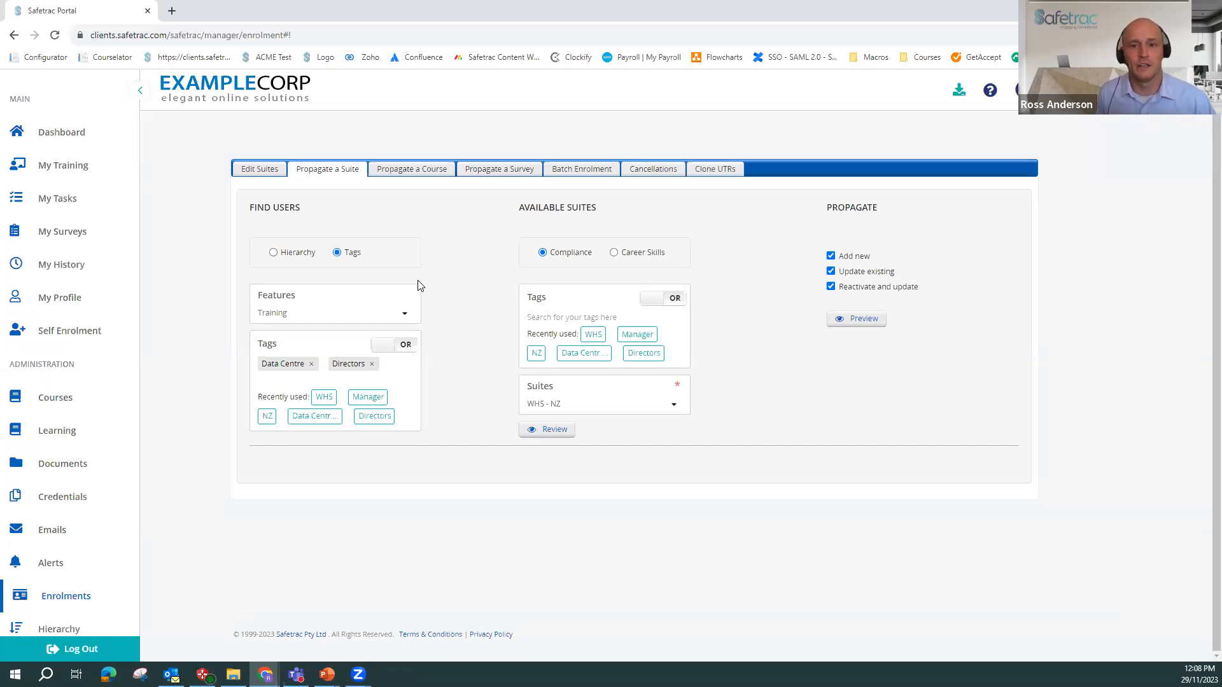
mouse_move(404, 276)
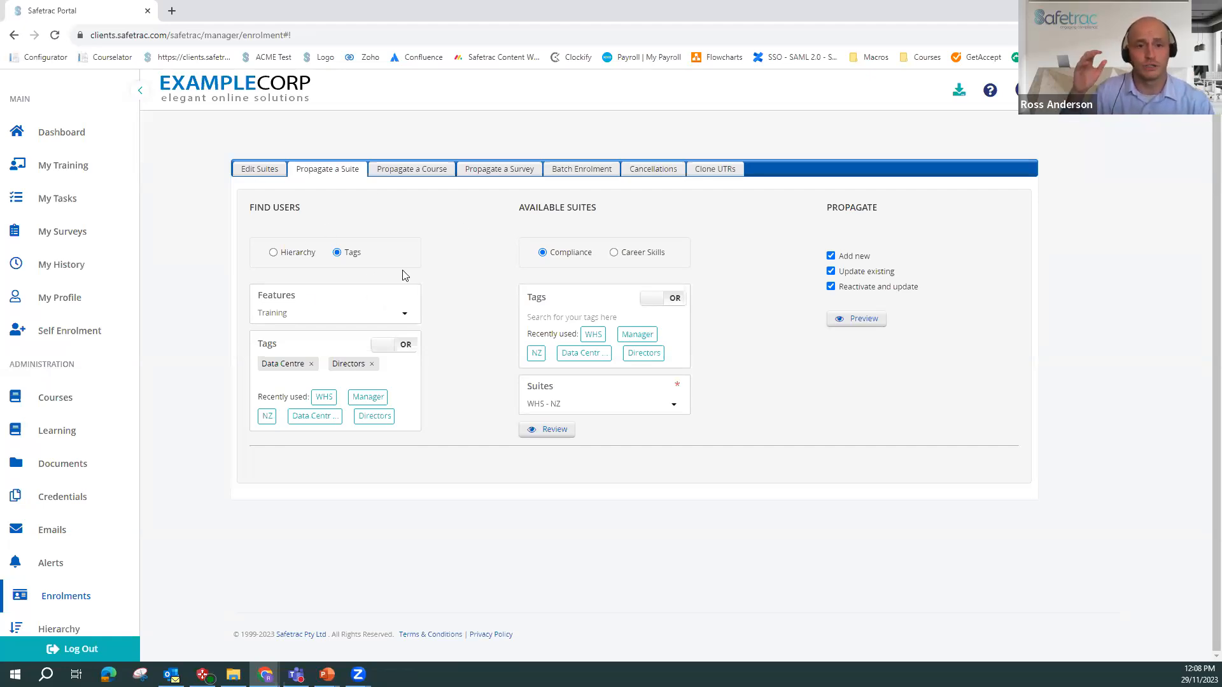
mouse_move(207, 380)
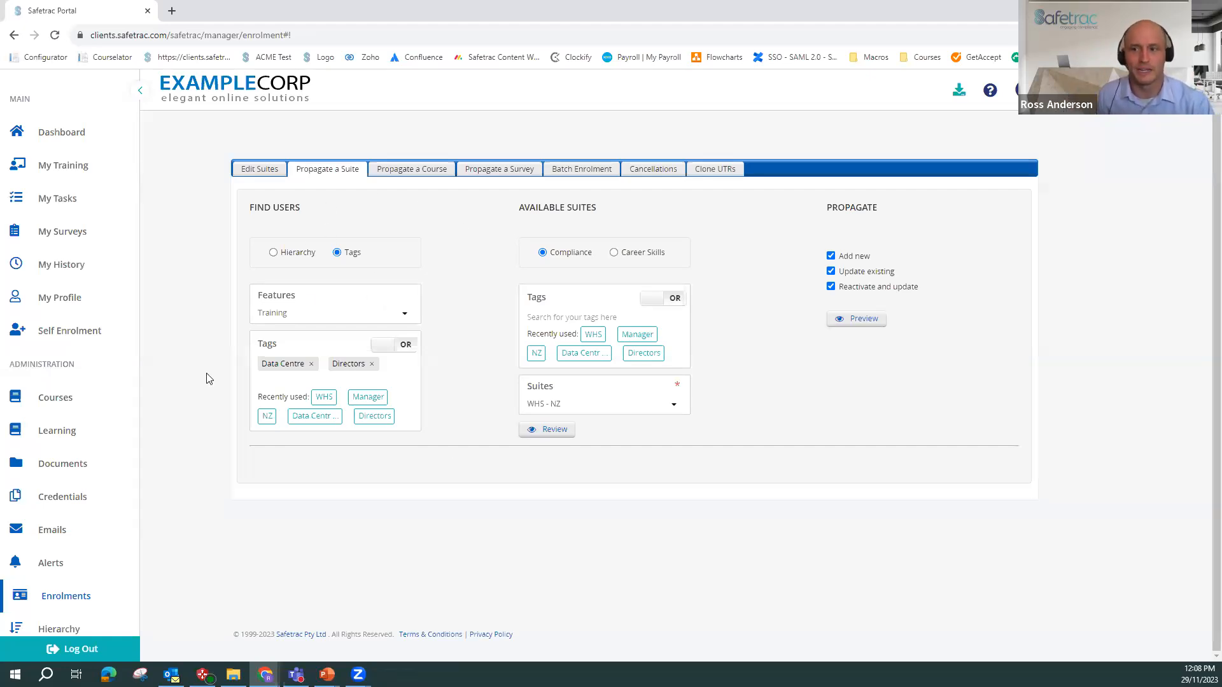
mouse_move(561, 630)
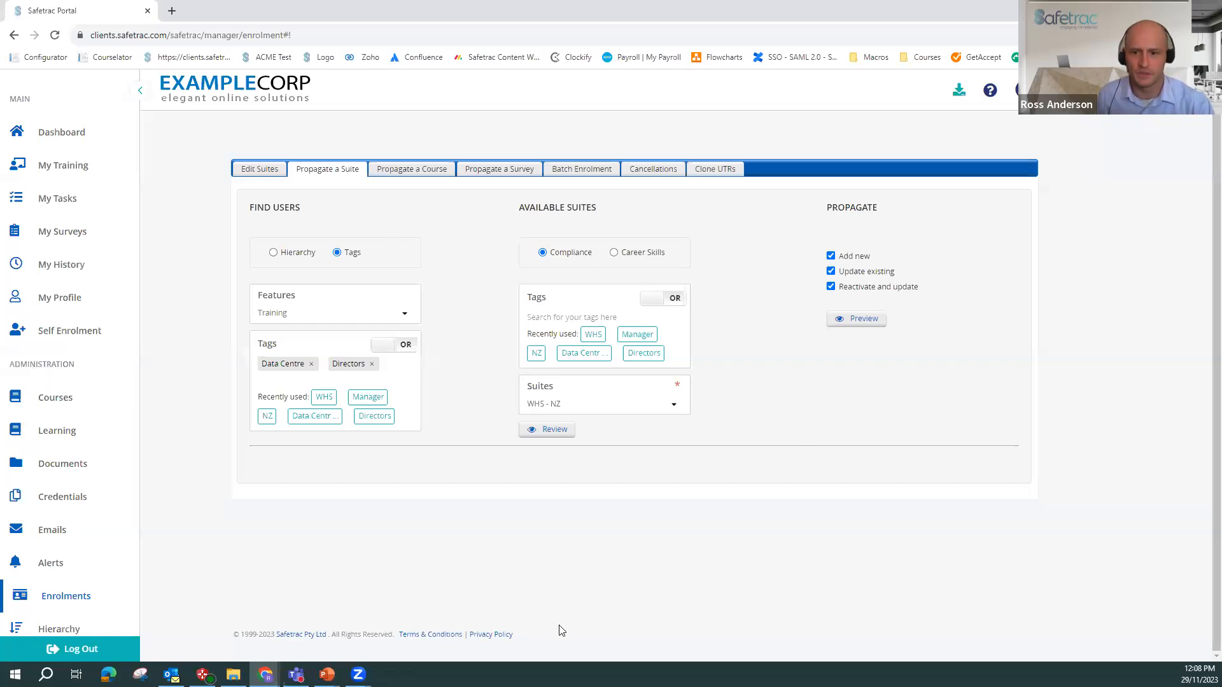
- Open an administrator user's record from the Users list and show its Tags tab
scroll(down, 3)
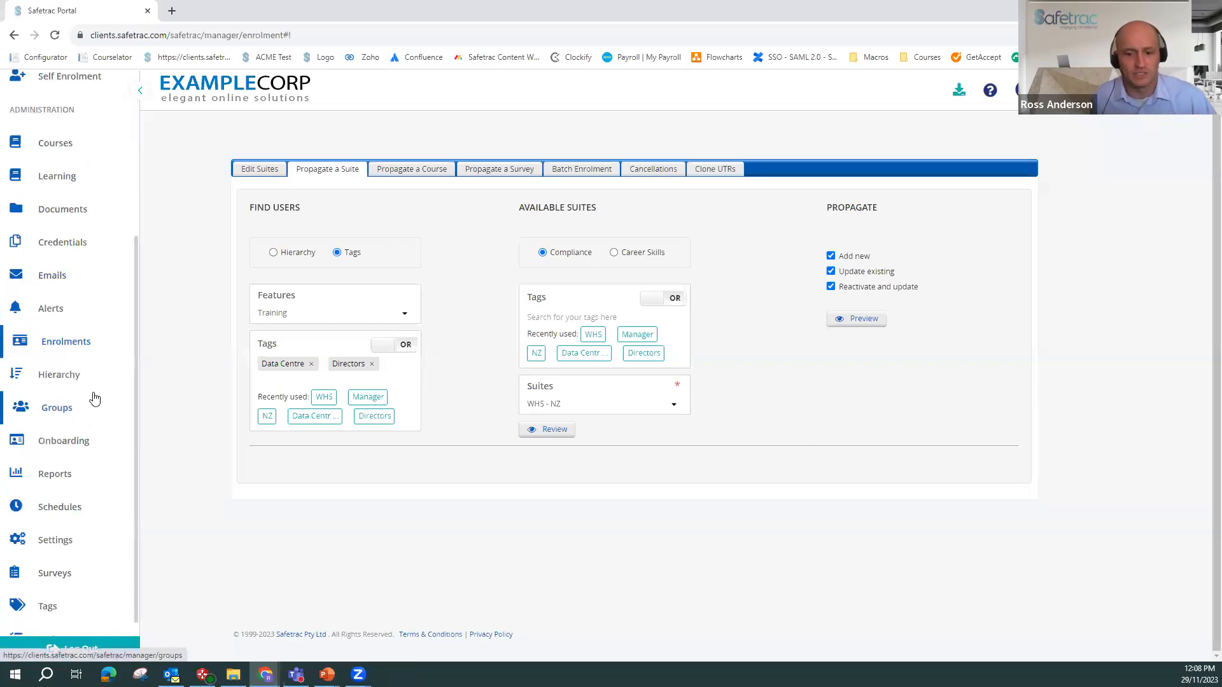
scroll(down, 3)
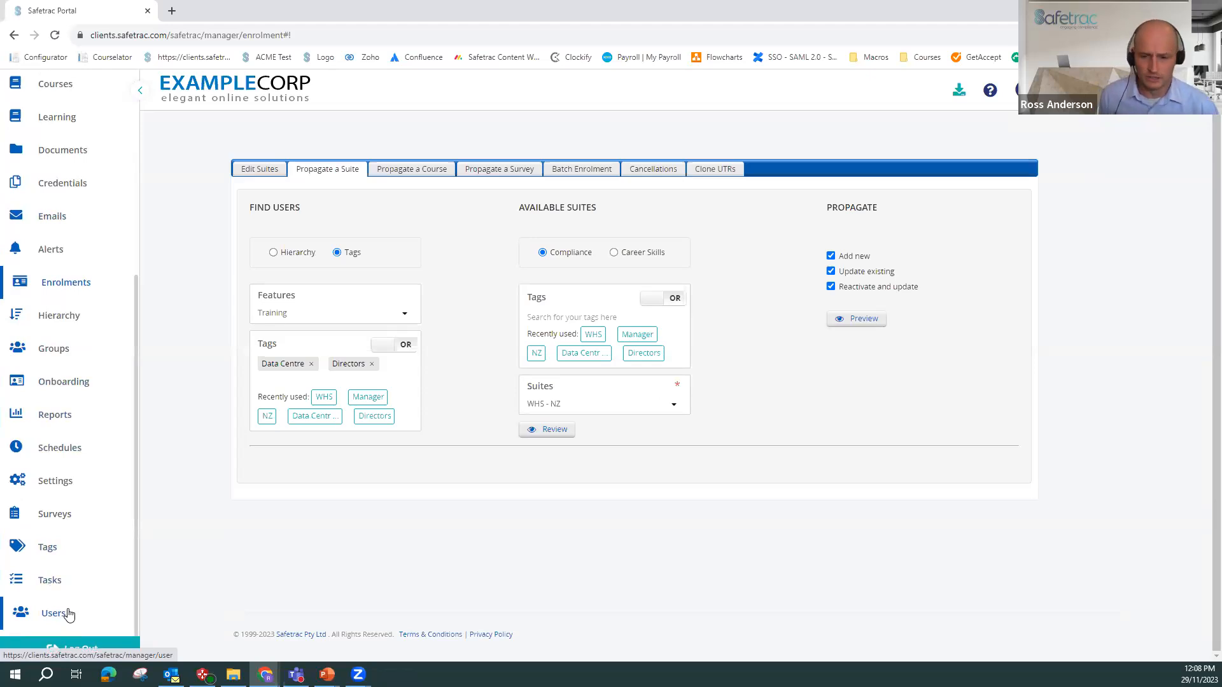
click(53, 614)
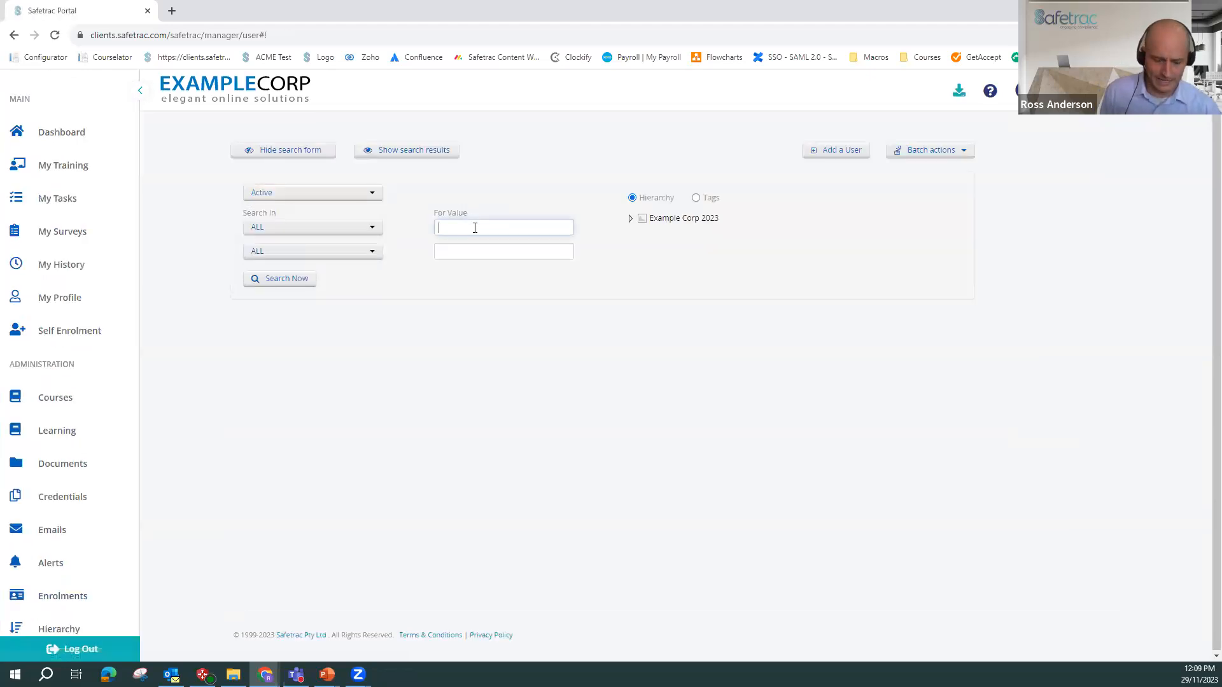
click(278, 279)
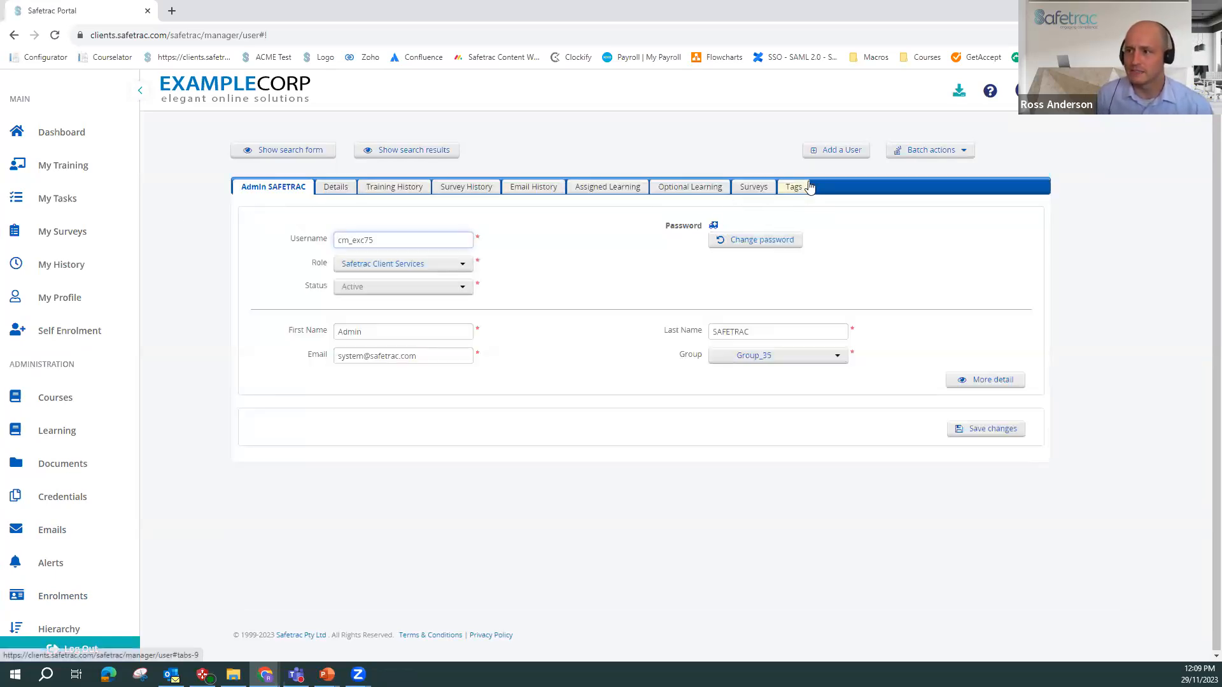
click(793, 186)
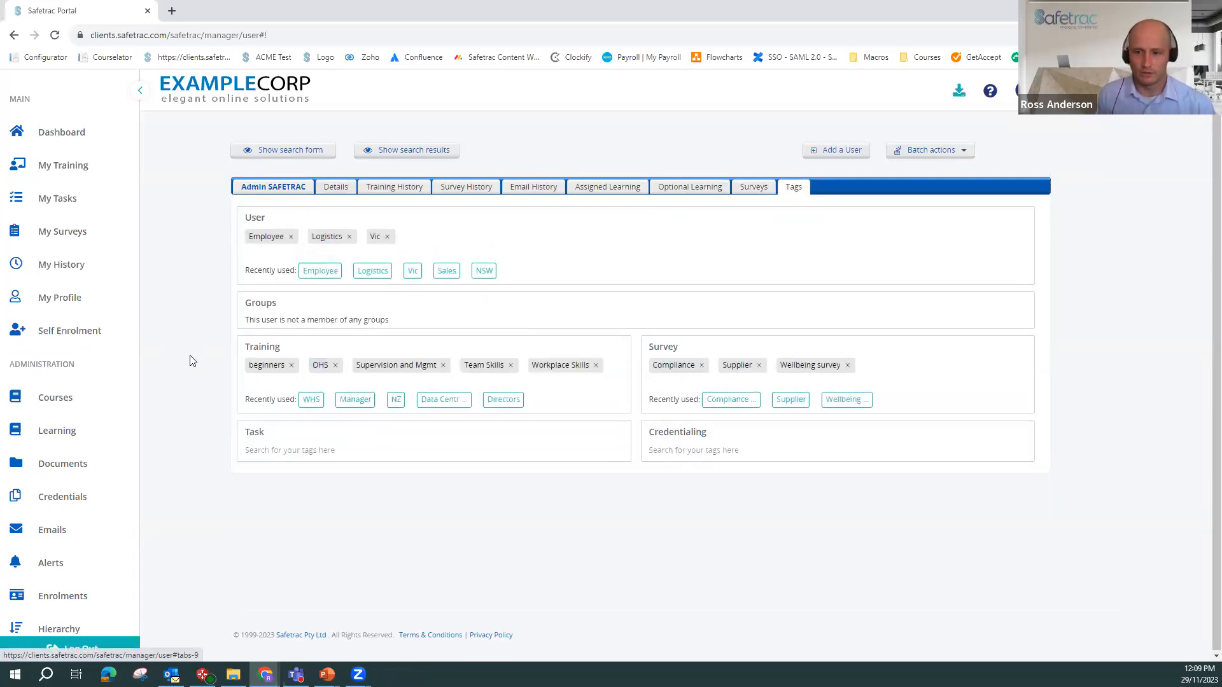
mouse_move(547, 436)
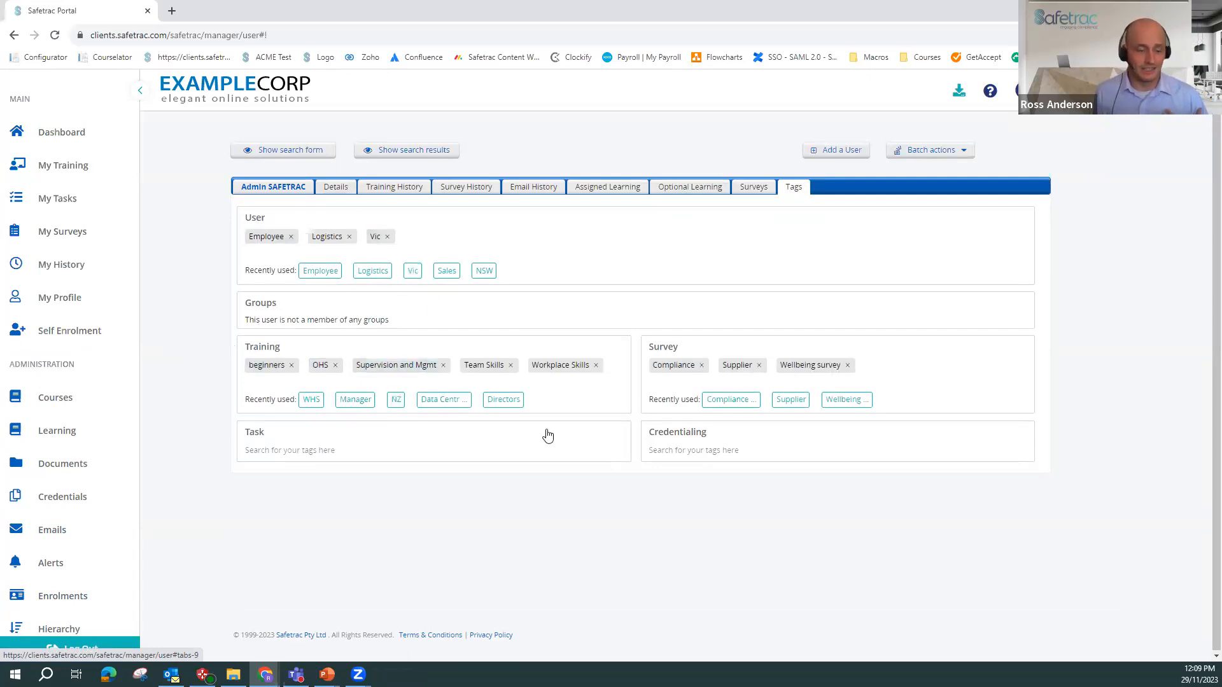
mouse_move(379, 252)
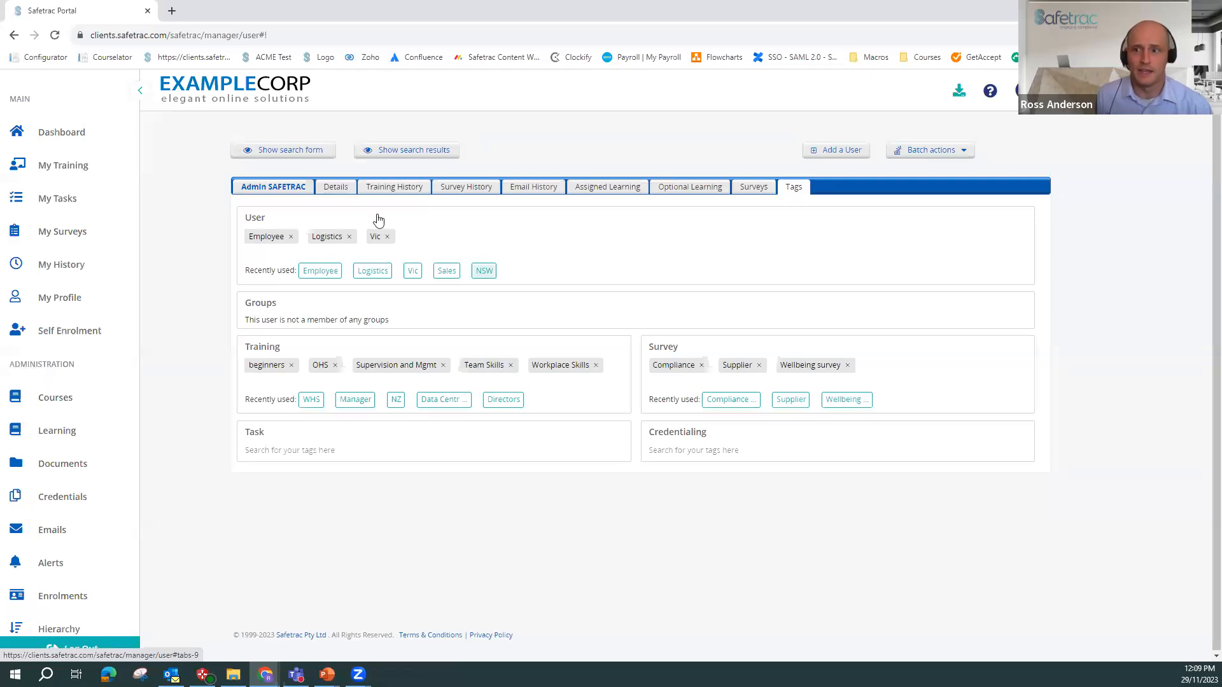
mouse_move(359, 344)
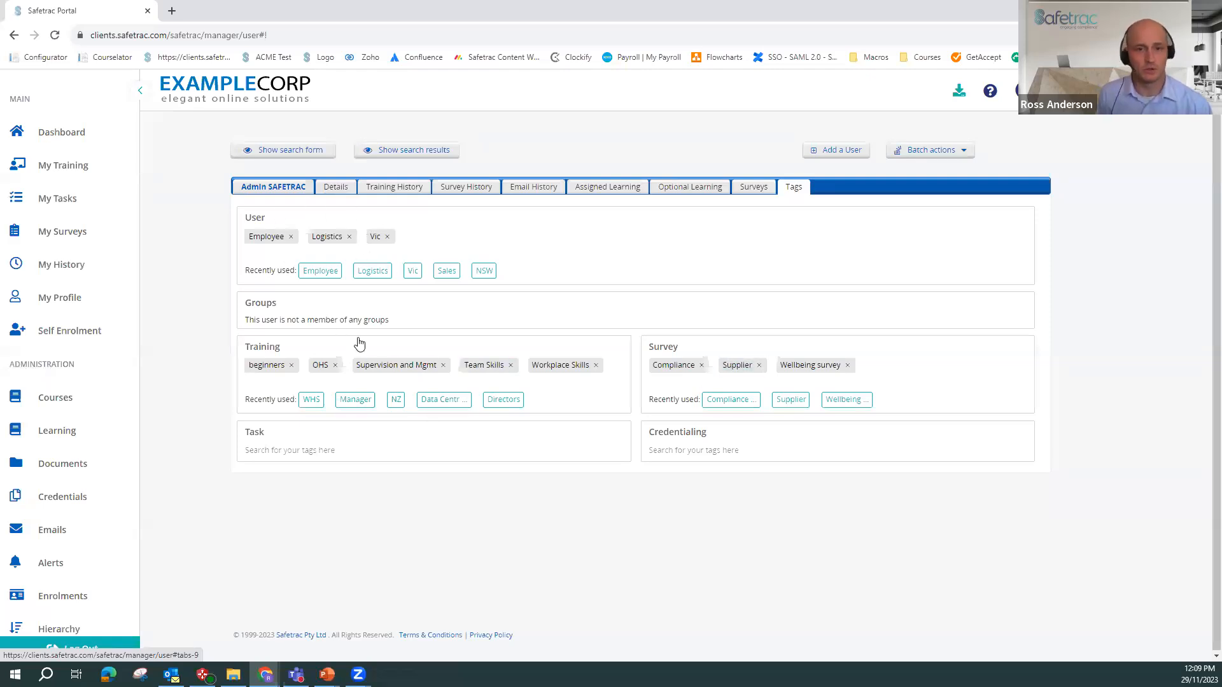
mouse_move(195, 224)
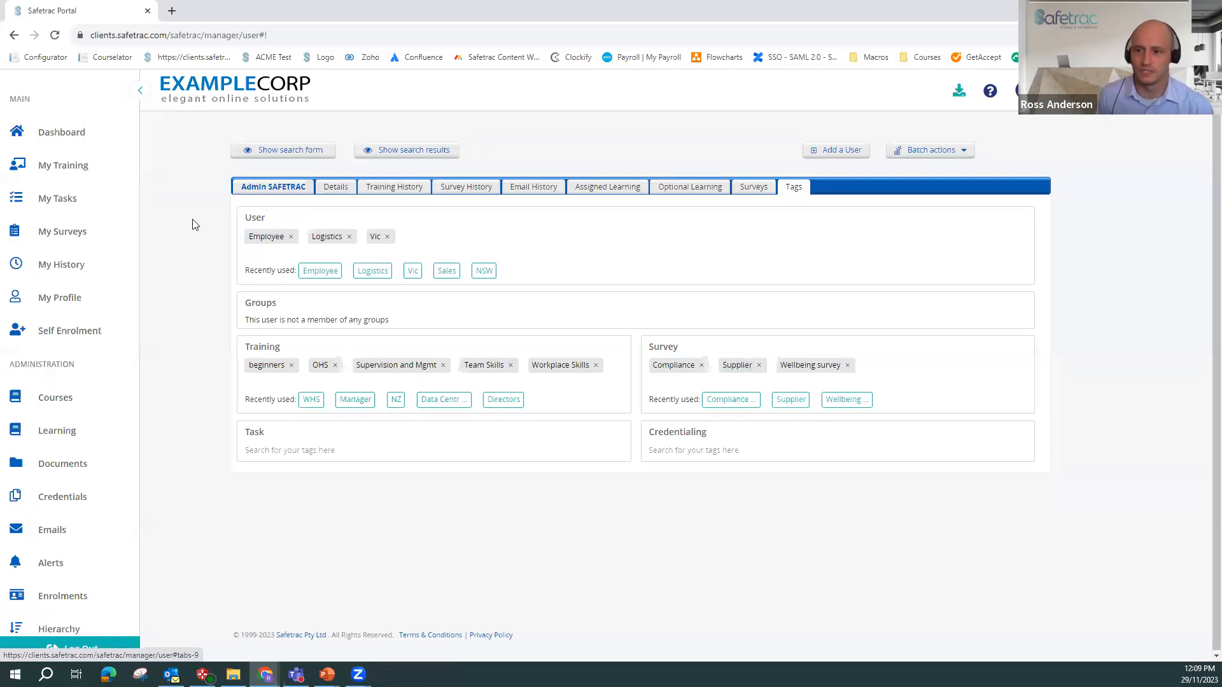
mouse_move(777, 315)
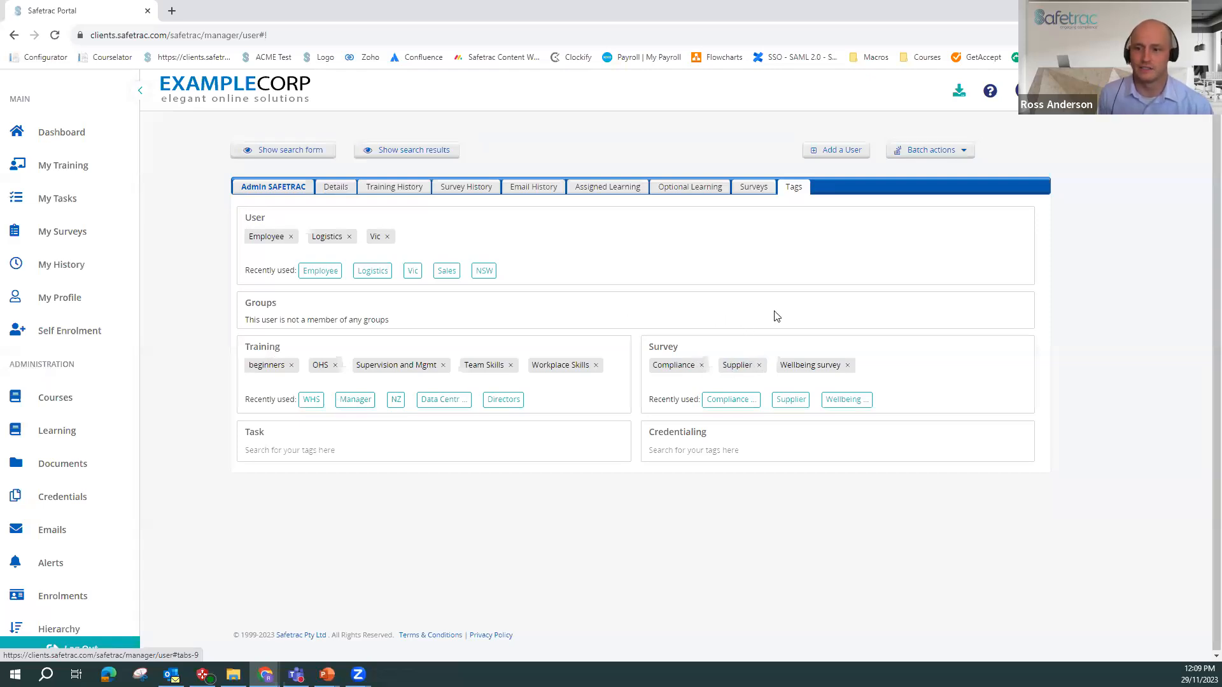
mouse_move(578, 388)
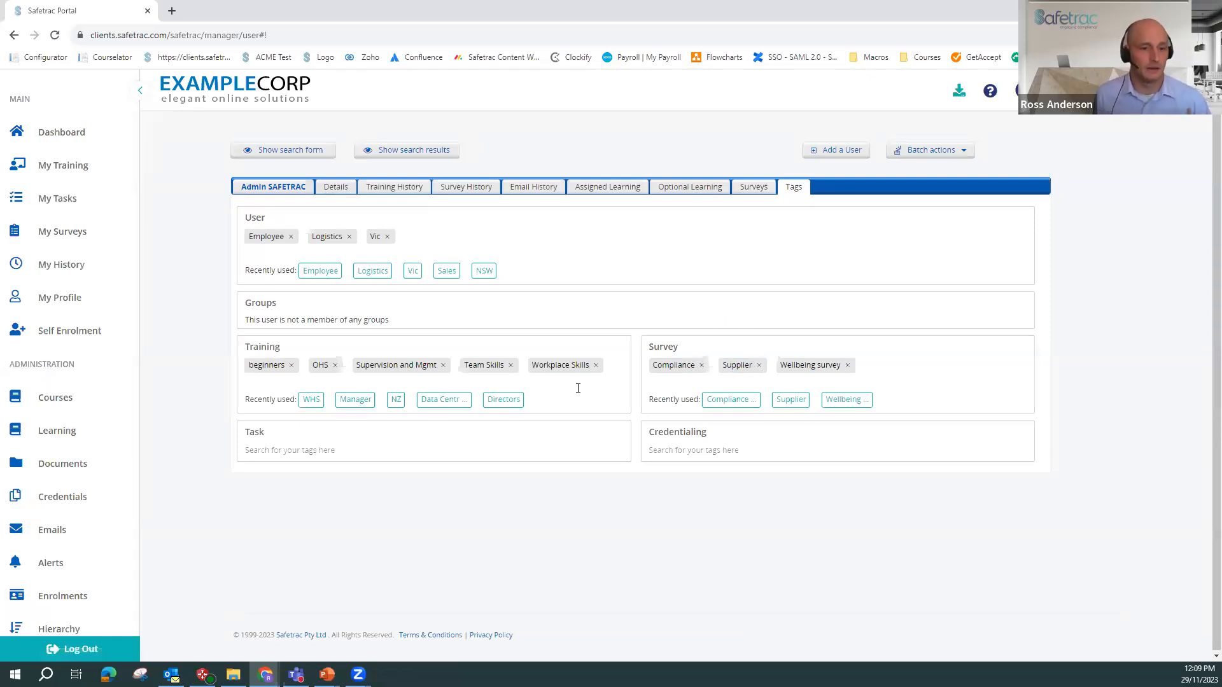
mouse_move(628, 390)
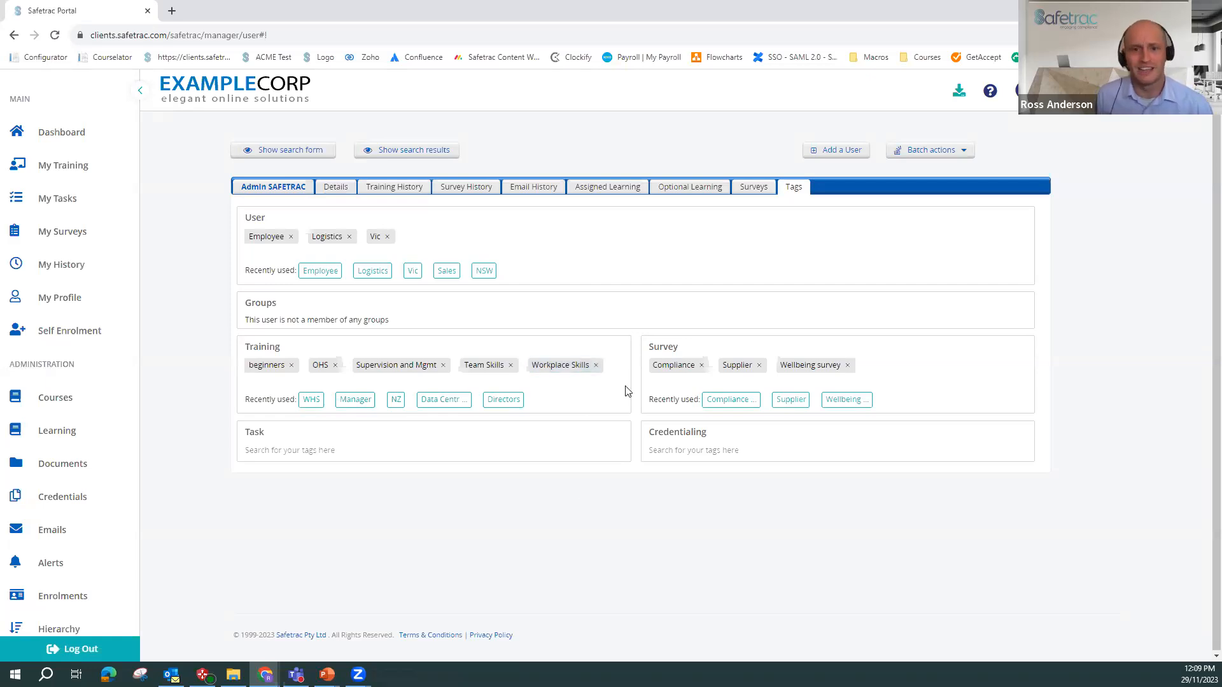
- Review the listed User, Training and Survey tags such as Employee, OHS and Compliance
text(m)
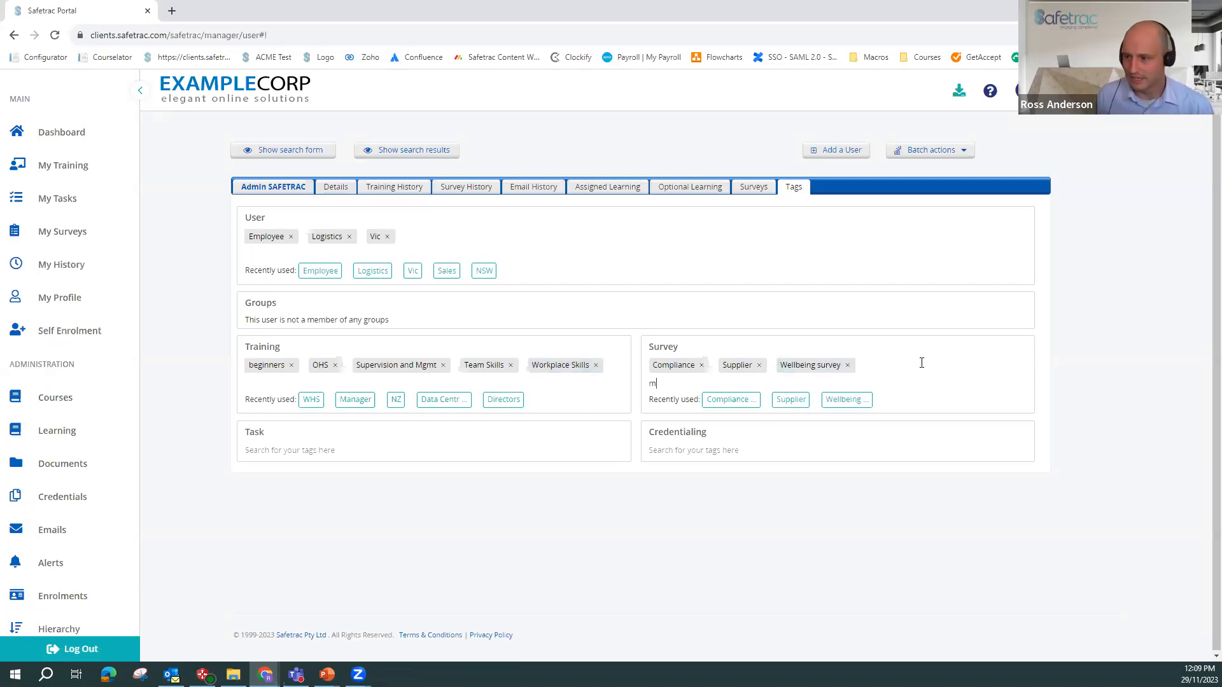
text(g)
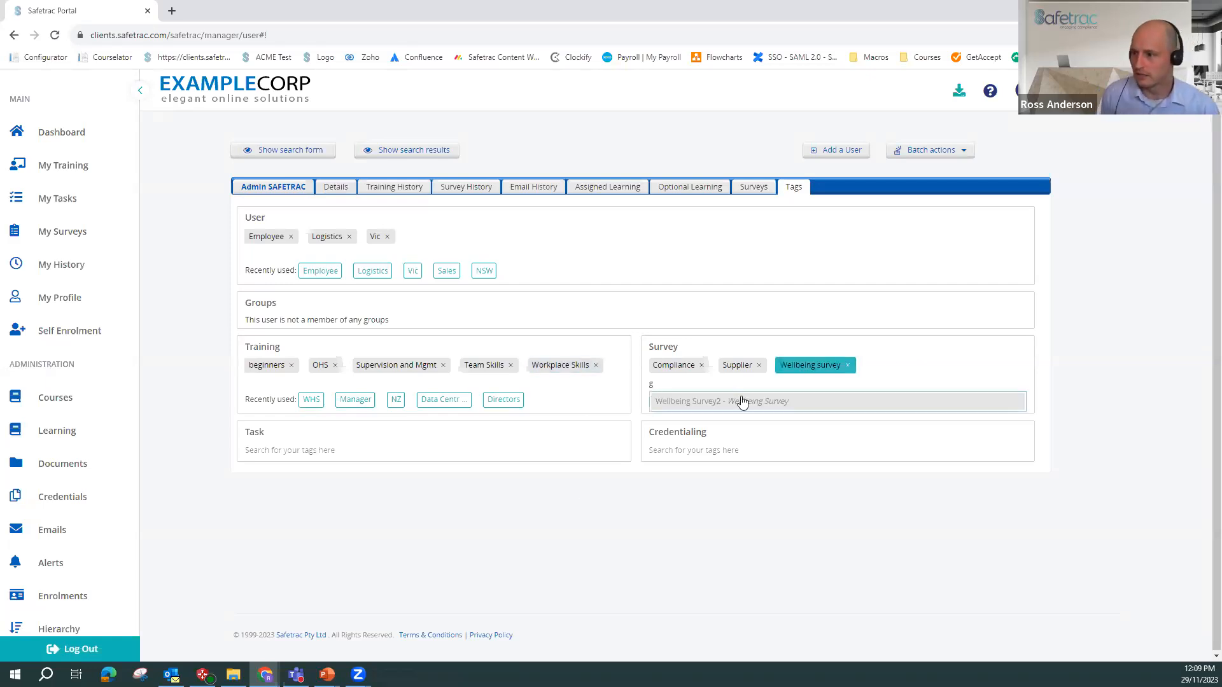
click(720, 401)
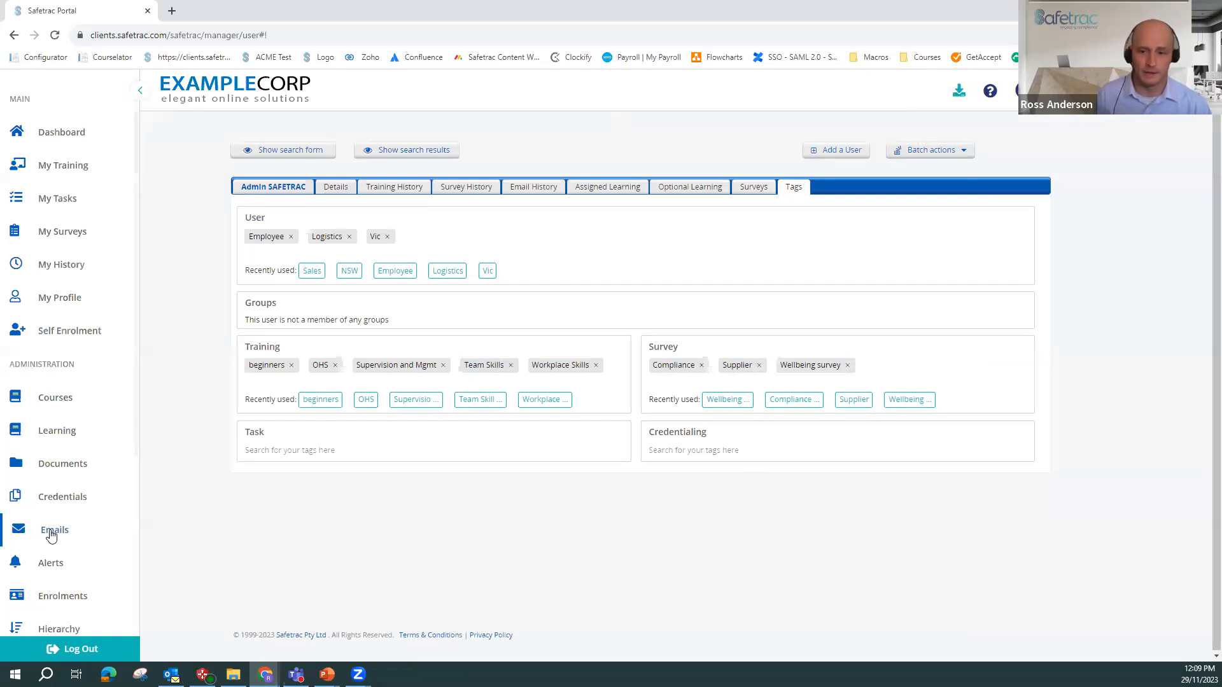
- Run the Course Completion report filtered by the NZ training tag, listing 114 records
scroll(down, 3)
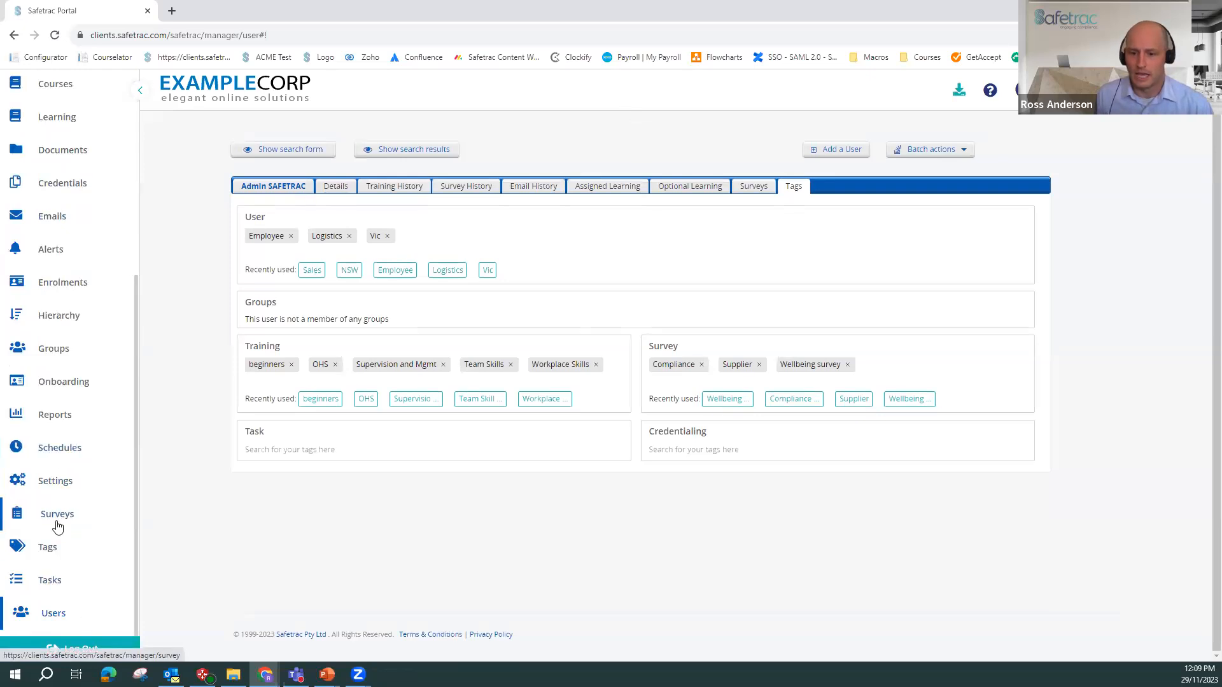
scroll(up, 3)
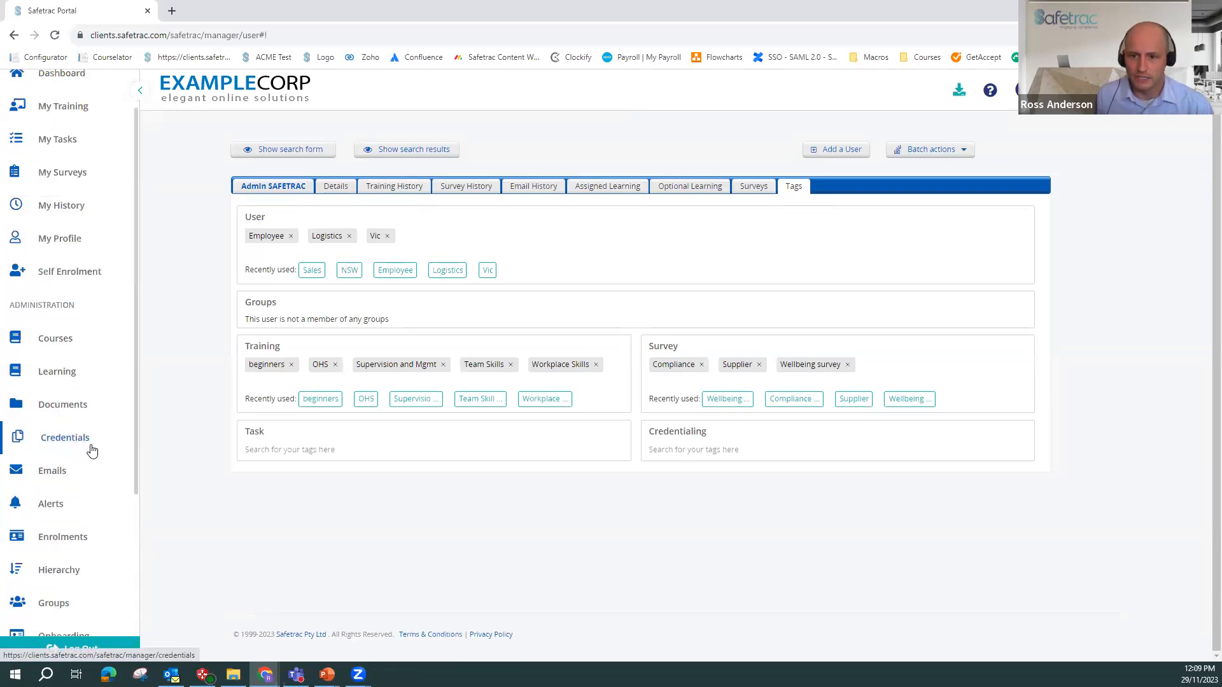
scroll(down, 3)
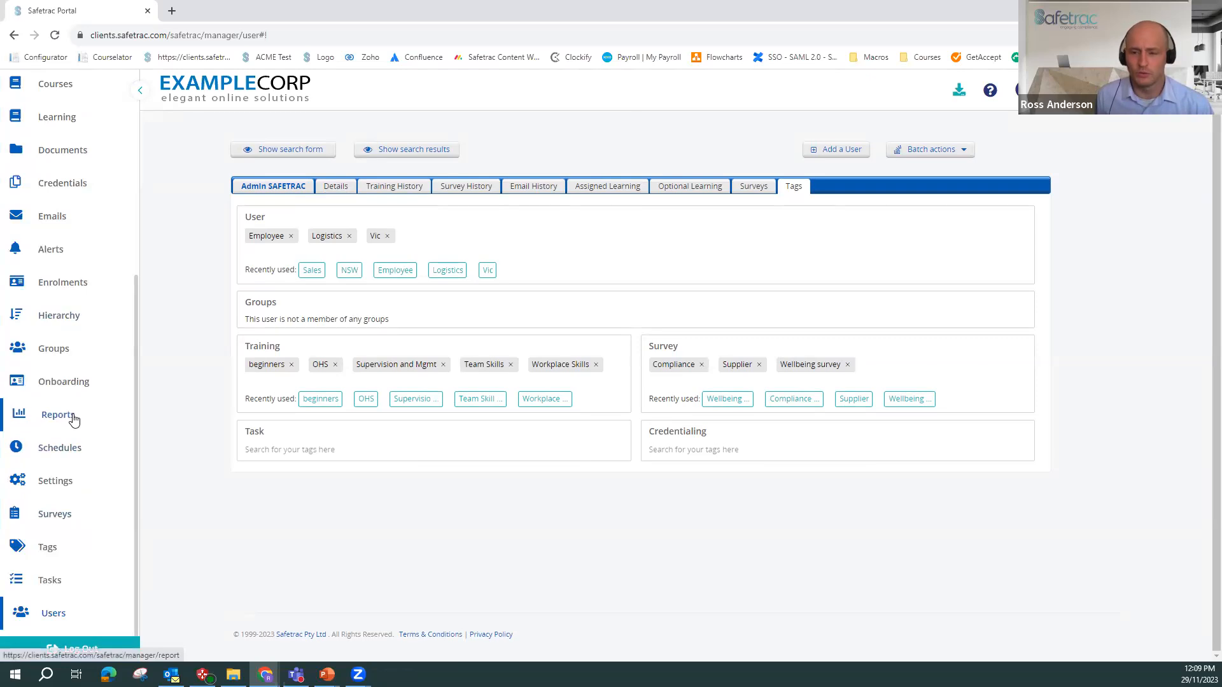
click(58, 415)
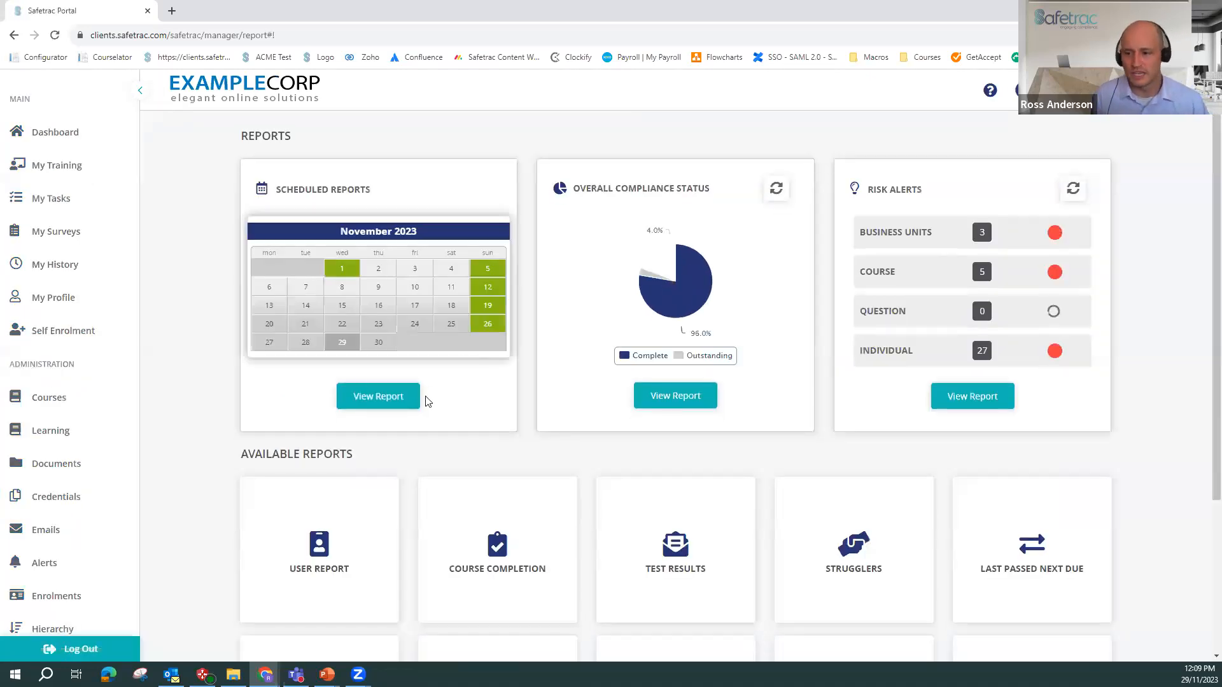
scroll(down, 3)
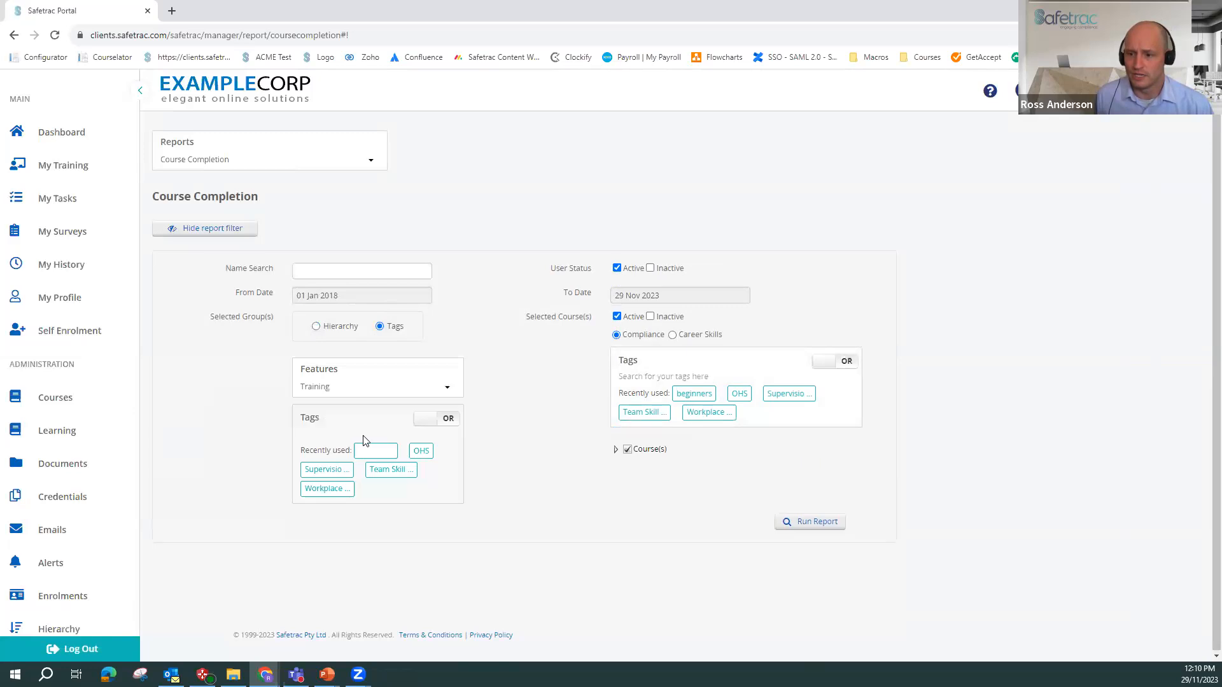
click(377, 433)
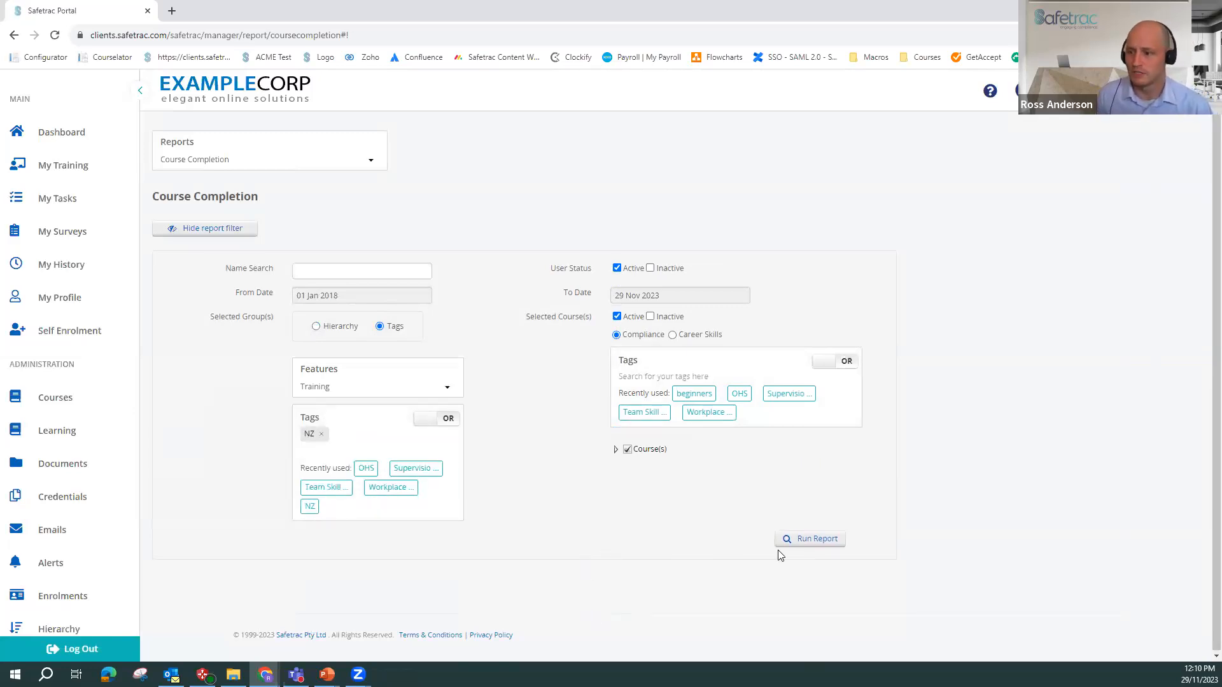
click(809, 539)
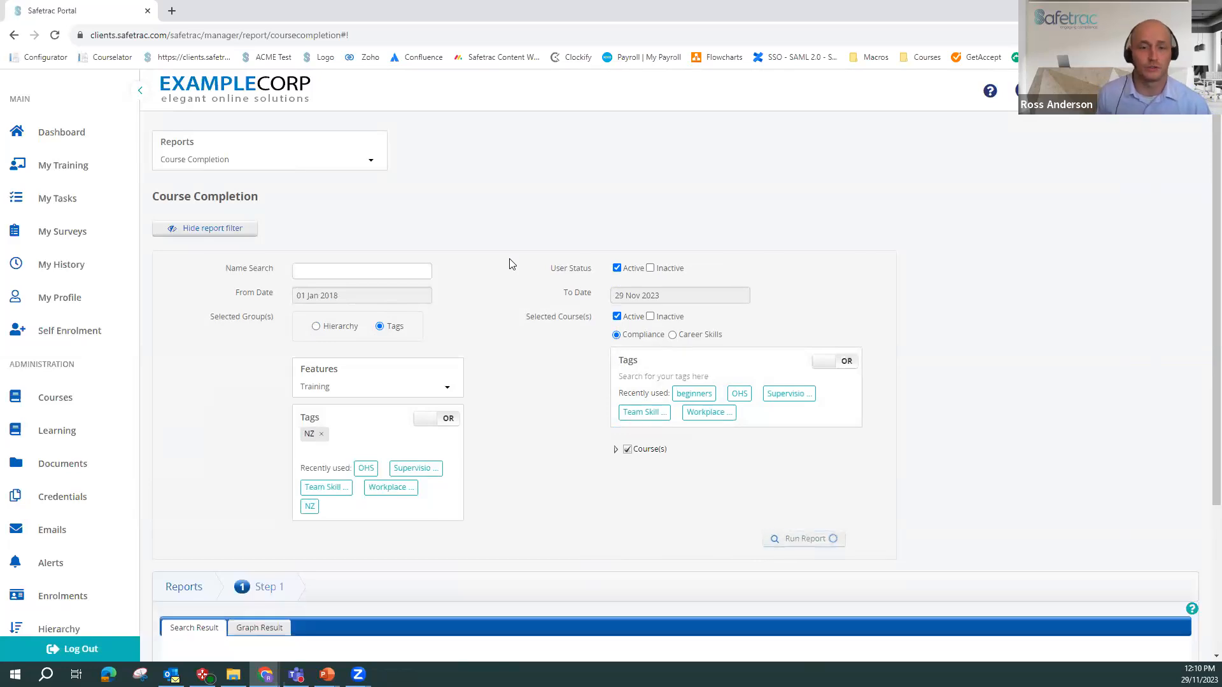
click(803, 538)
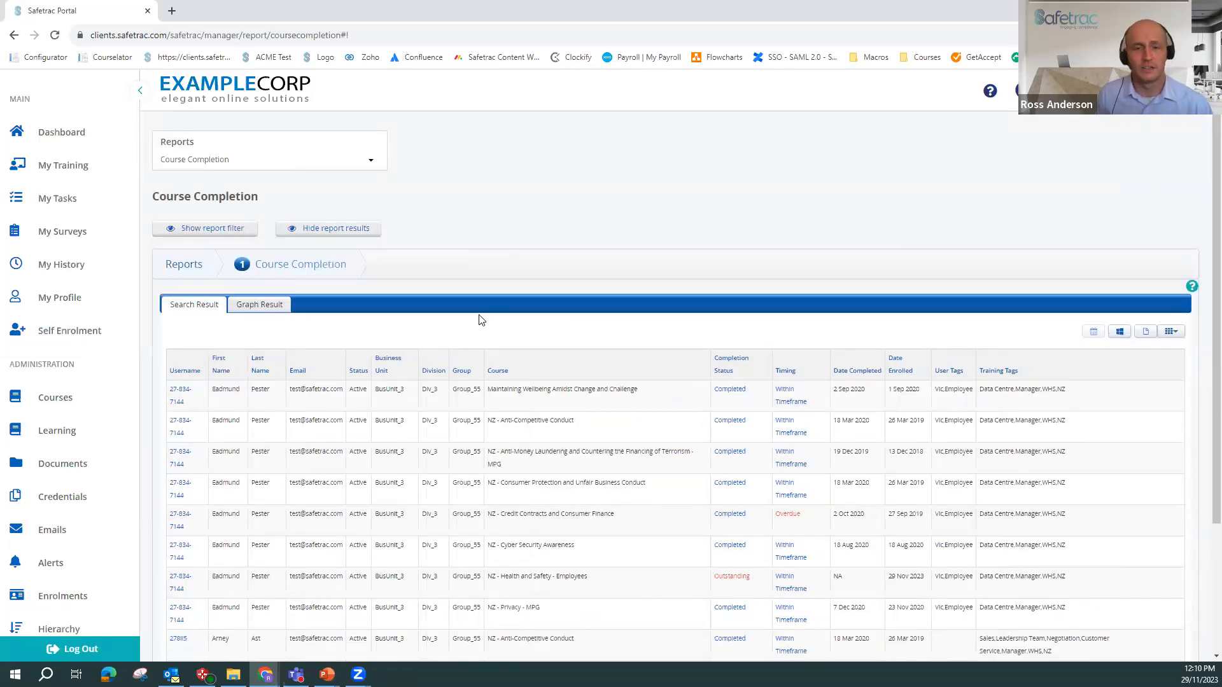
click(389, 394)
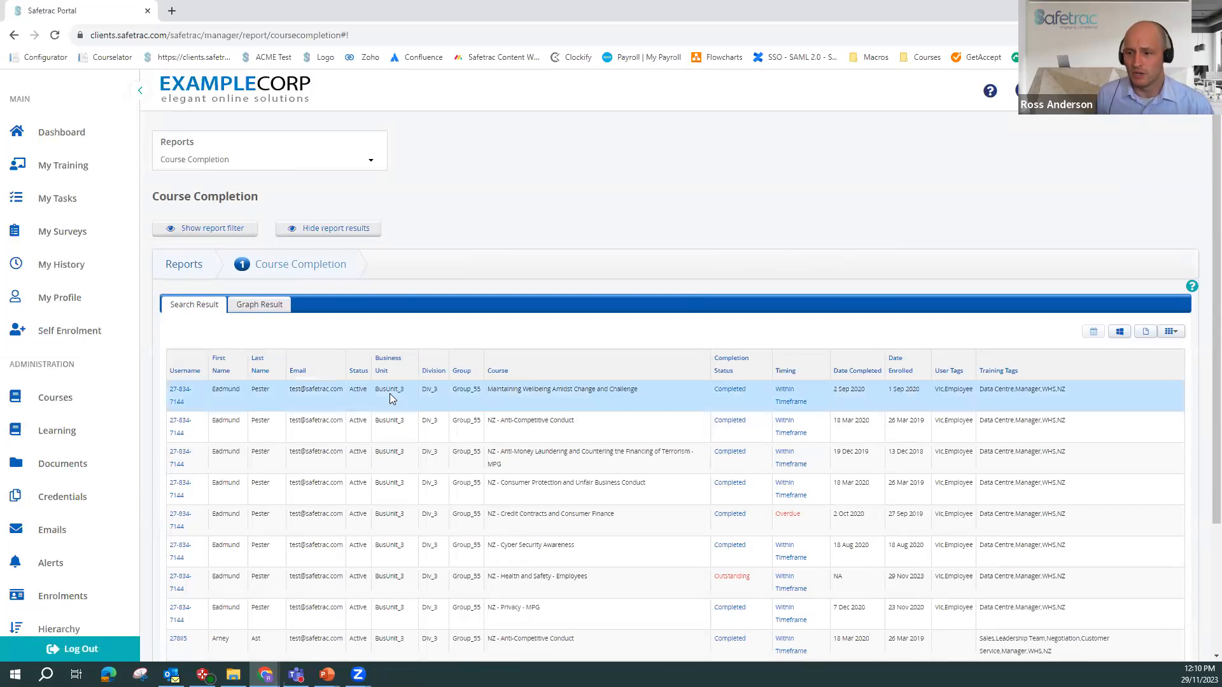
- Sort the results by Group, add the Survey Tags column, and reopen the filter panel
click(462, 362)
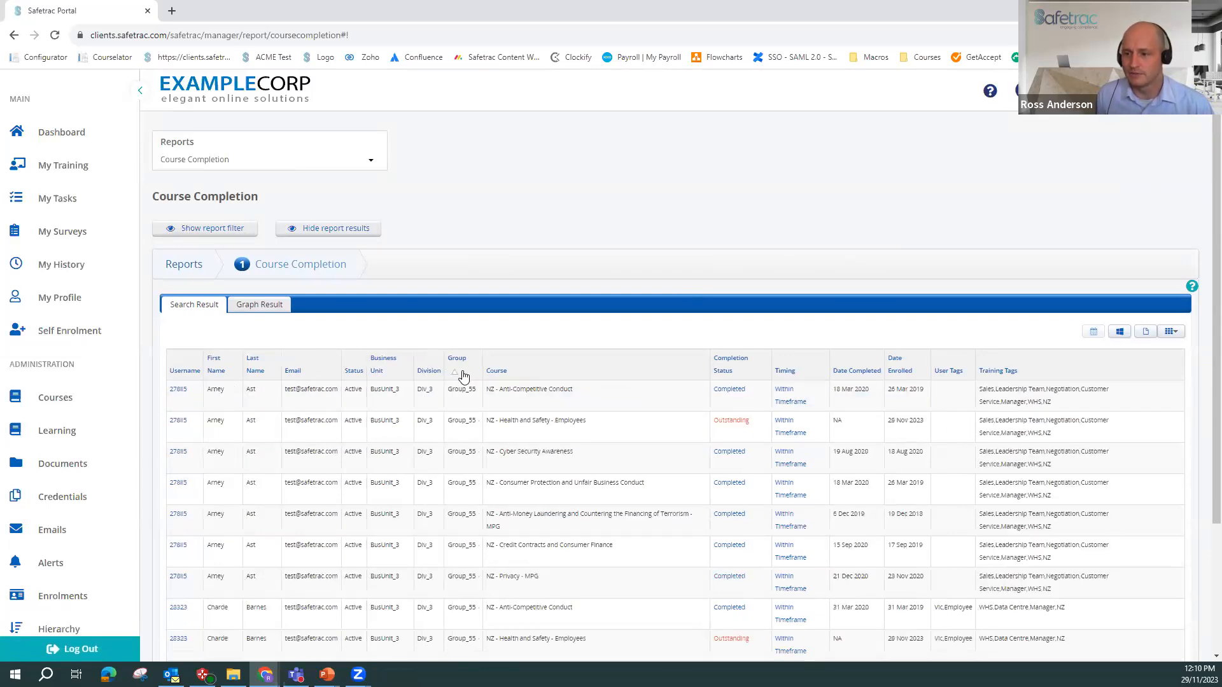
click(457, 364)
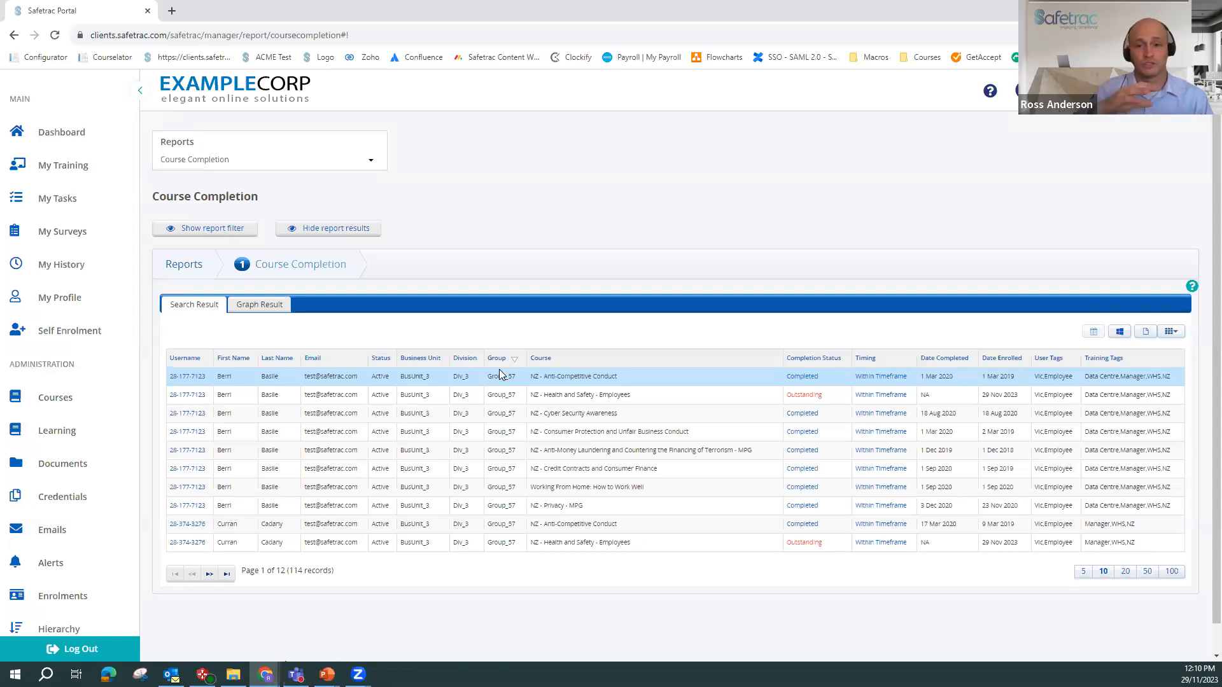
mouse_move(1047, 376)
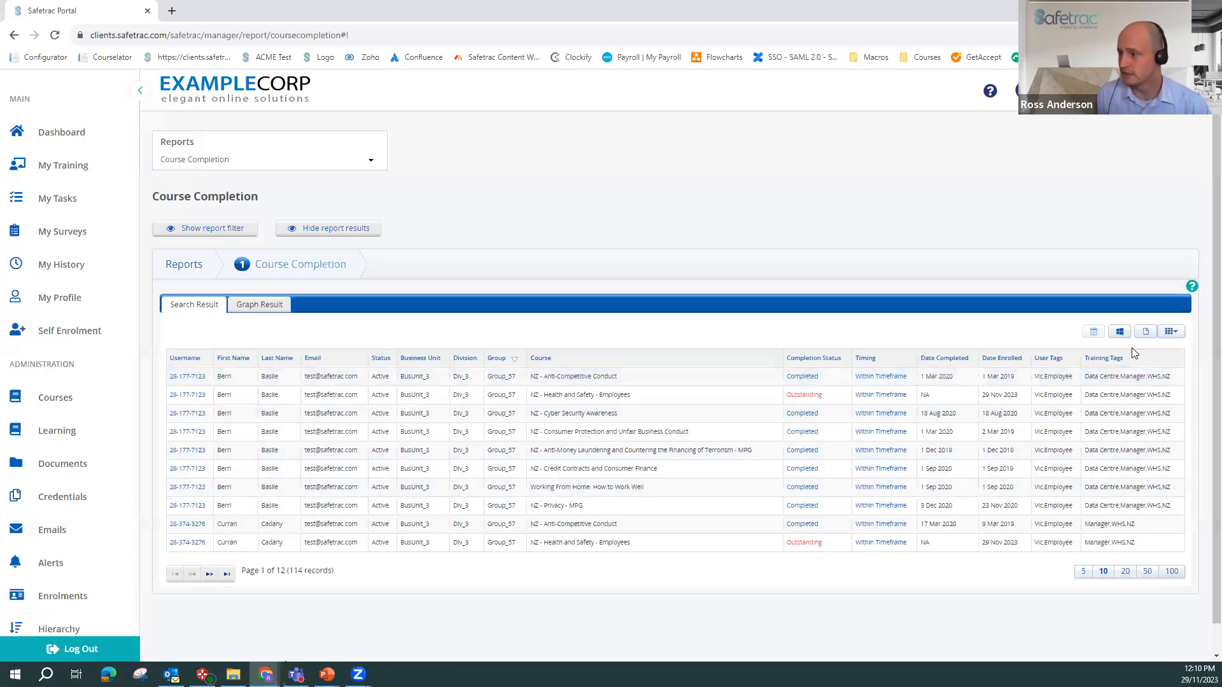
click(1167, 331)
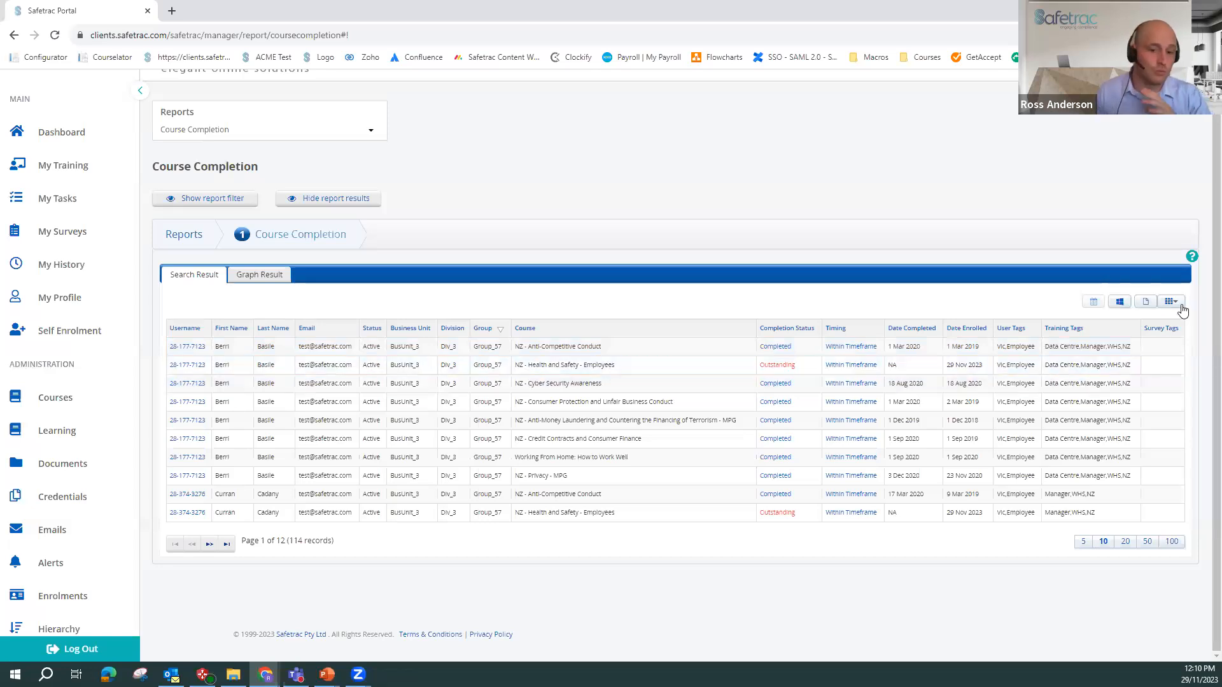
mouse_move(680, 412)
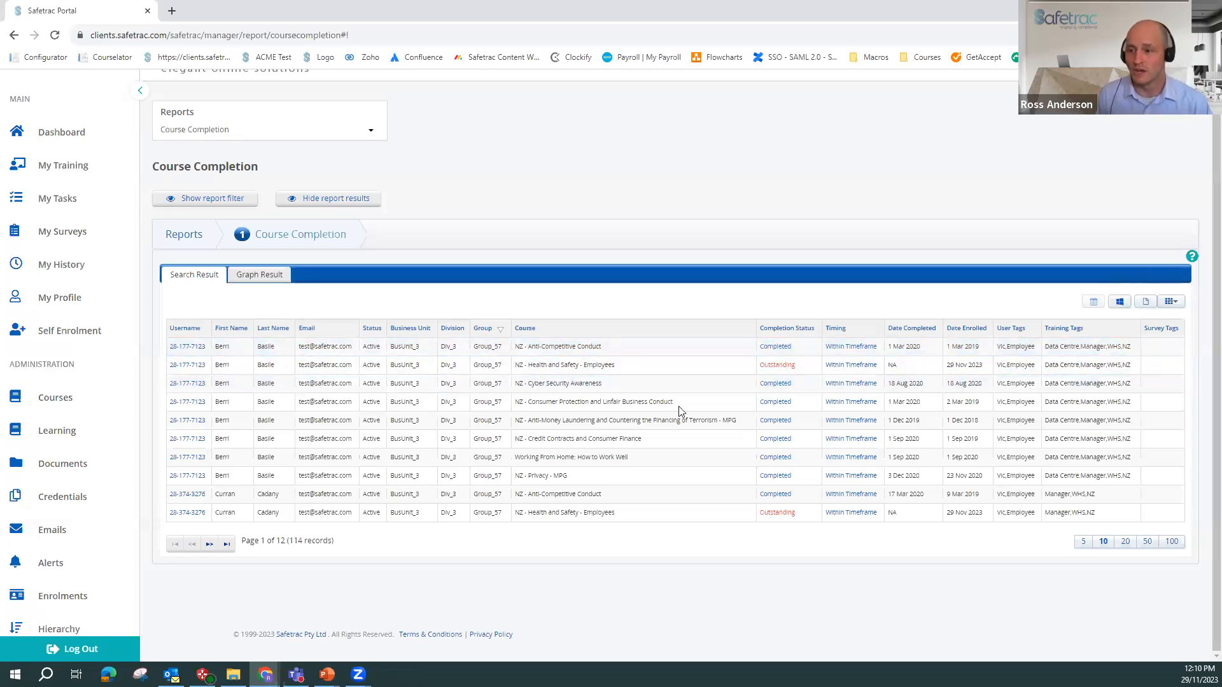
mouse_move(453, 301)
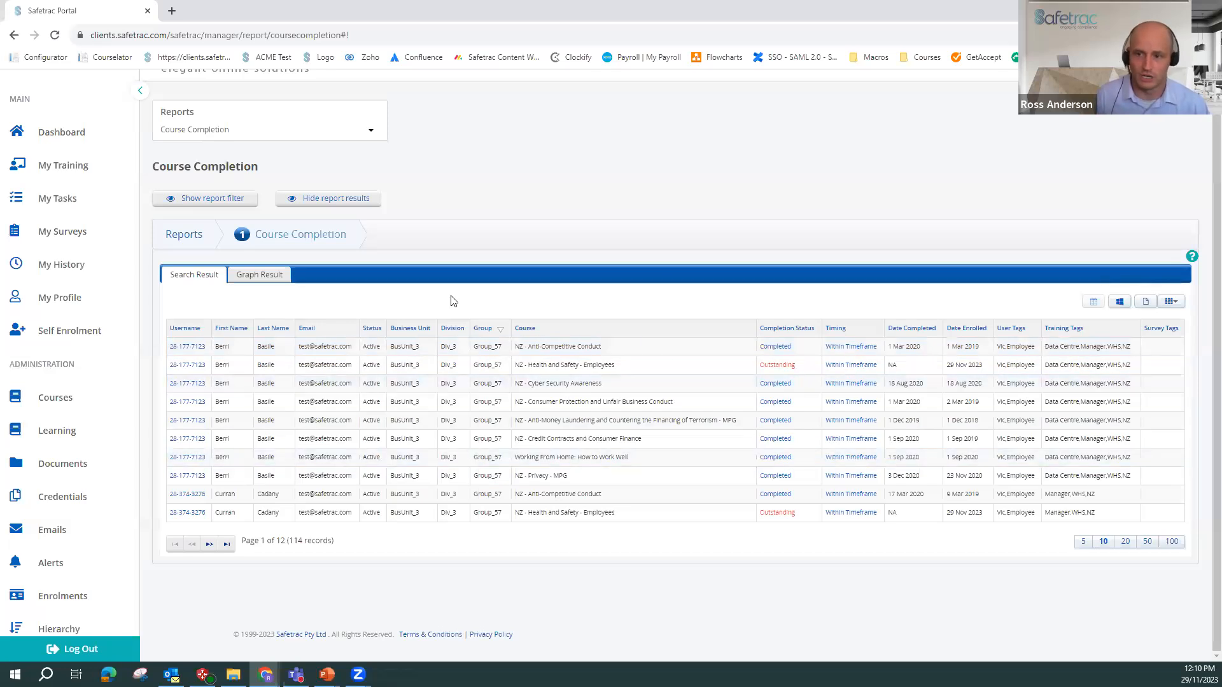
click(204, 199)
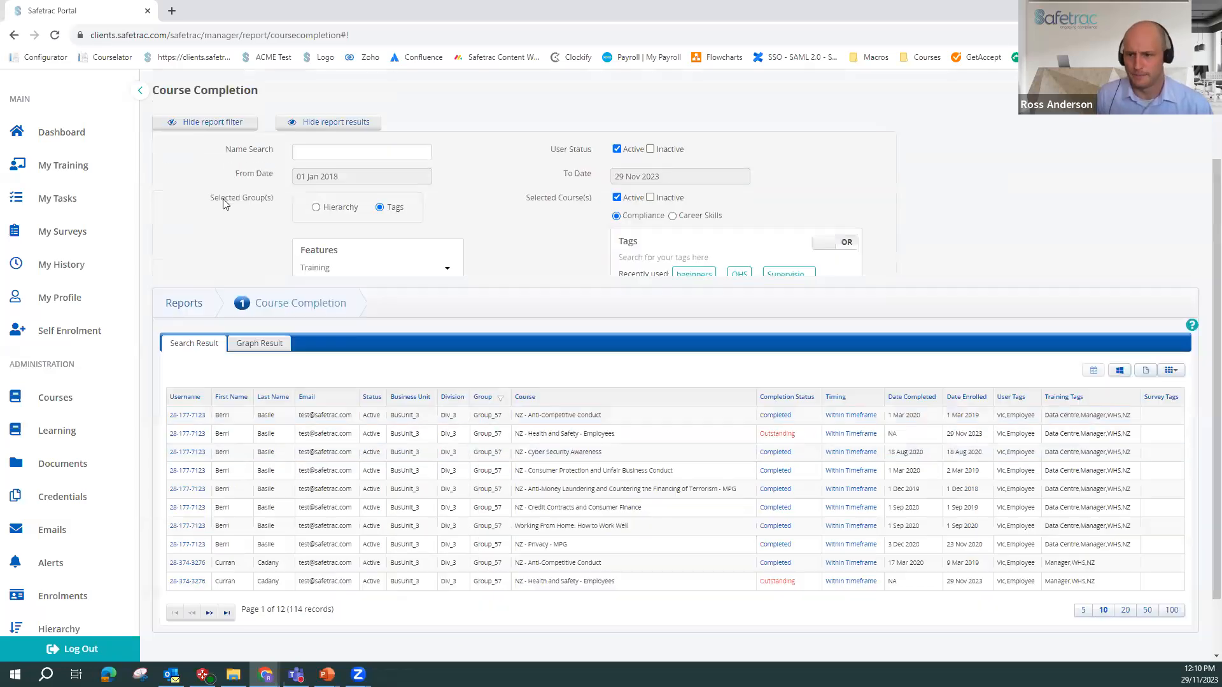
- Remove the NZ tag, select Anti-Competitive Conduct under Courses and rerun the report for 727 records
click(309, 399)
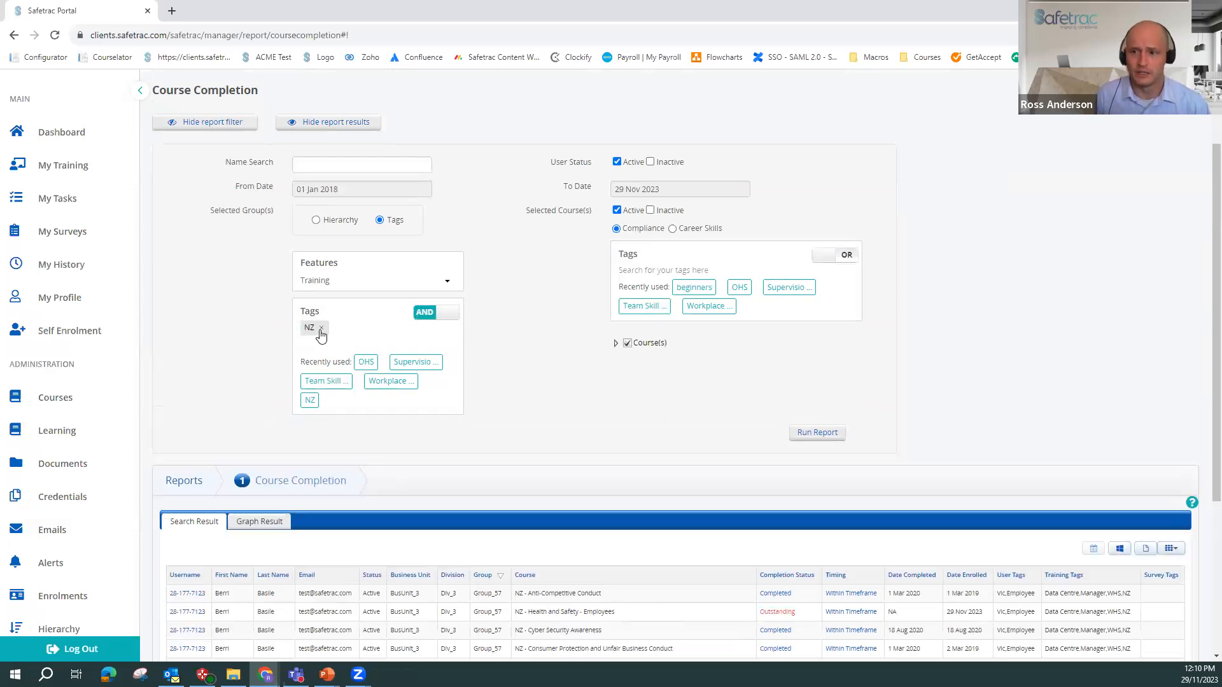
click(320, 327)
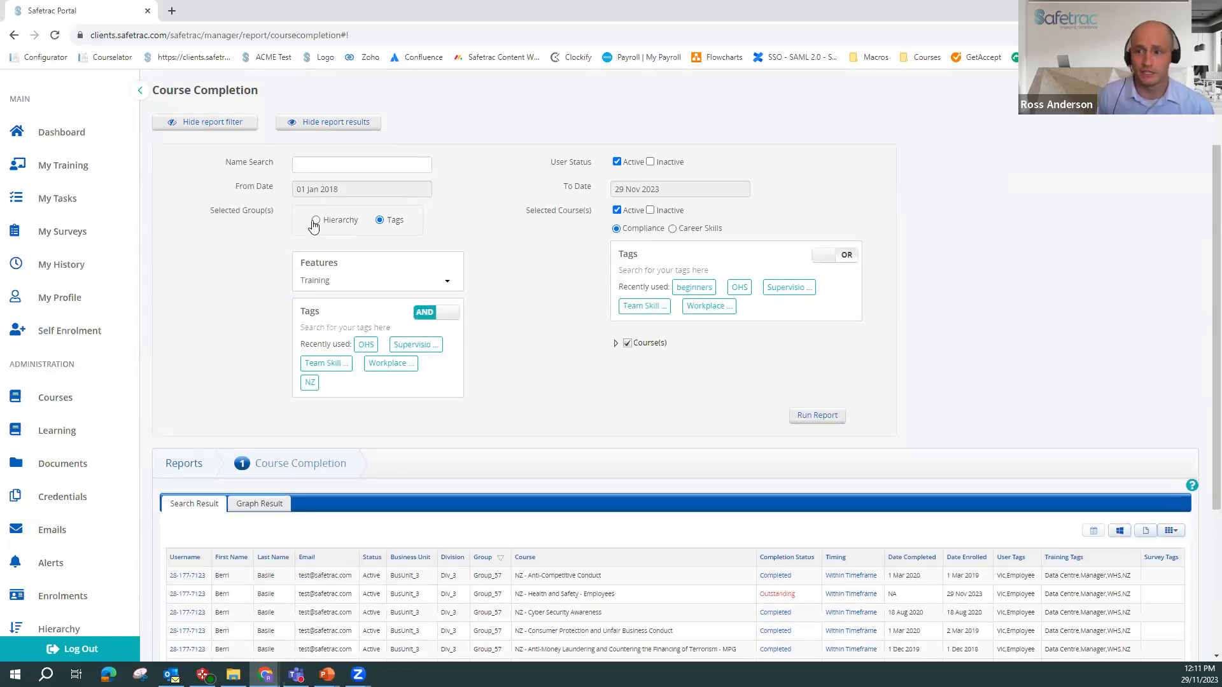
click(314, 220)
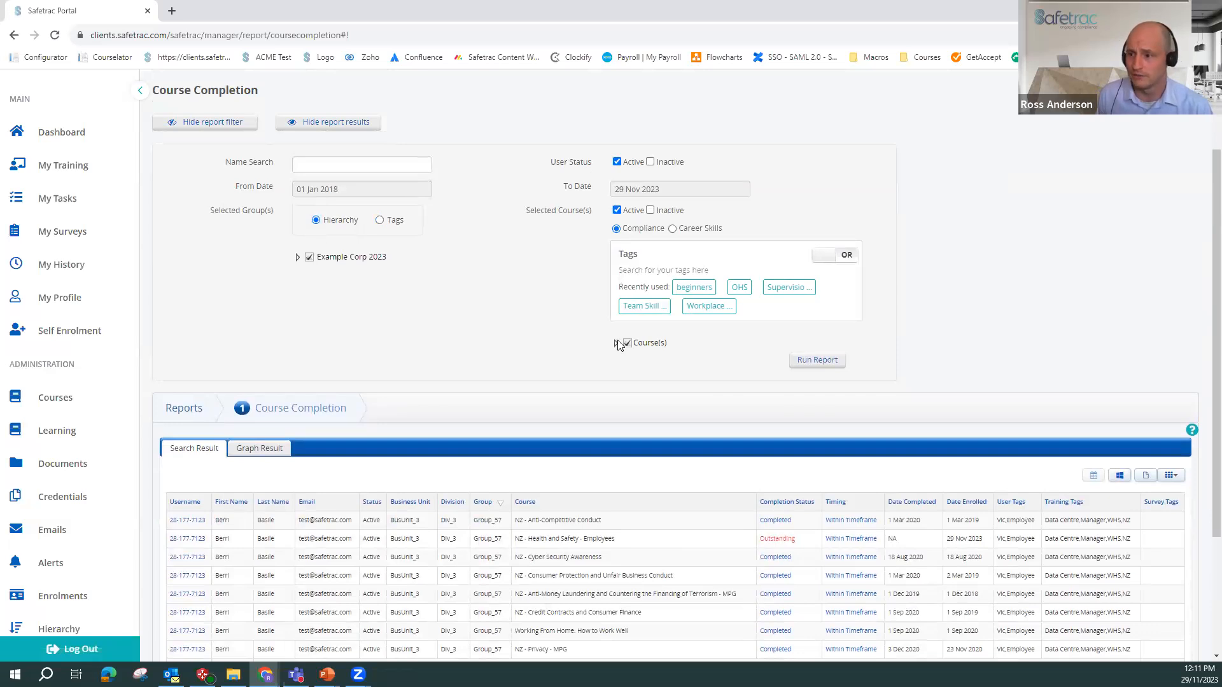
click(626, 342)
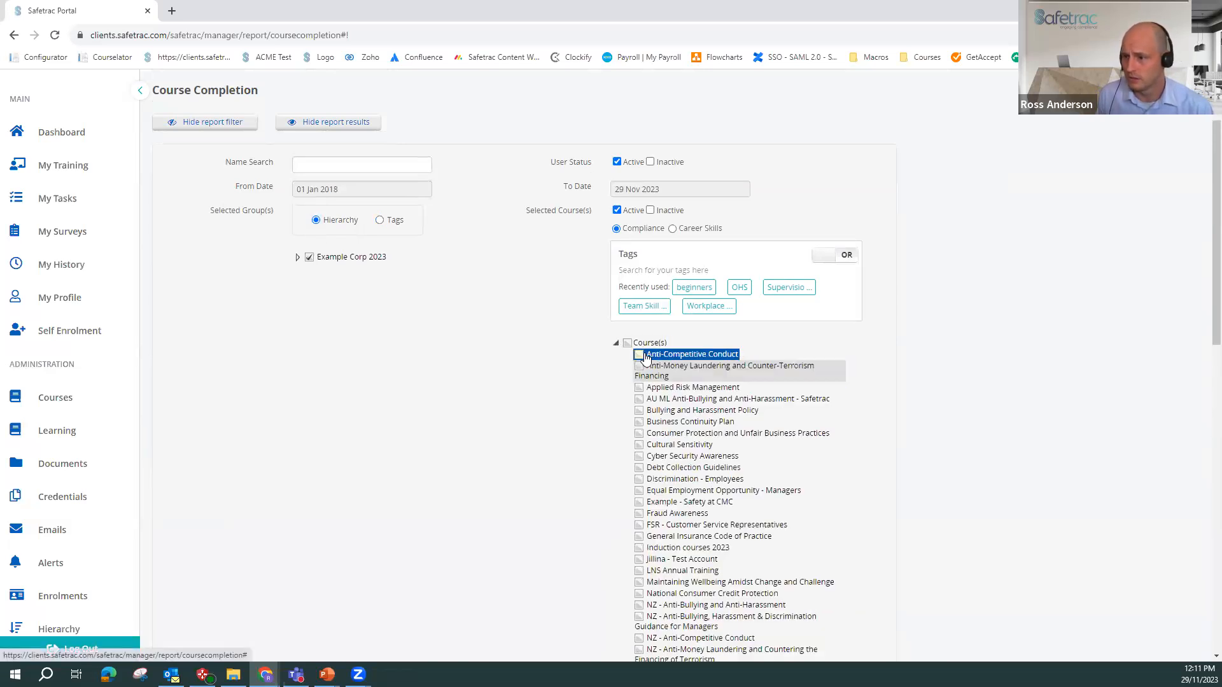
click(817, 359)
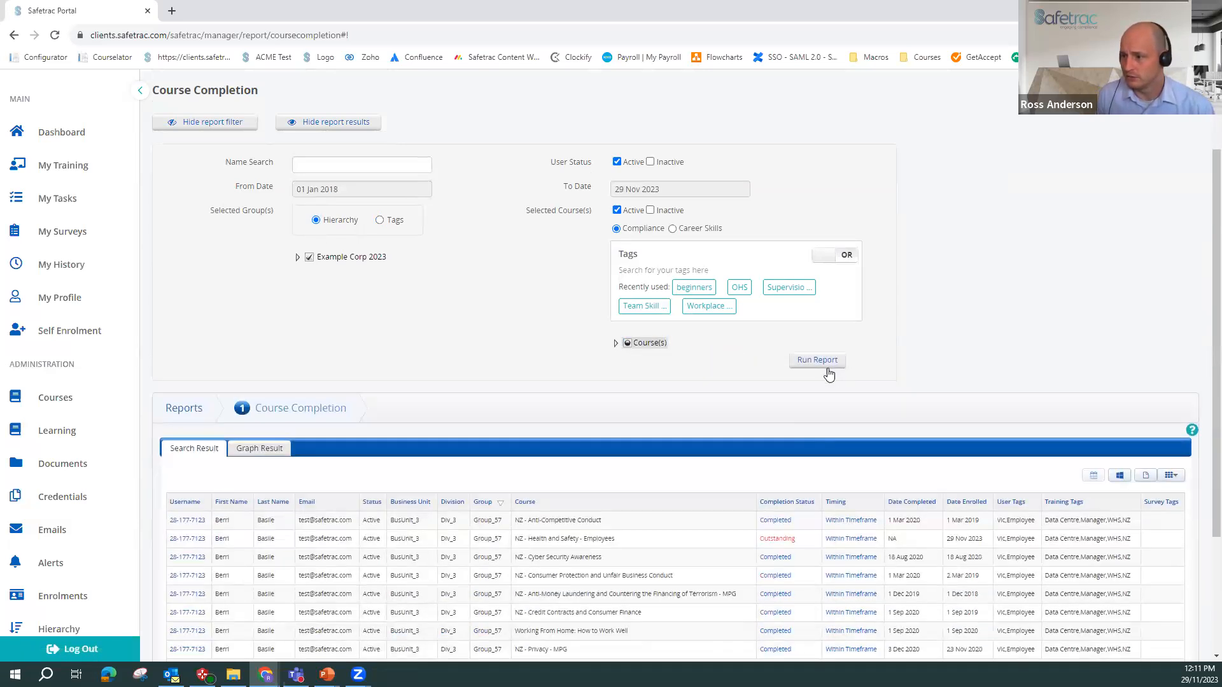
click(817, 359)
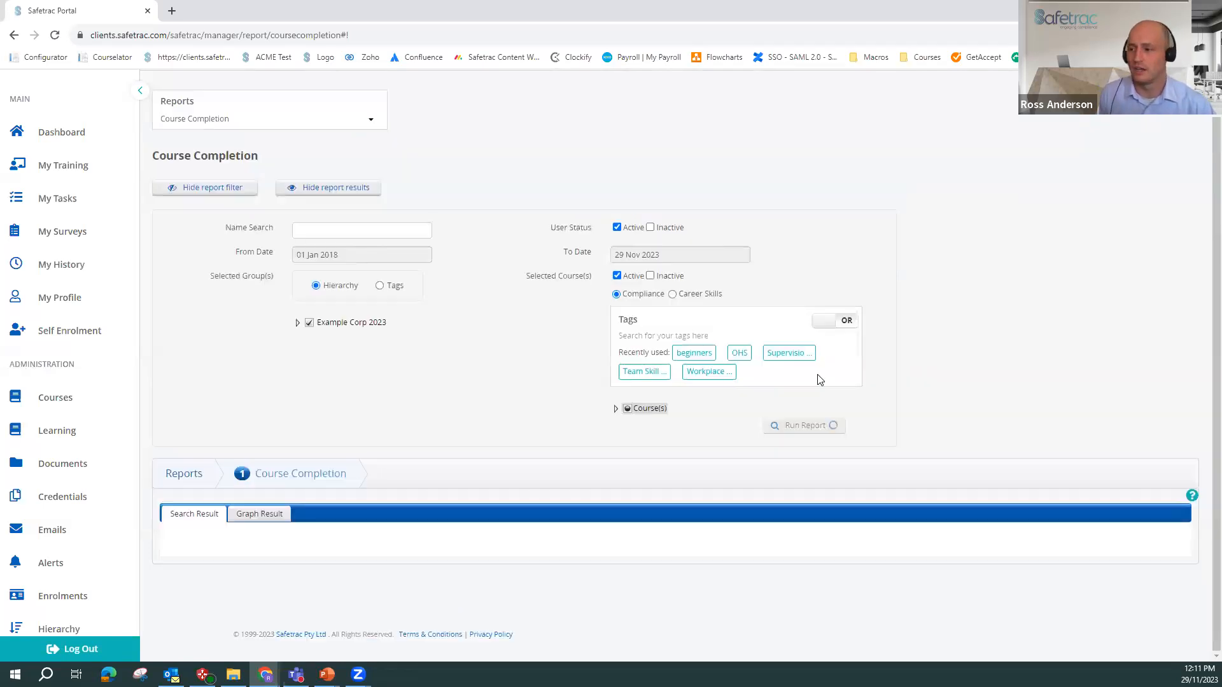
click(803, 425)
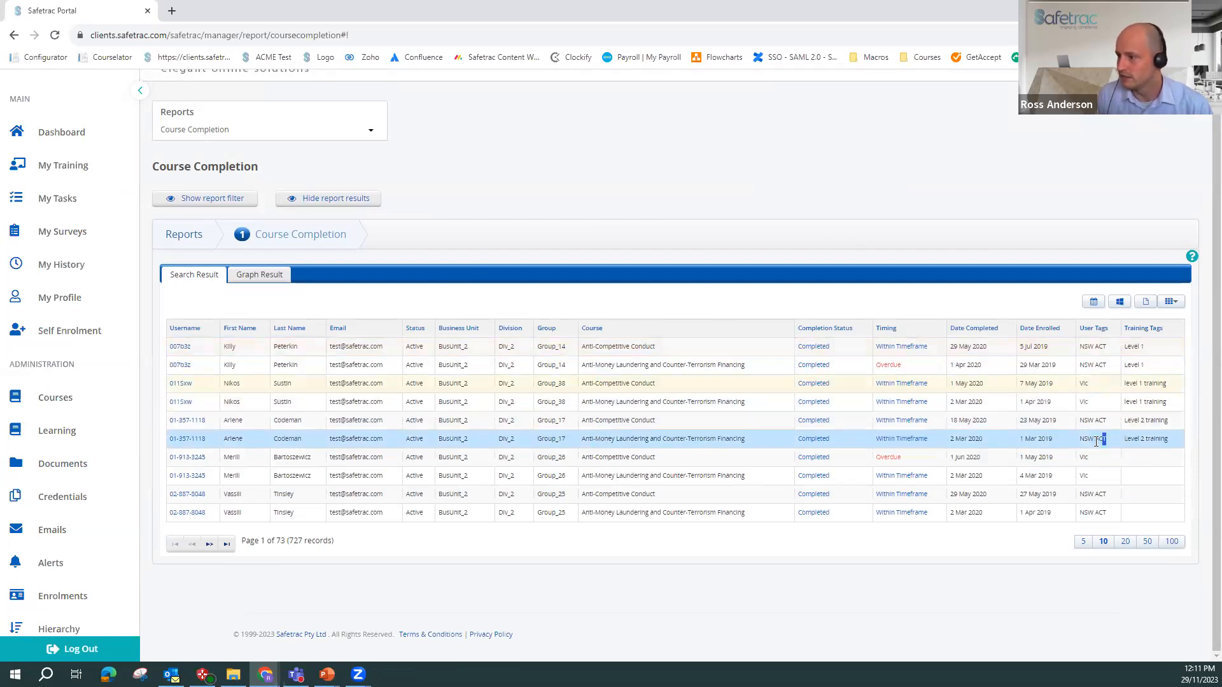
- Point out the NSW ACT user tag and show 100 records per page in the results
double_click(1092, 438)
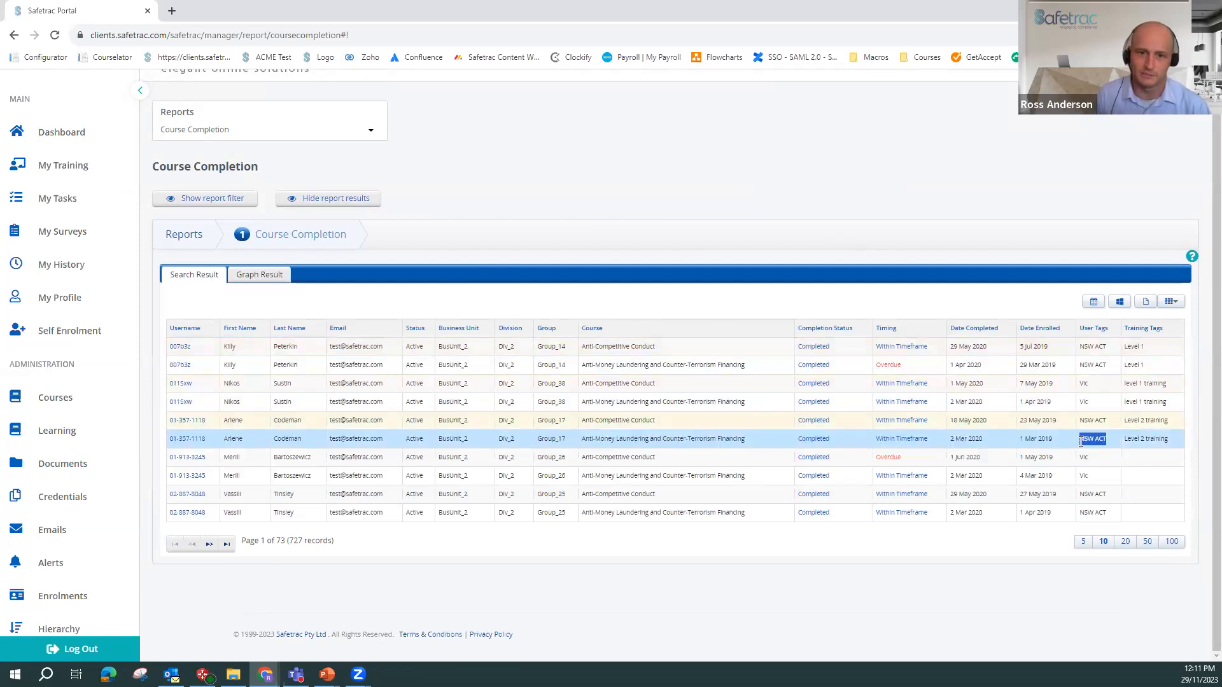
mouse_move(1171, 541)
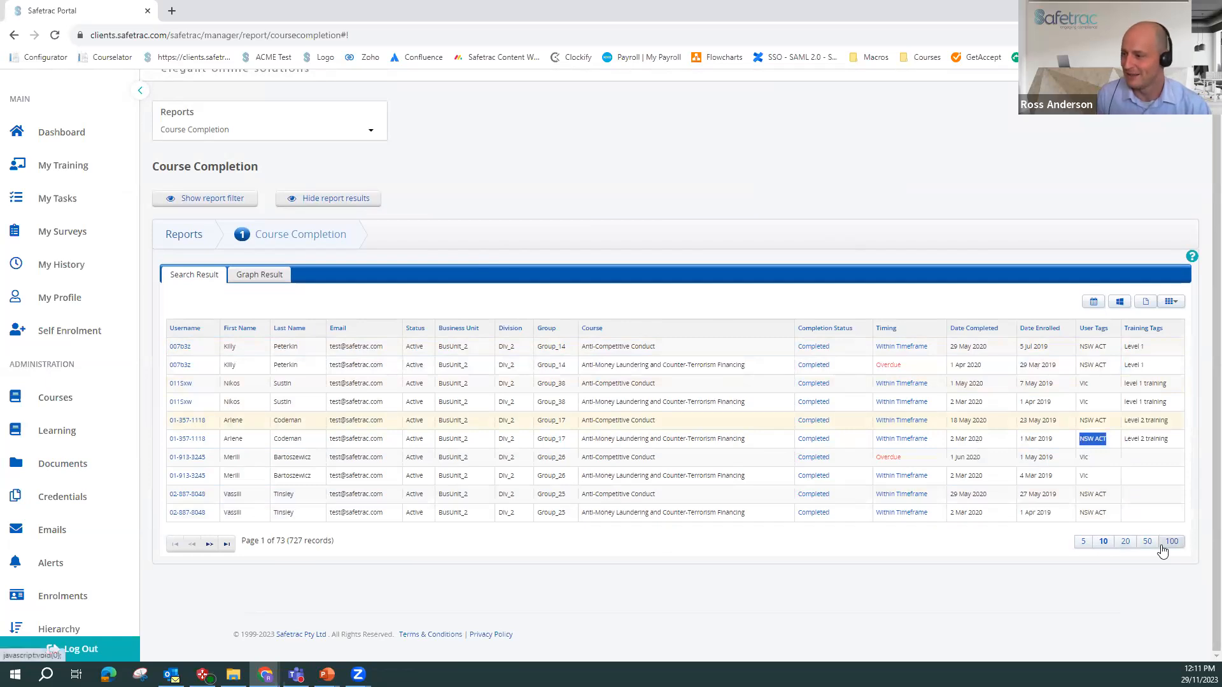
click(1172, 542)
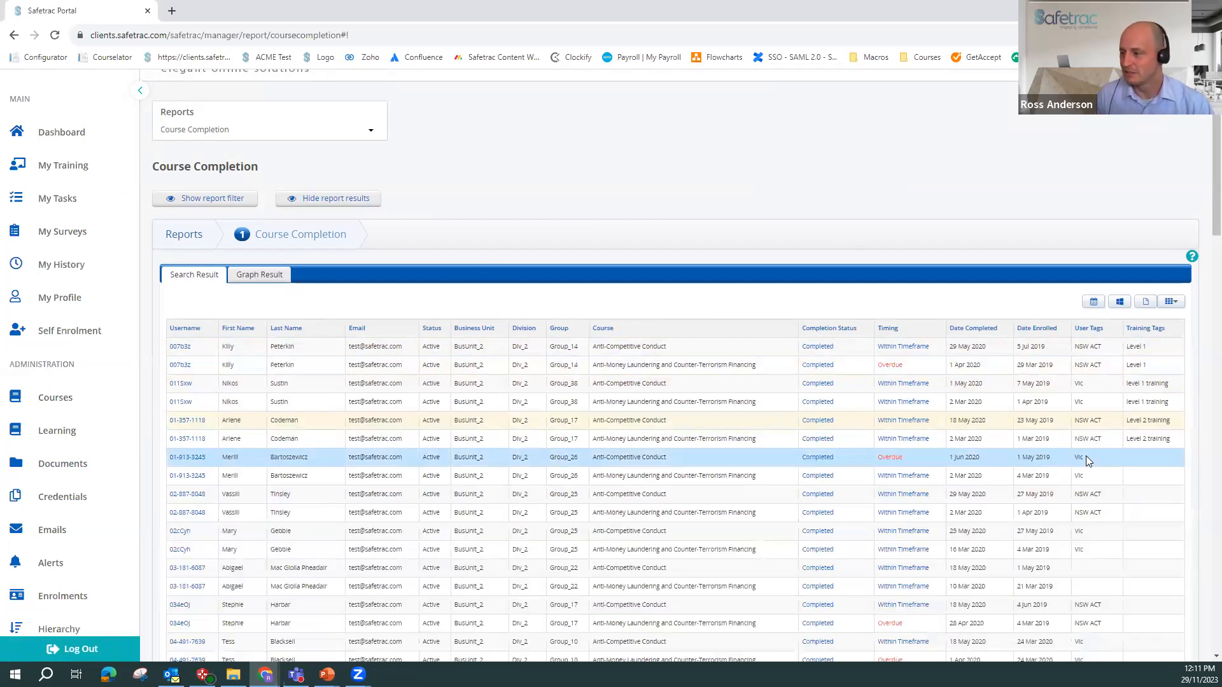
scroll(down, 3)
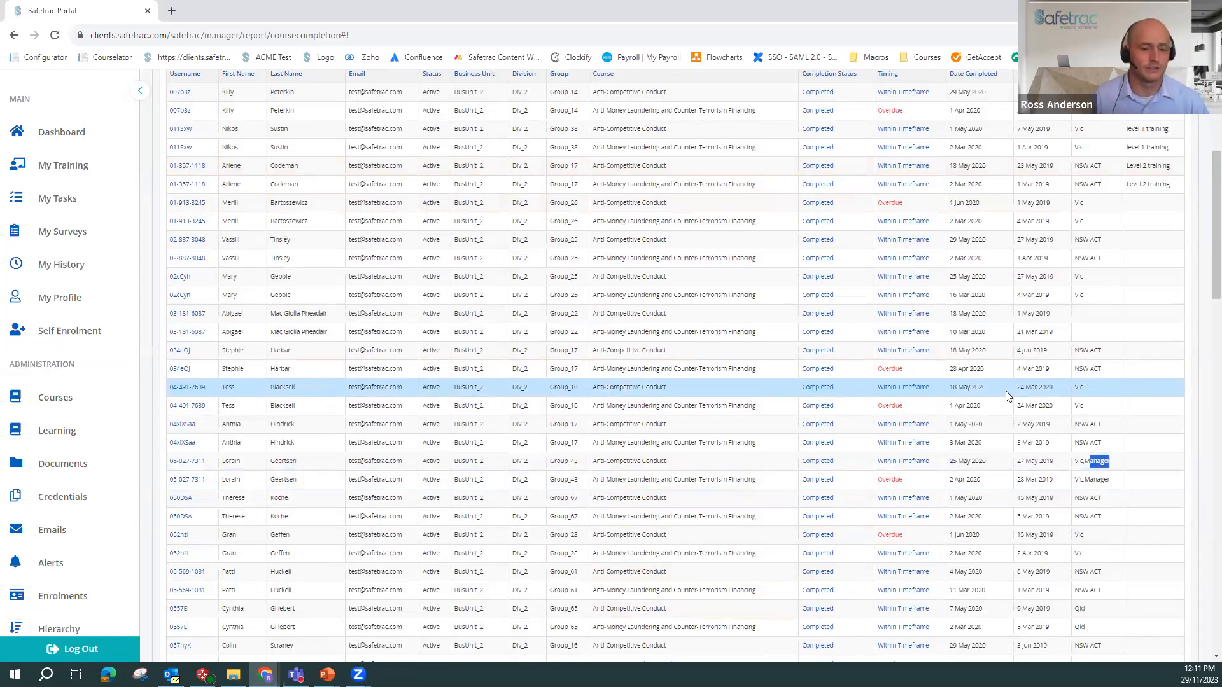
scroll(up, 3)
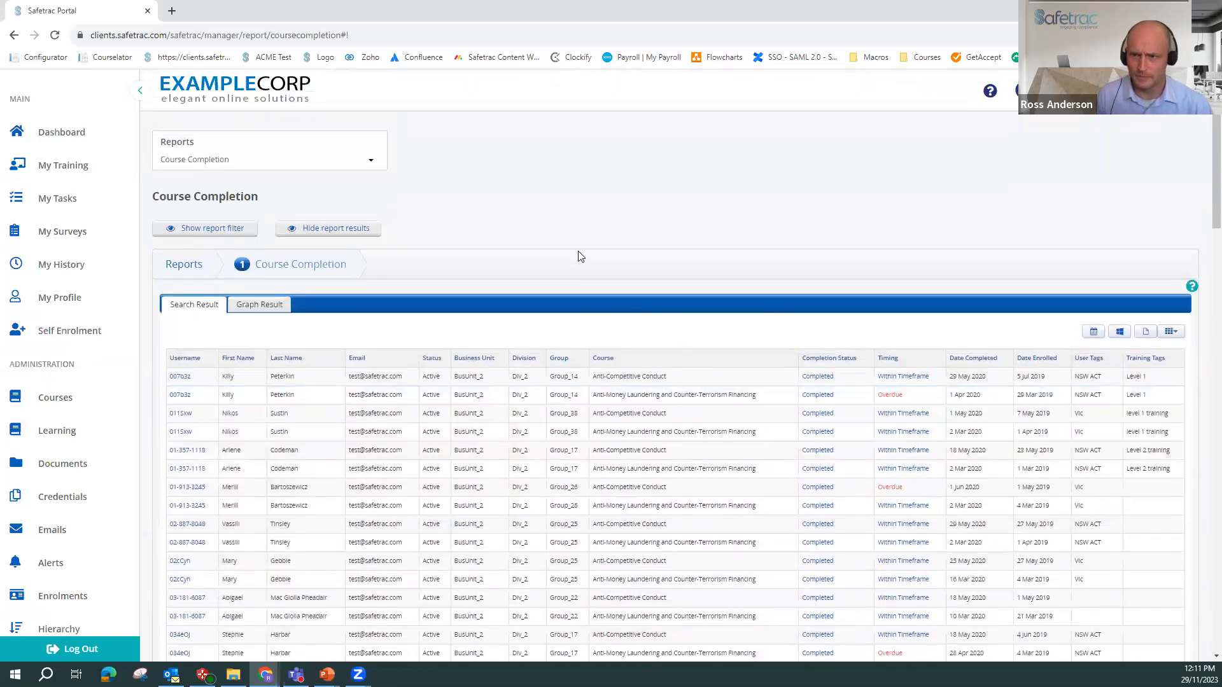
mouse_move(558, 216)
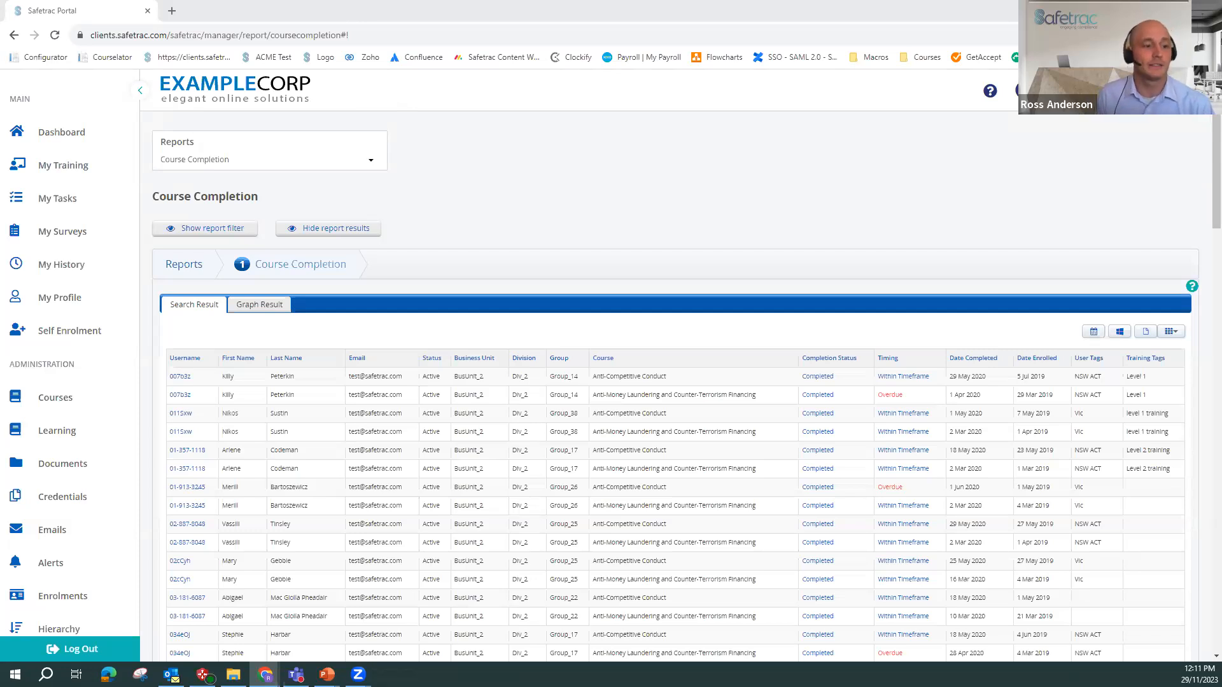
- Return to the Tag Manager under Administration and scroll through its alphabetical tag list
scroll(down, 3)
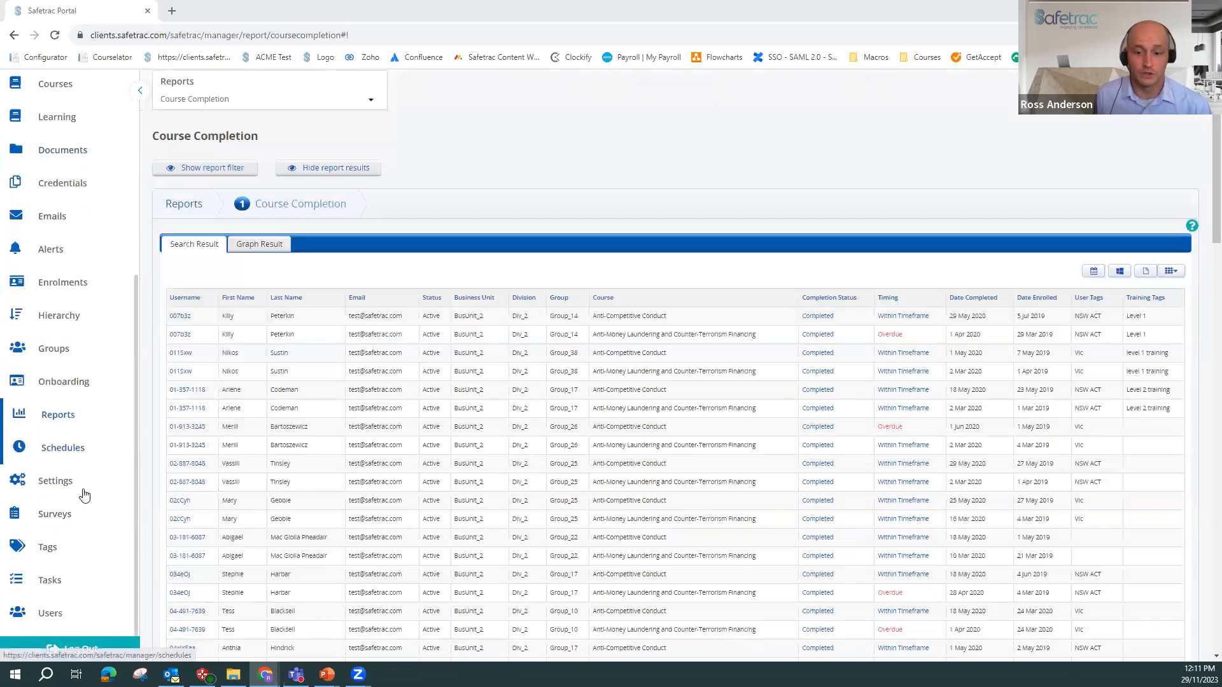
click(47, 546)
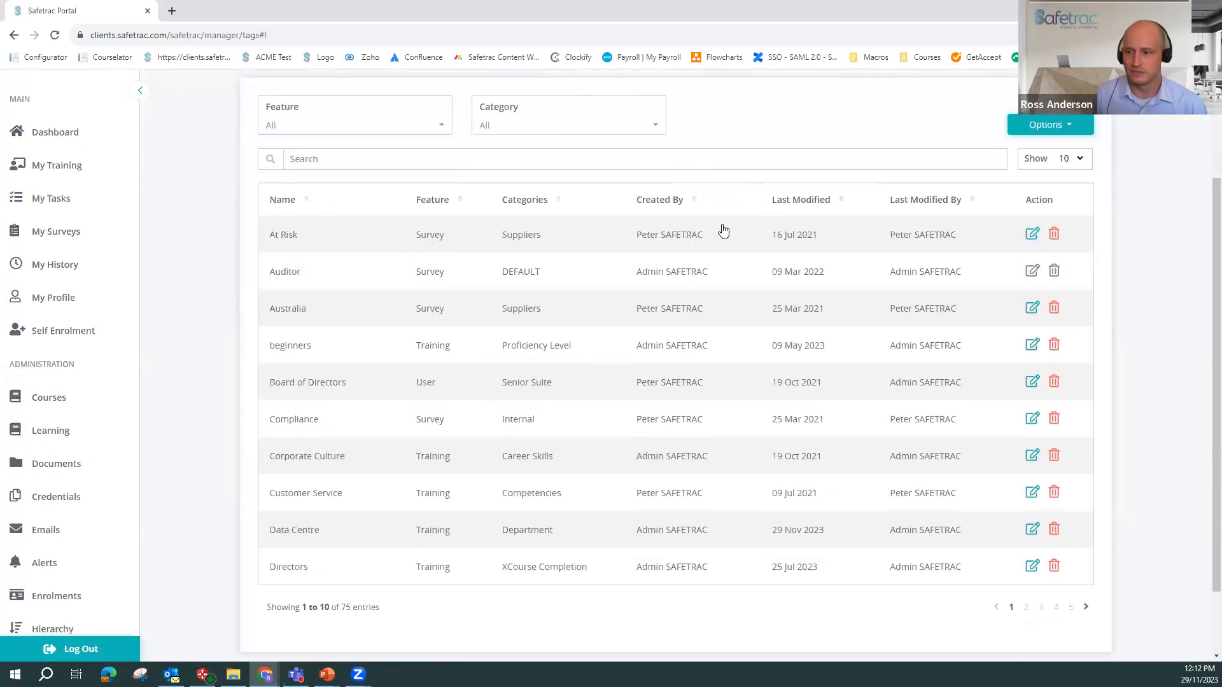
scroll(down, 3)
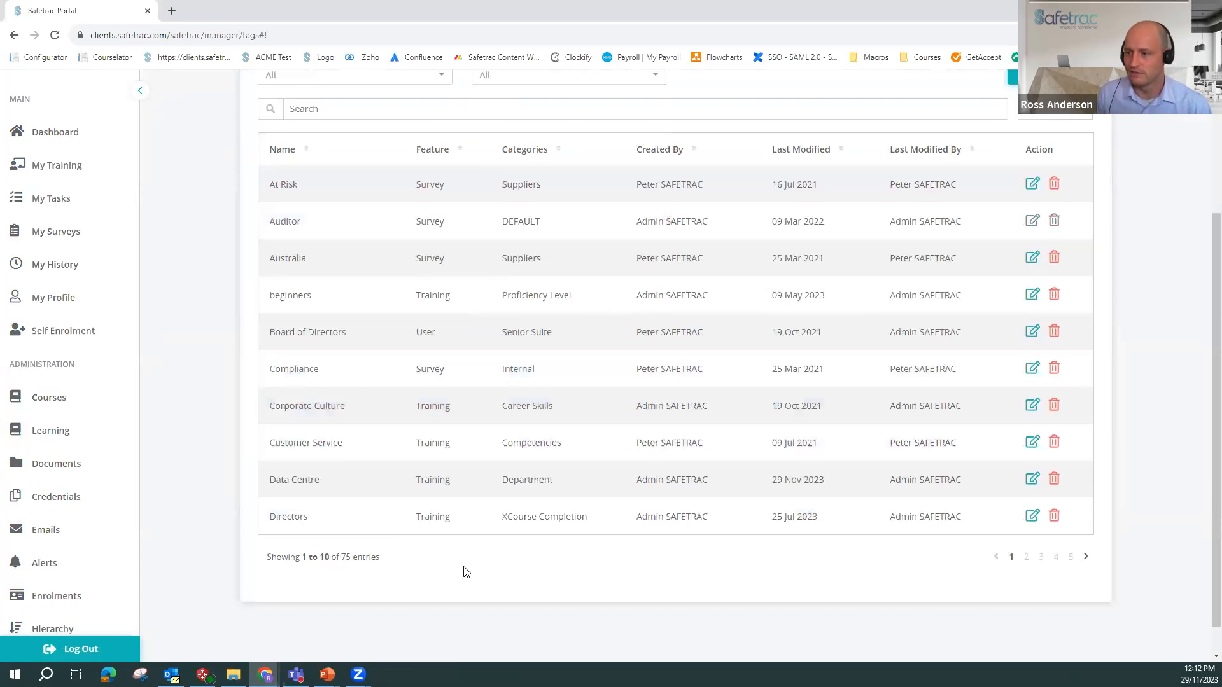
scroll(up, 3)
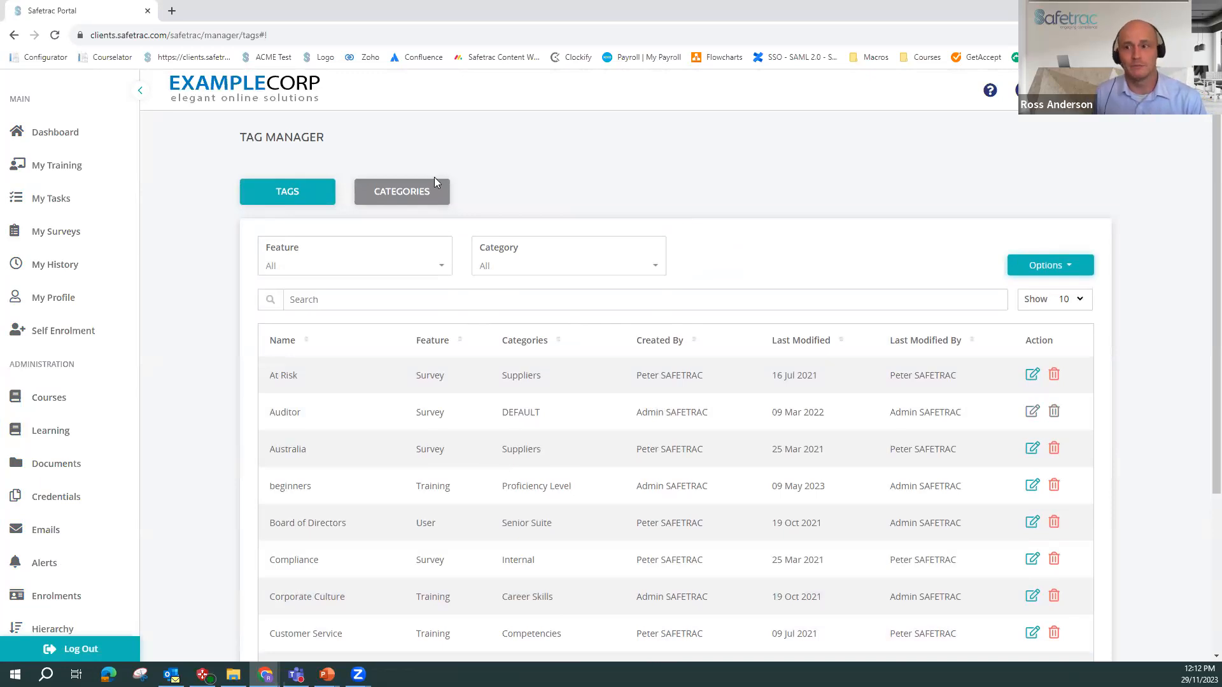
mouse_move(884, 255)
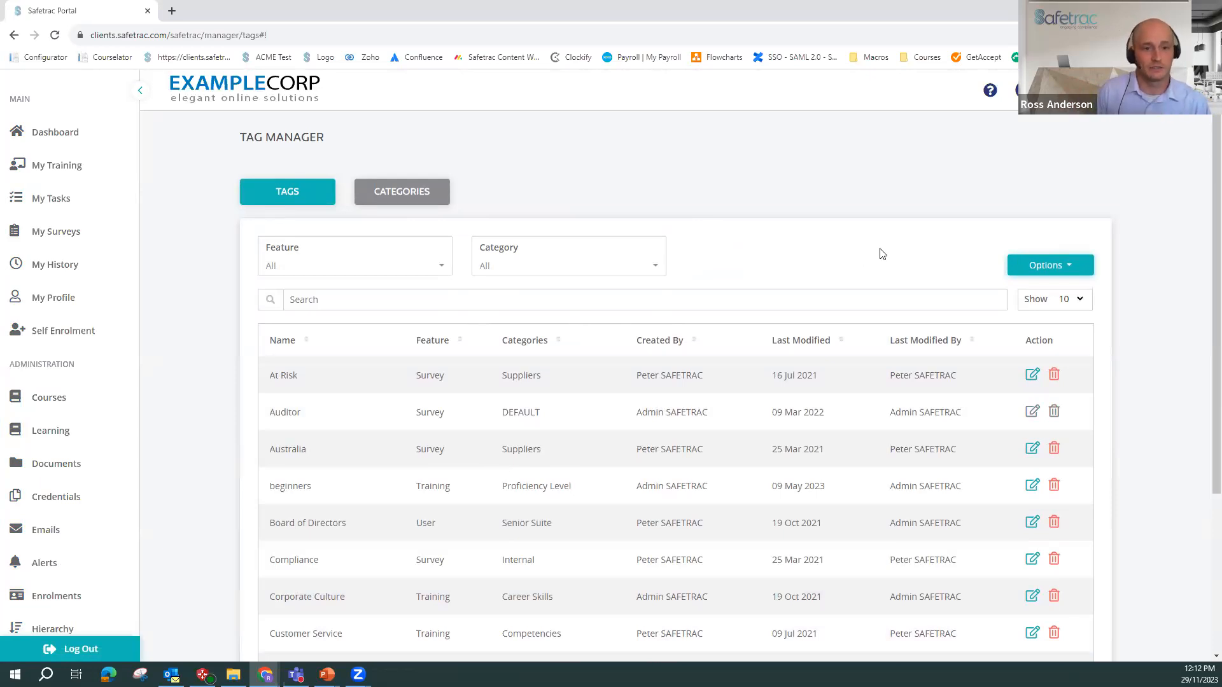
mouse_move(769, 208)
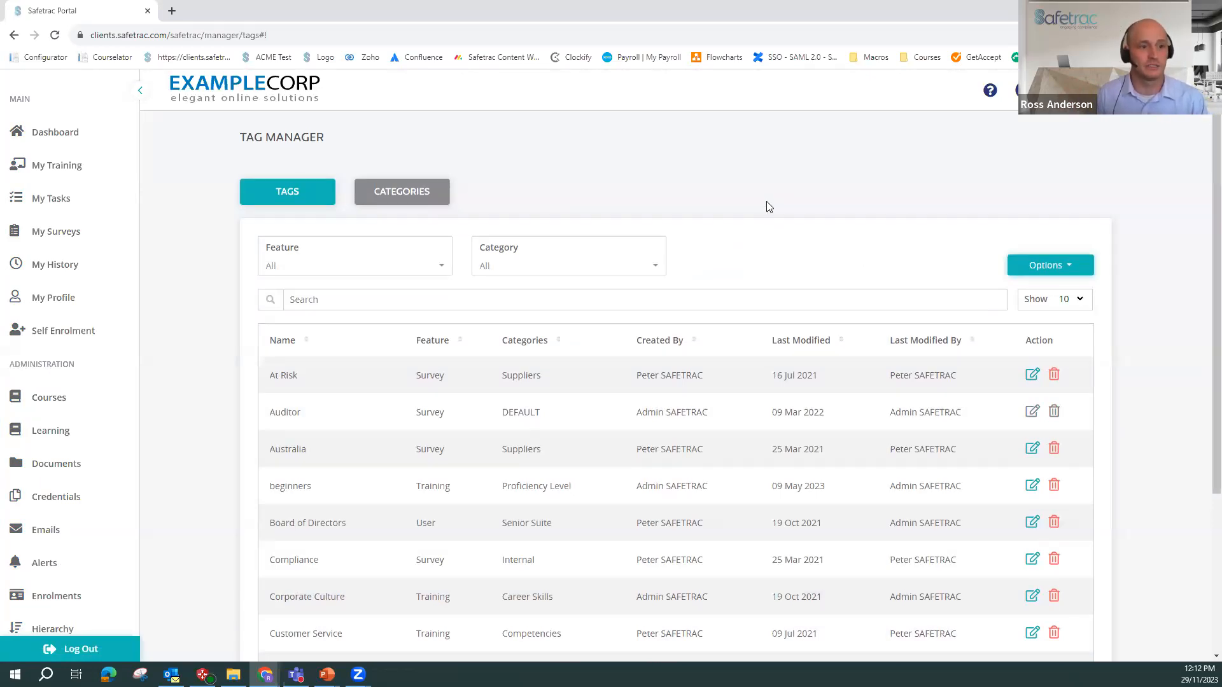
mouse_move(728, 235)
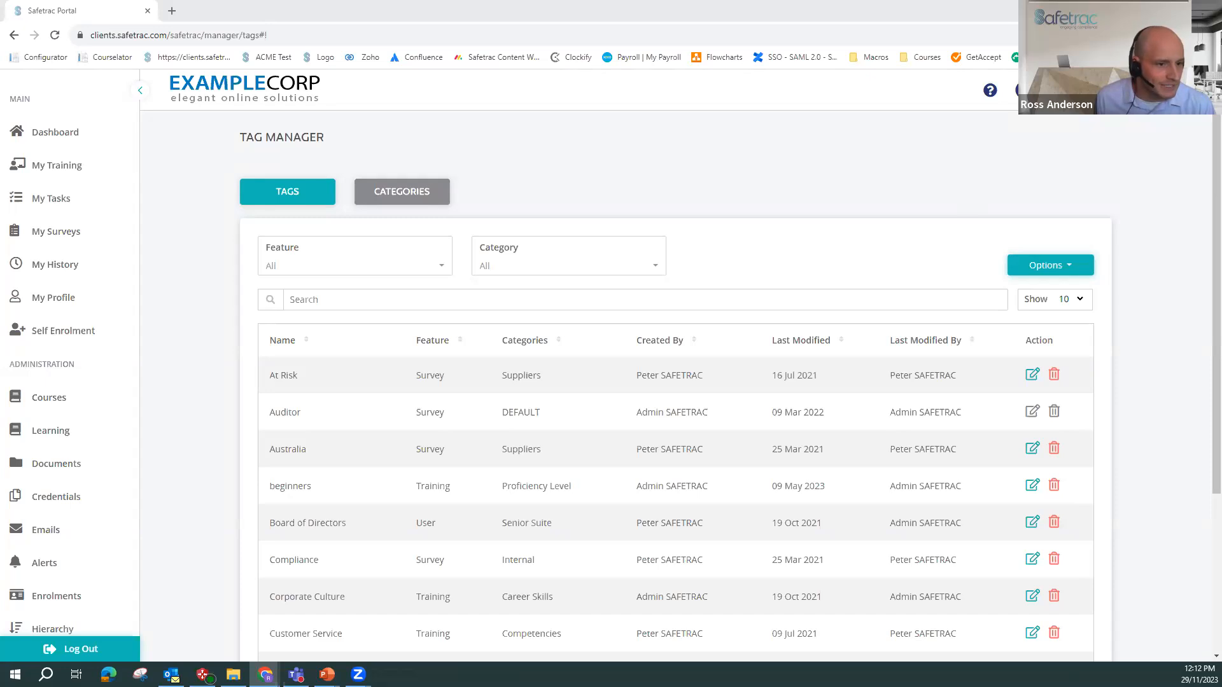
mouse_move(678, 197)
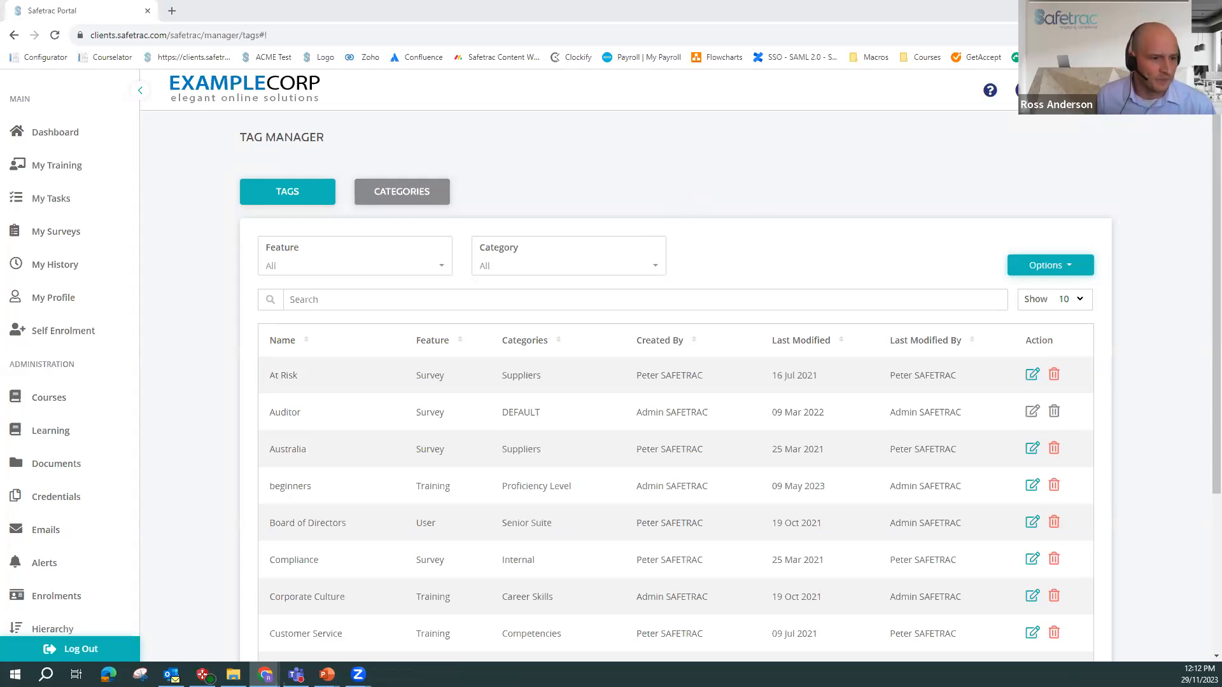
mouse_move(630, 182)
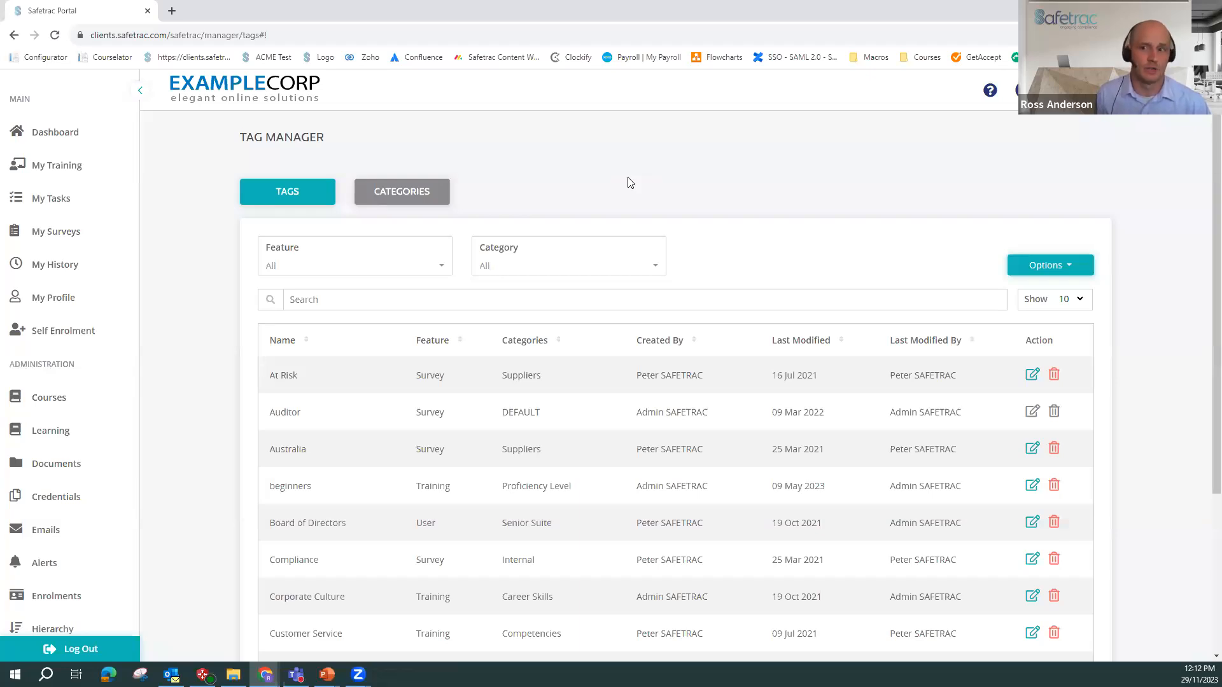
mouse_move(589, 183)
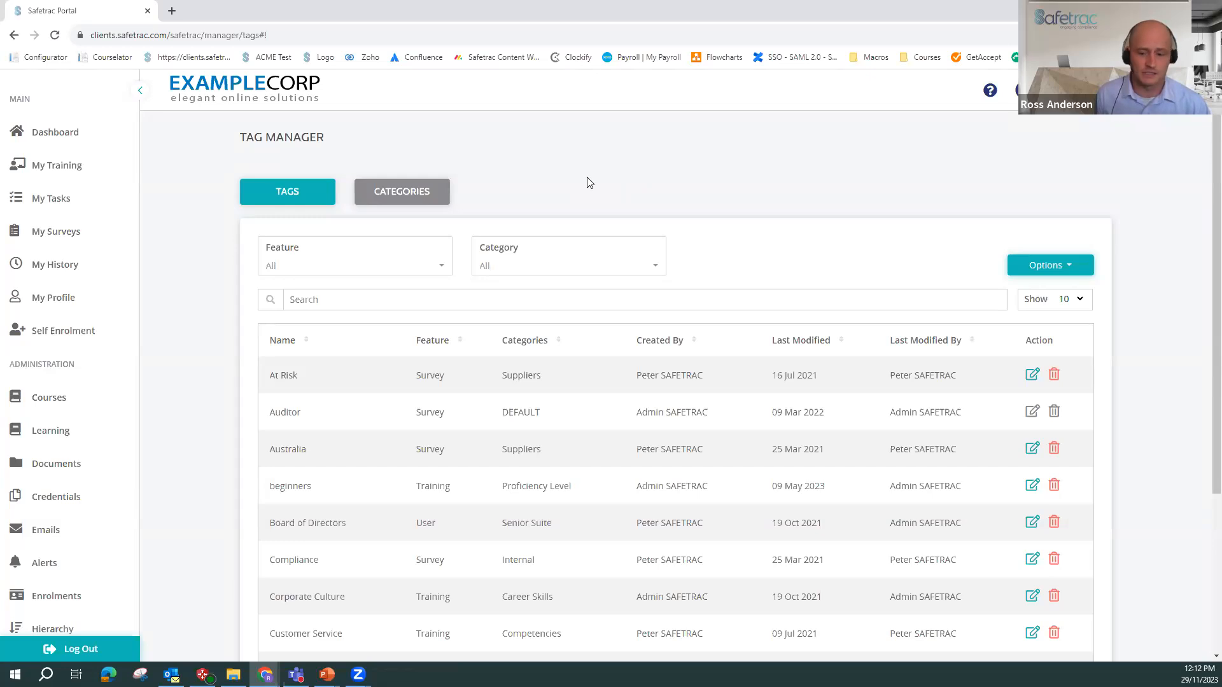
mouse_move(557, 184)
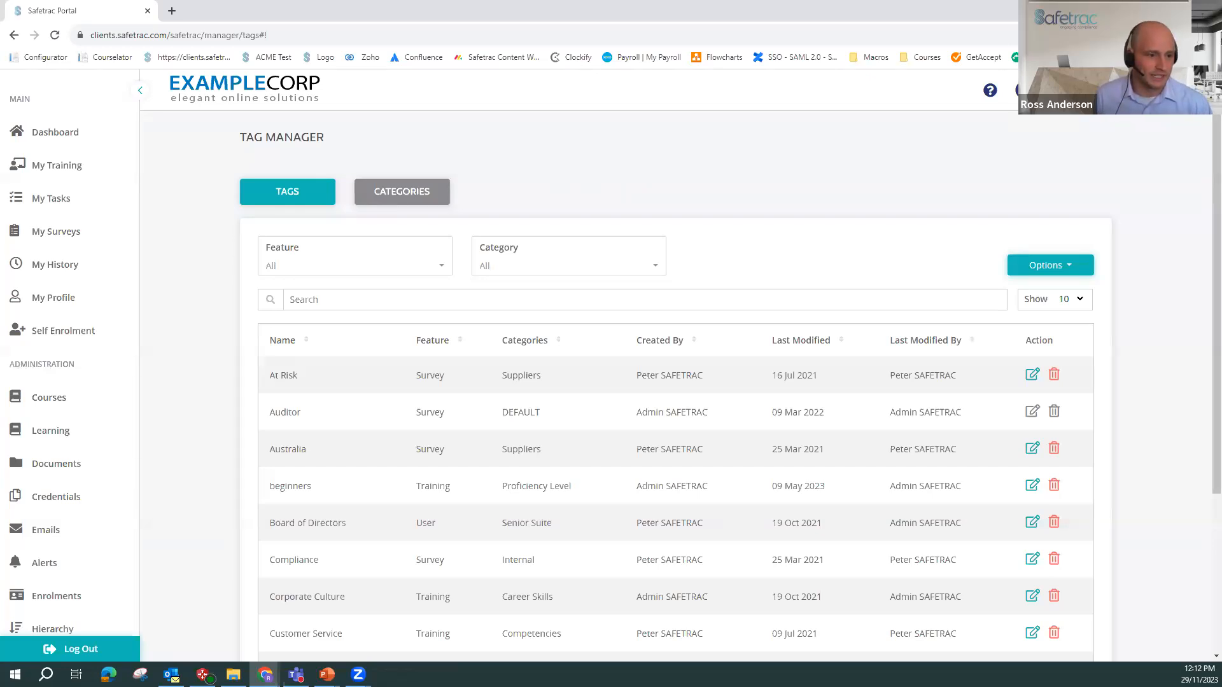
scroll(down, 3)
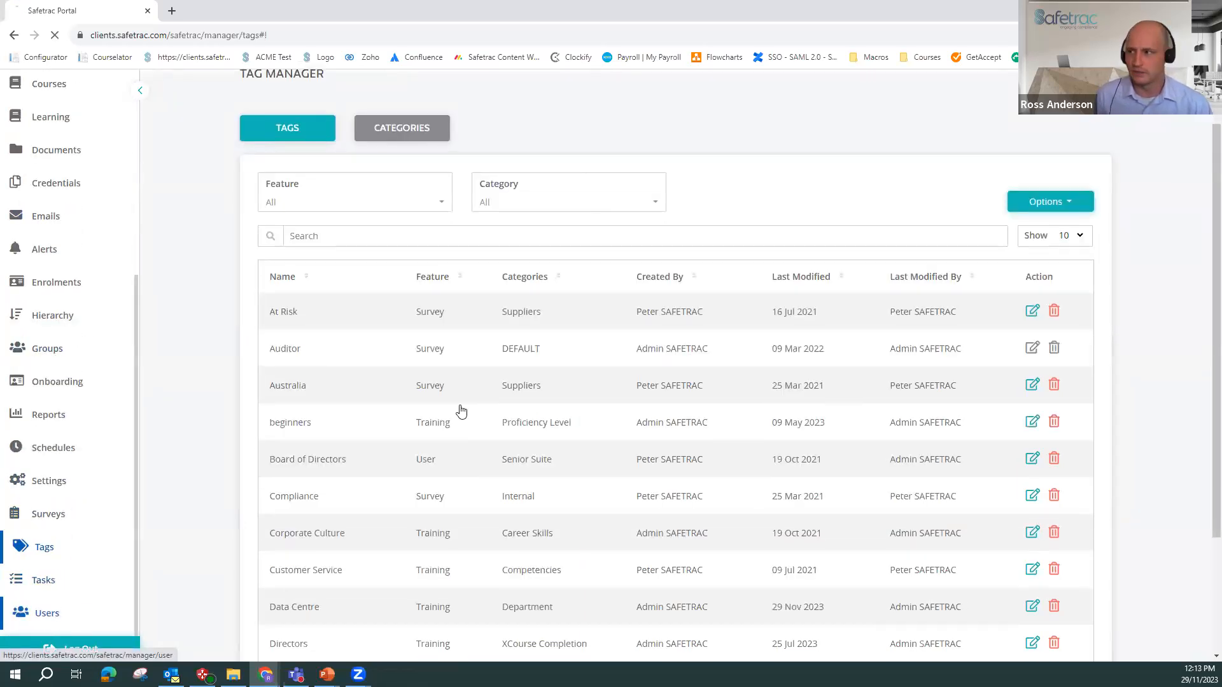
- From Users > Batch upload, download the Update User Batch template
click(46, 612)
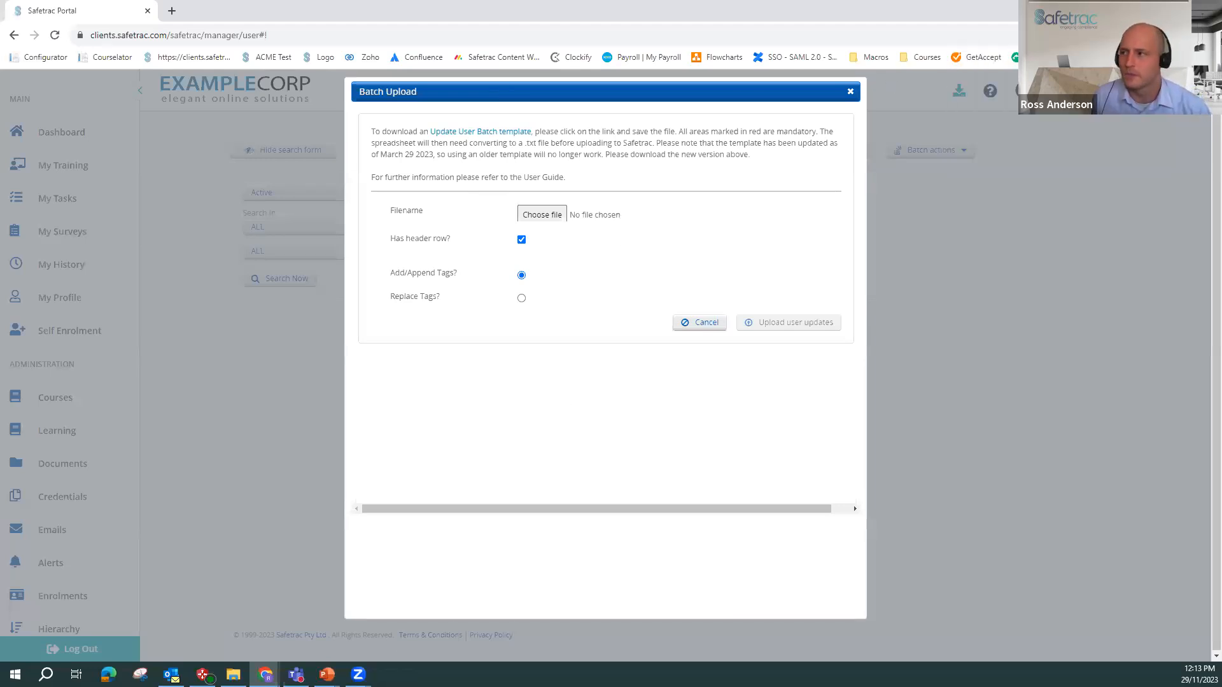
click(960, 90)
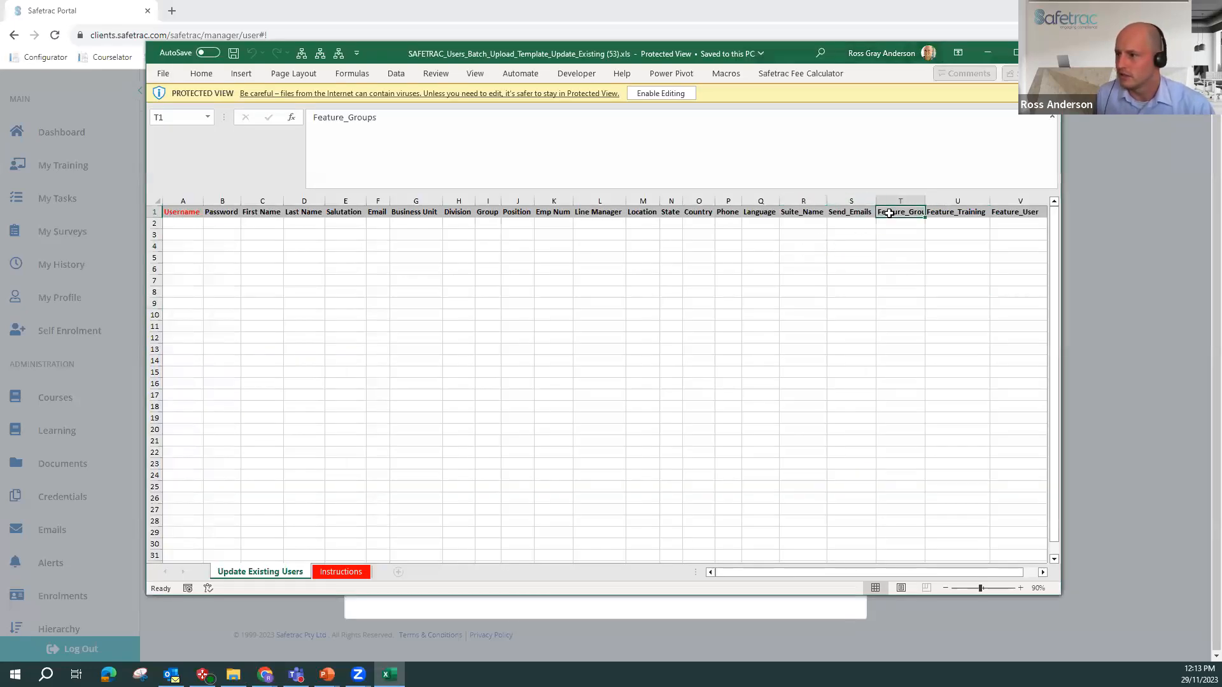
- Enable editing, enter Manager under Feature_Training in the template, and cancel the Batch Upload dialog
click(1020, 211)
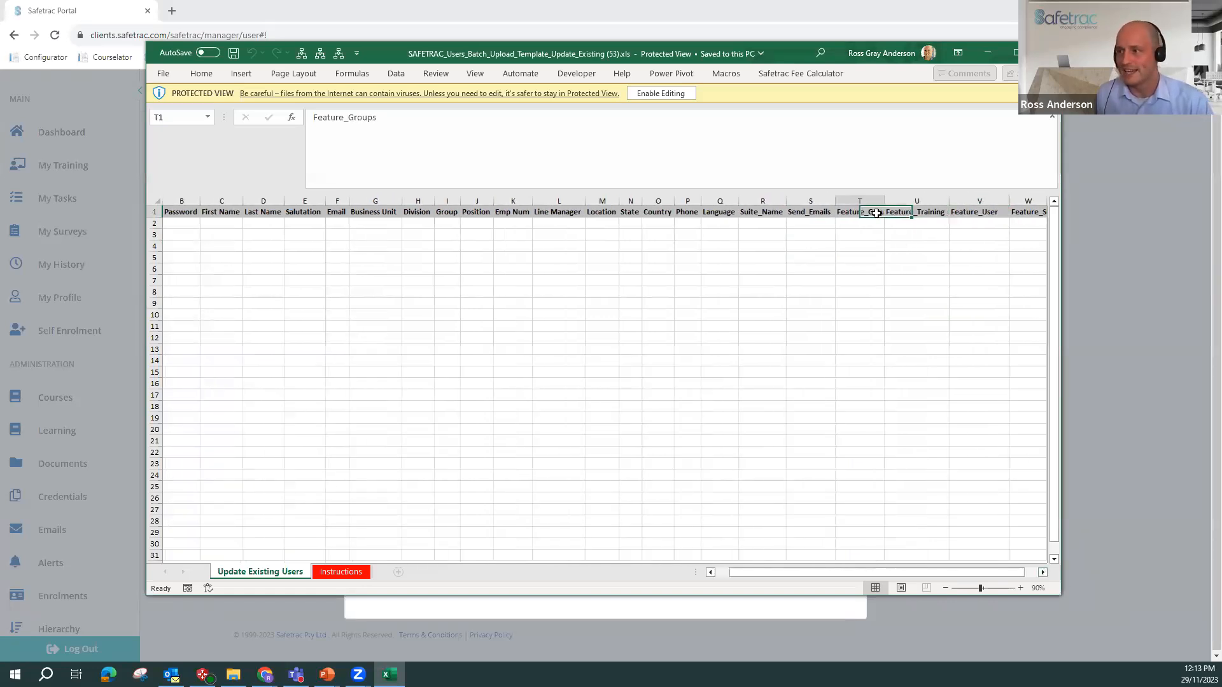
click(916, 223)
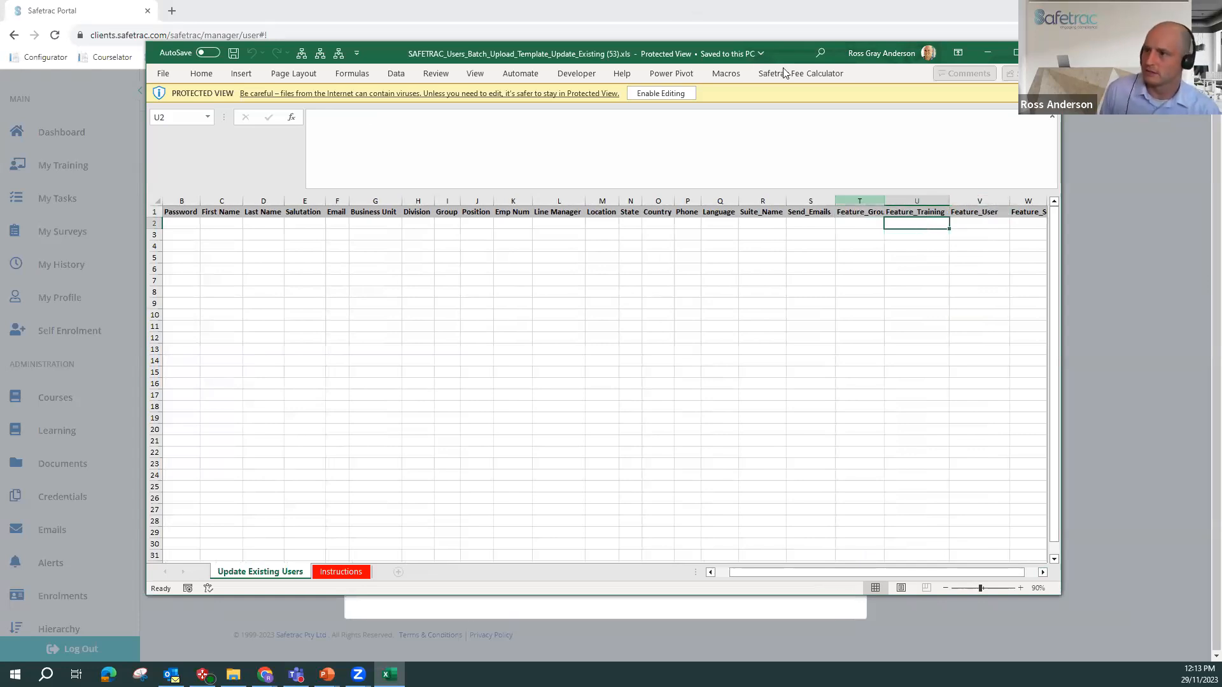
click(660, 93)
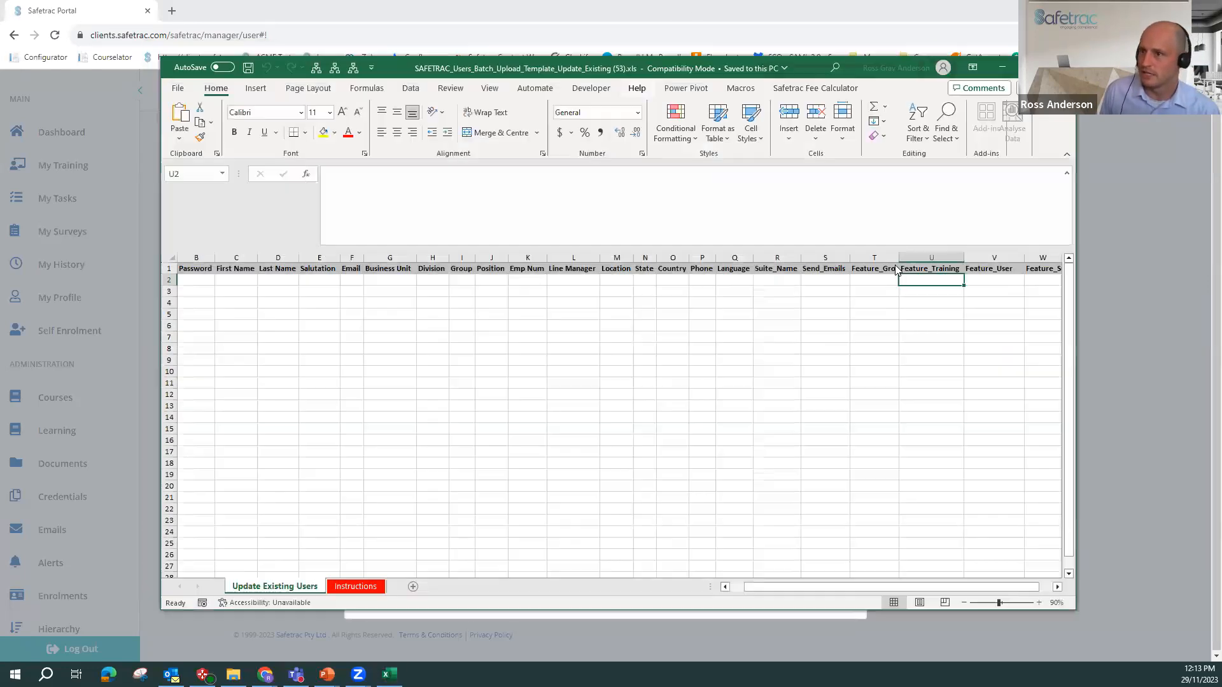
text(Manger)
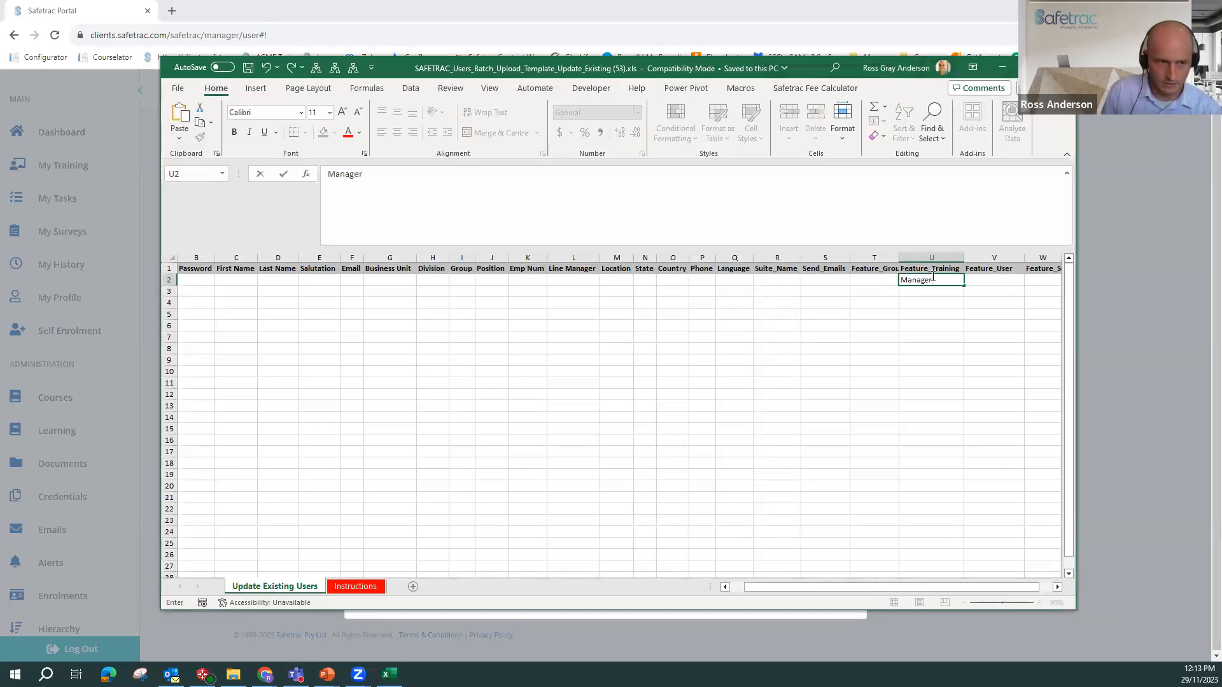
key(enter)
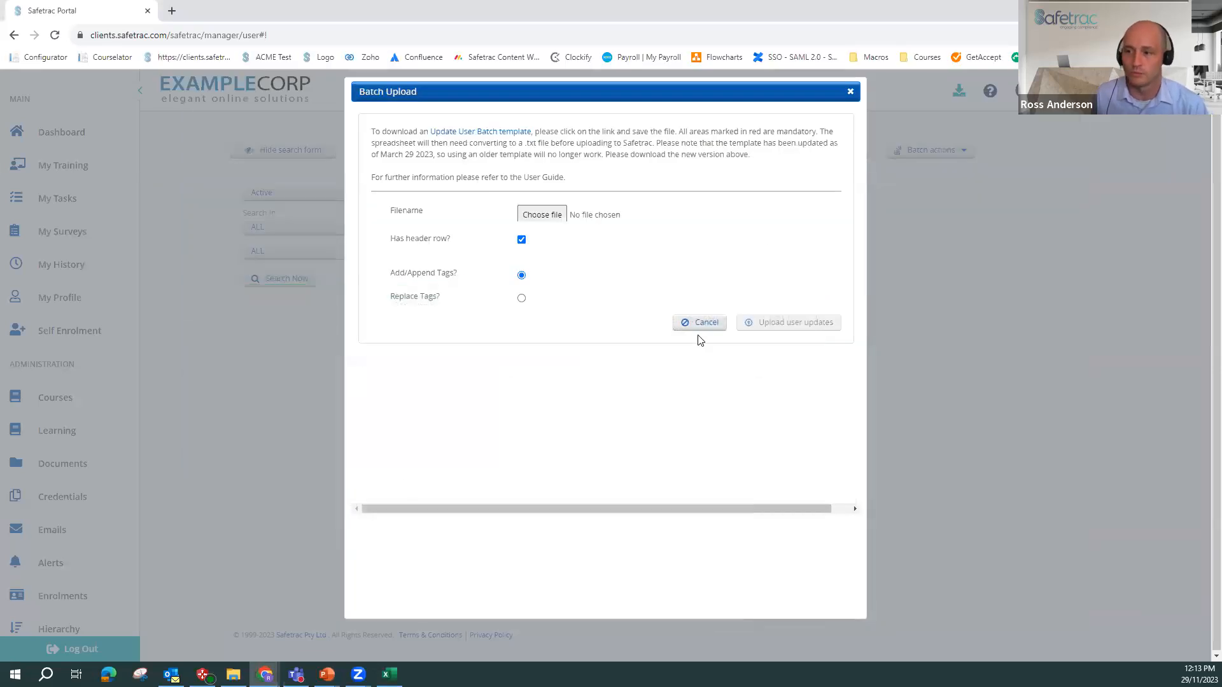
click(699, 322)
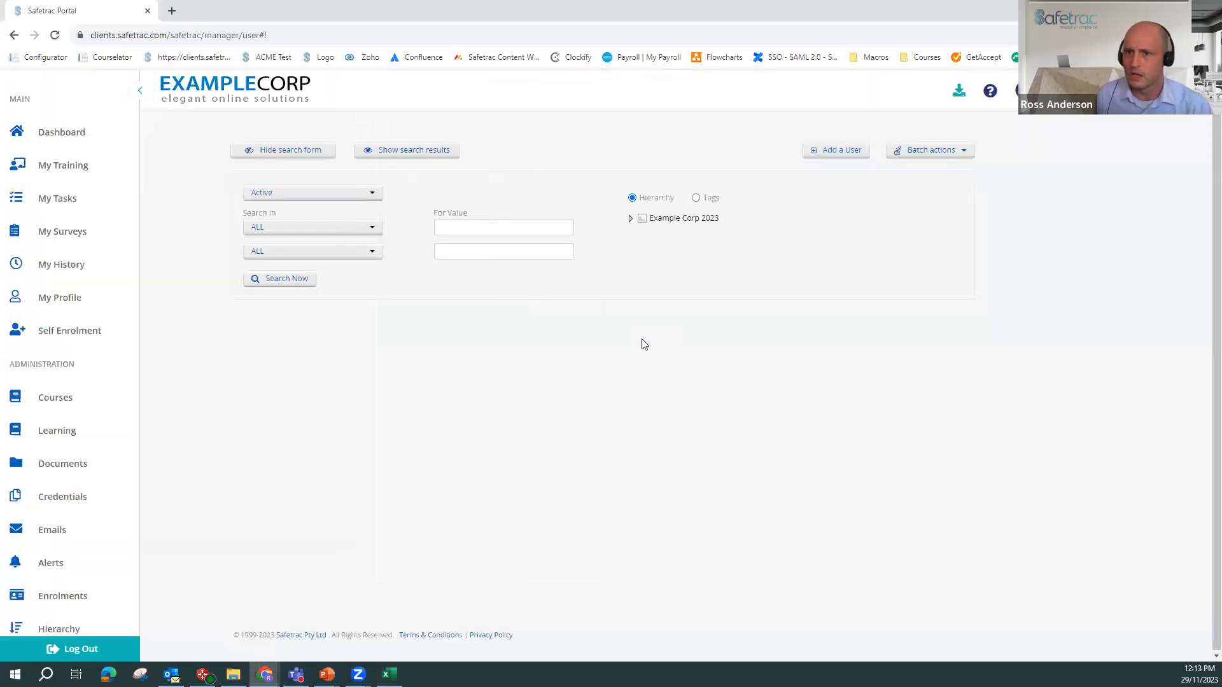